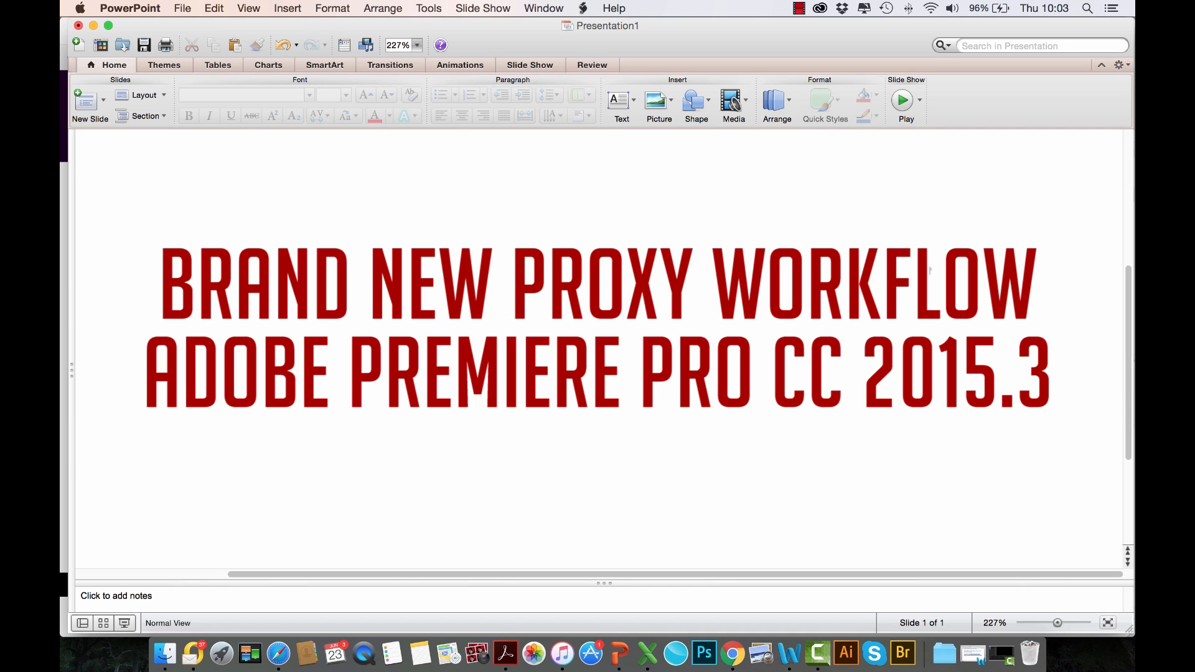
Show the Creative Cloud panel listing installed apps, including Premiere Pro CC 2015.3
{"action": "left_click", "coordinate": [819, 9]}
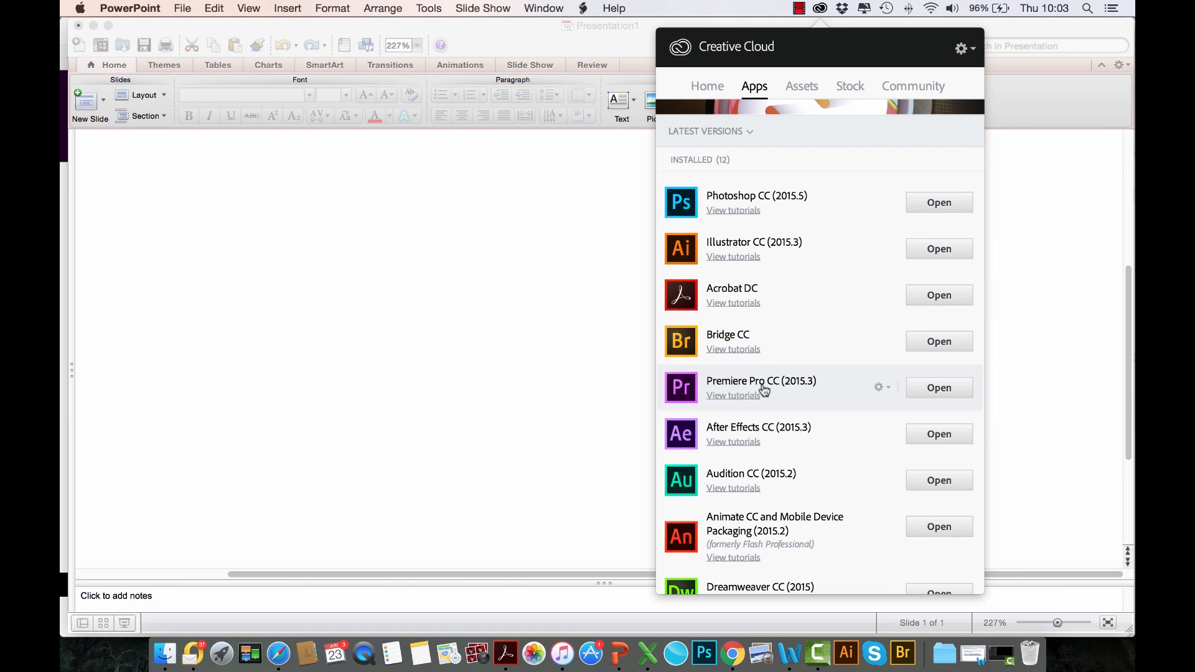
{"action": "mouse_move", "coordinate": [801, 390]}
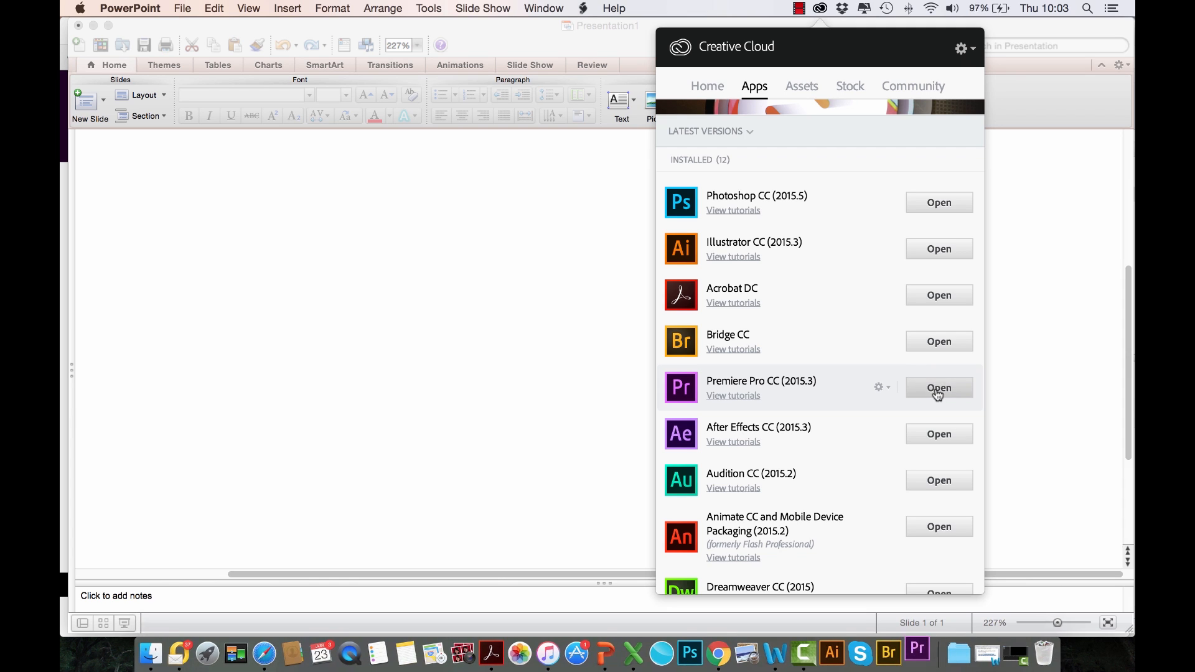
Launch Premiere Pro CC 2015.3 from Creative Cloud to its start screen of recent projects
{"action": "left_click", "coordinate": [938, 389]}
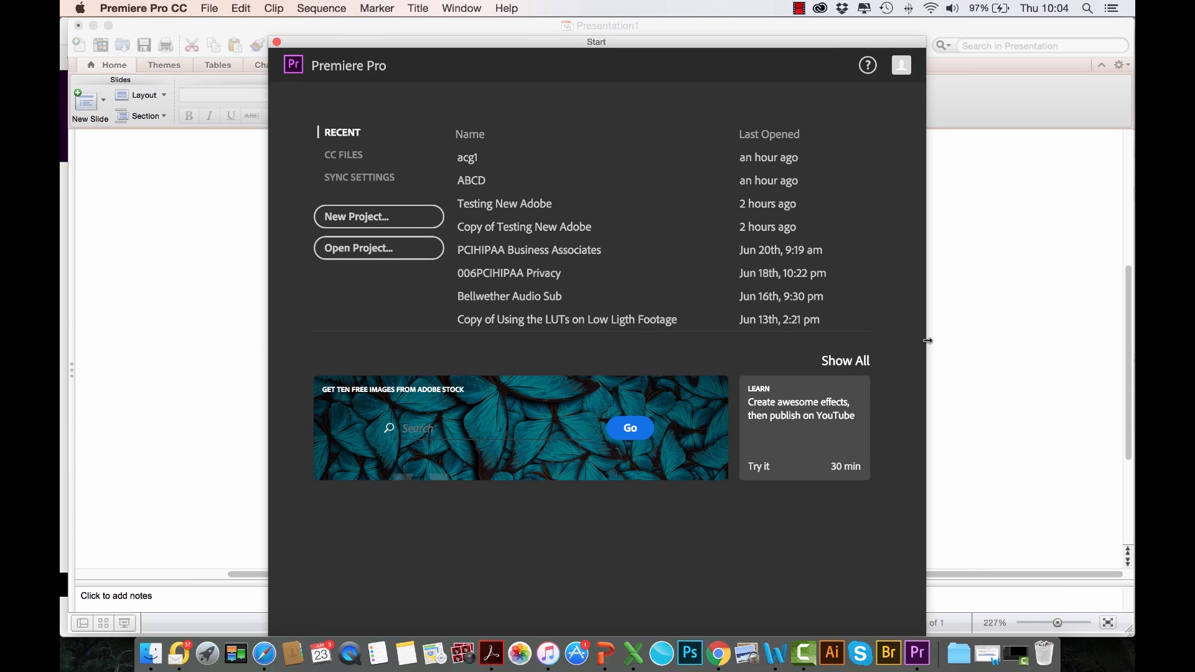
{"action": "mouse_move", "coordinate": [781, 296]}
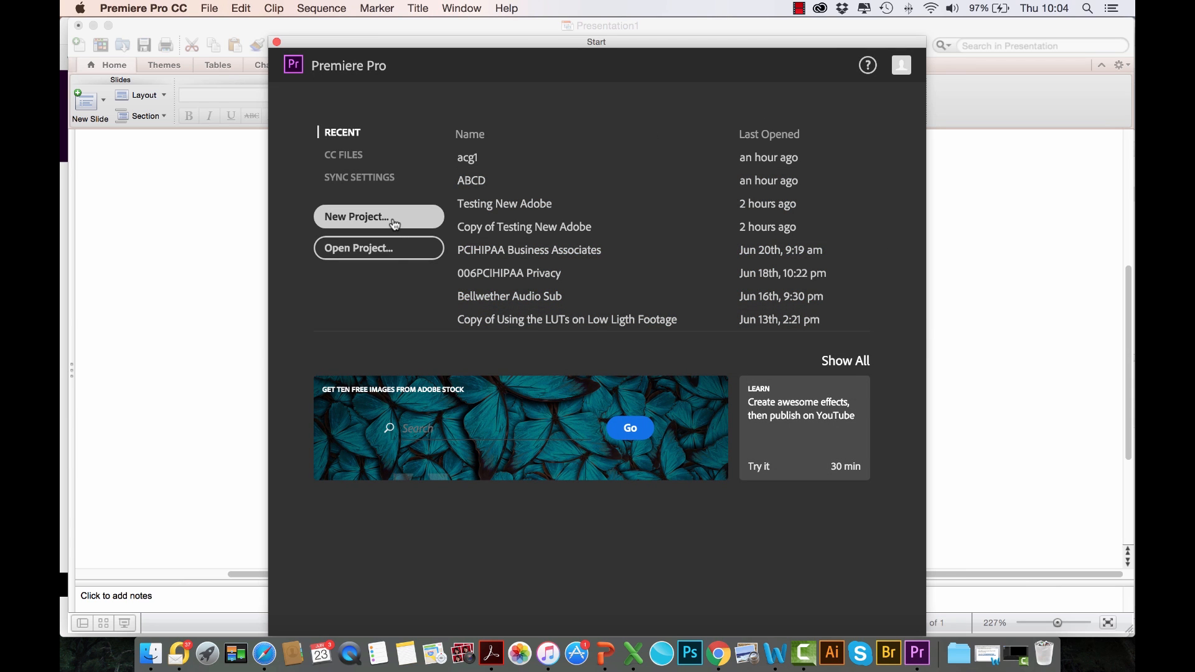
{"action": "mouse_move", "coordinate": [385, 221]}
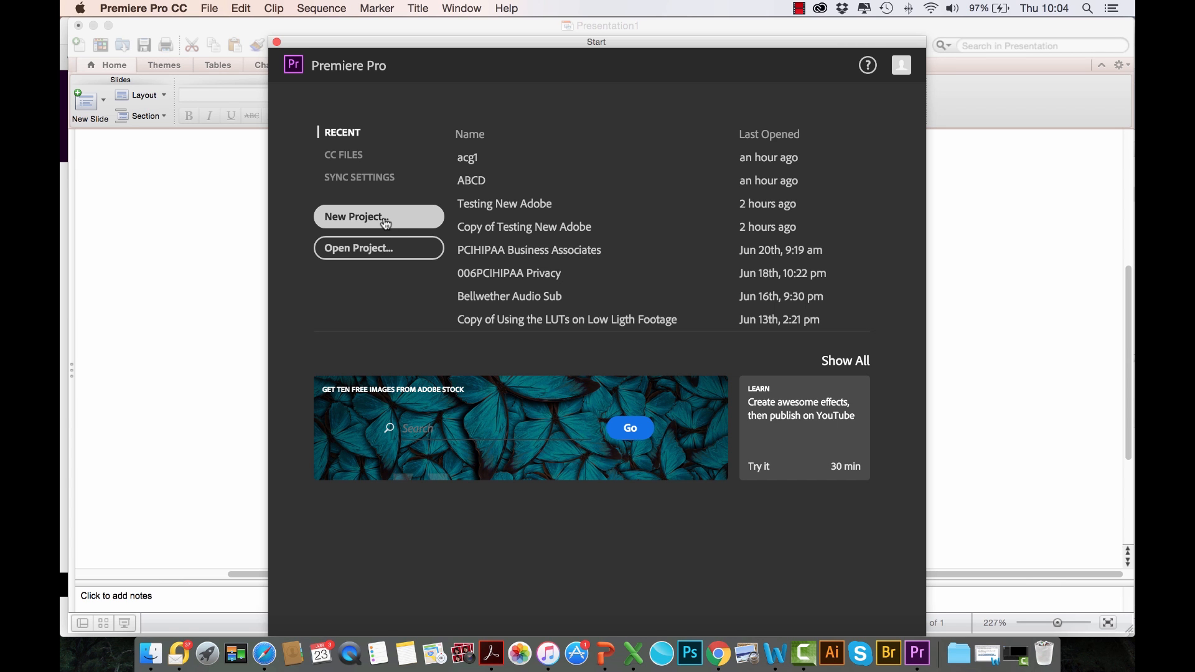
Start a new untitled project proposed at /Volumes/Temporary Storage/Quick Trials/ACG
{"action": "left_click", "coordinate": [379, 217]}
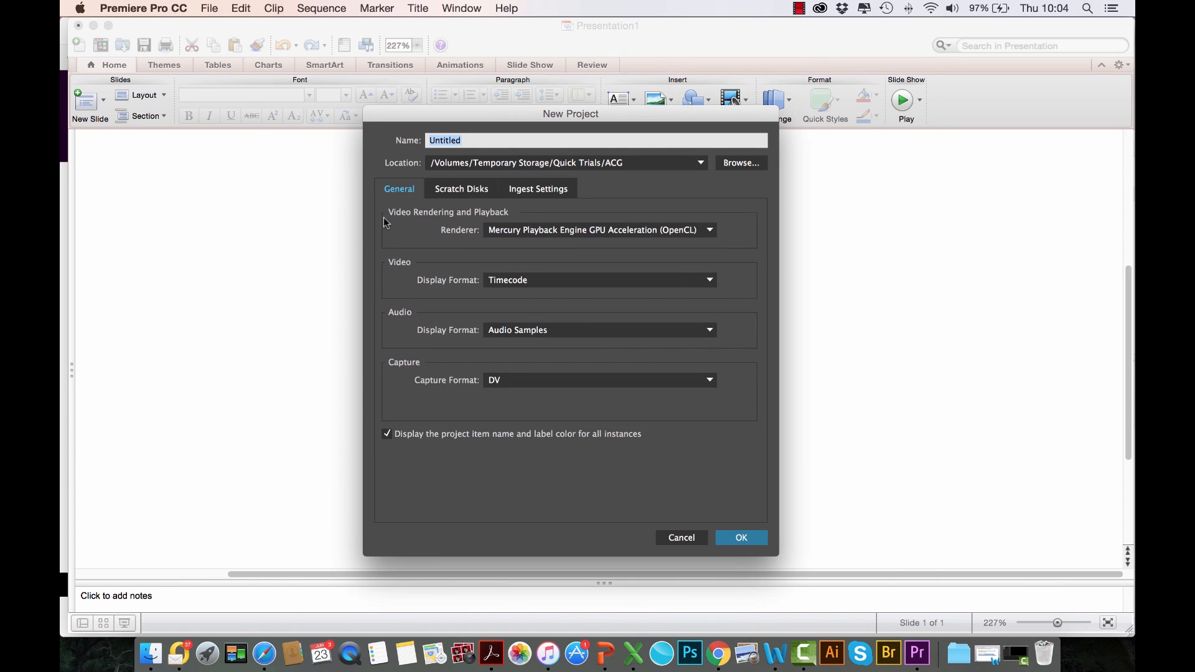
{"action": "mouse_move", "coordinate": [509, 204]}
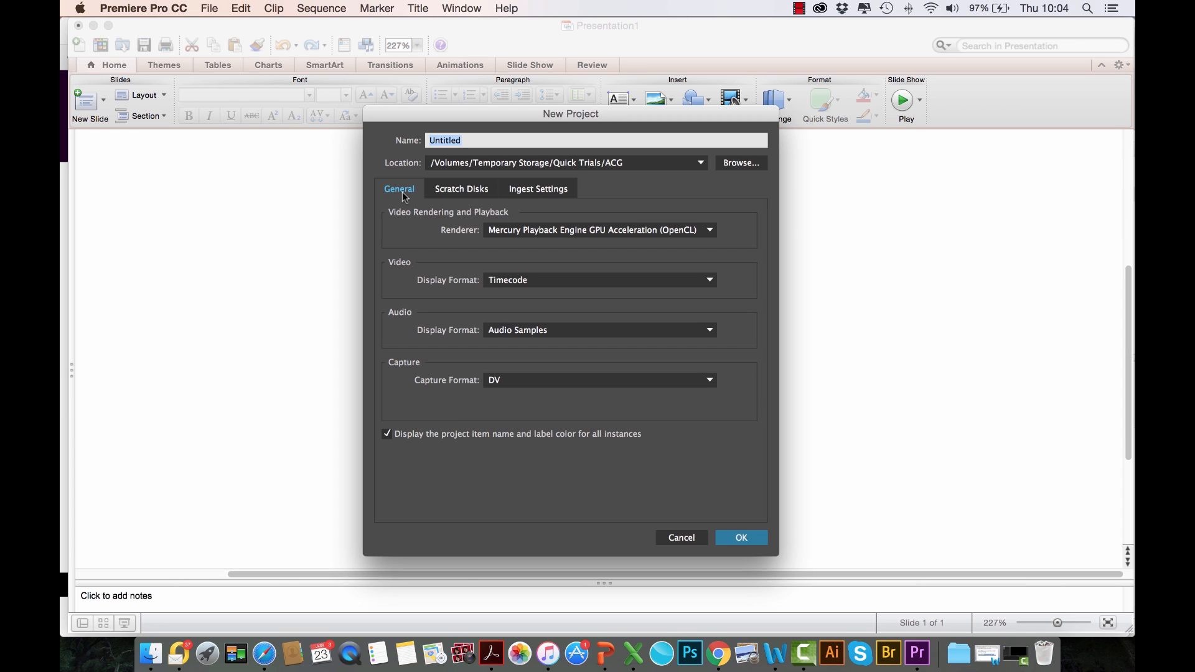
{"action": "mouse_move", "coordinate": [534, 194]}
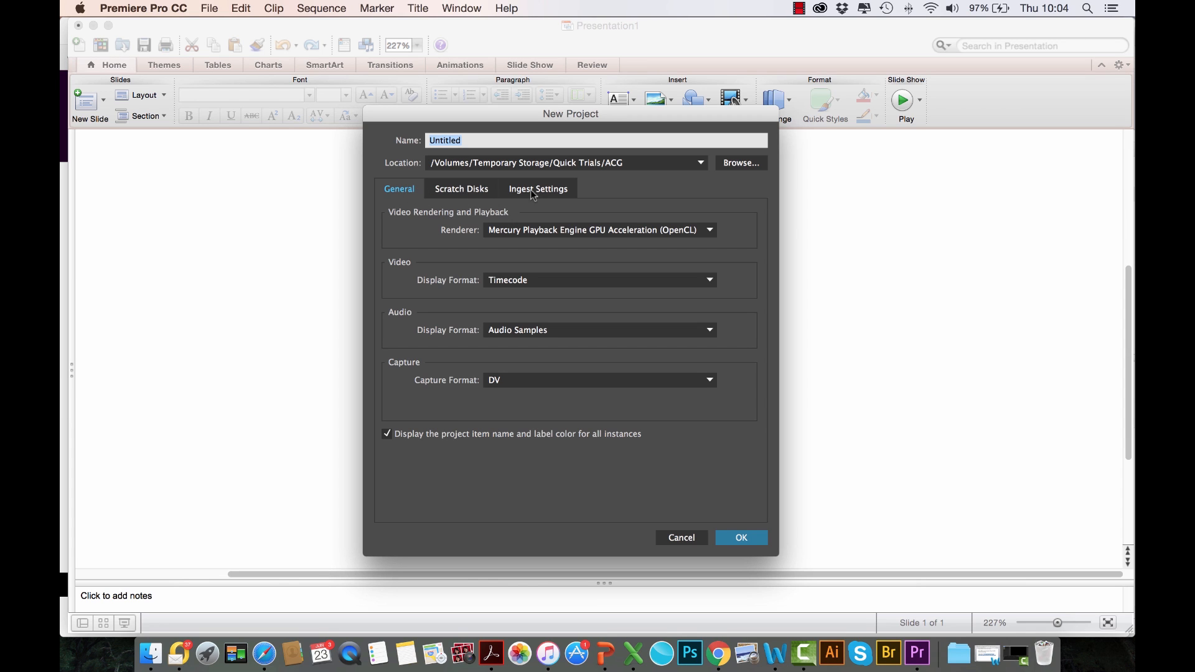
{"action": "mouse_move", "coordinate": [535, 193]}
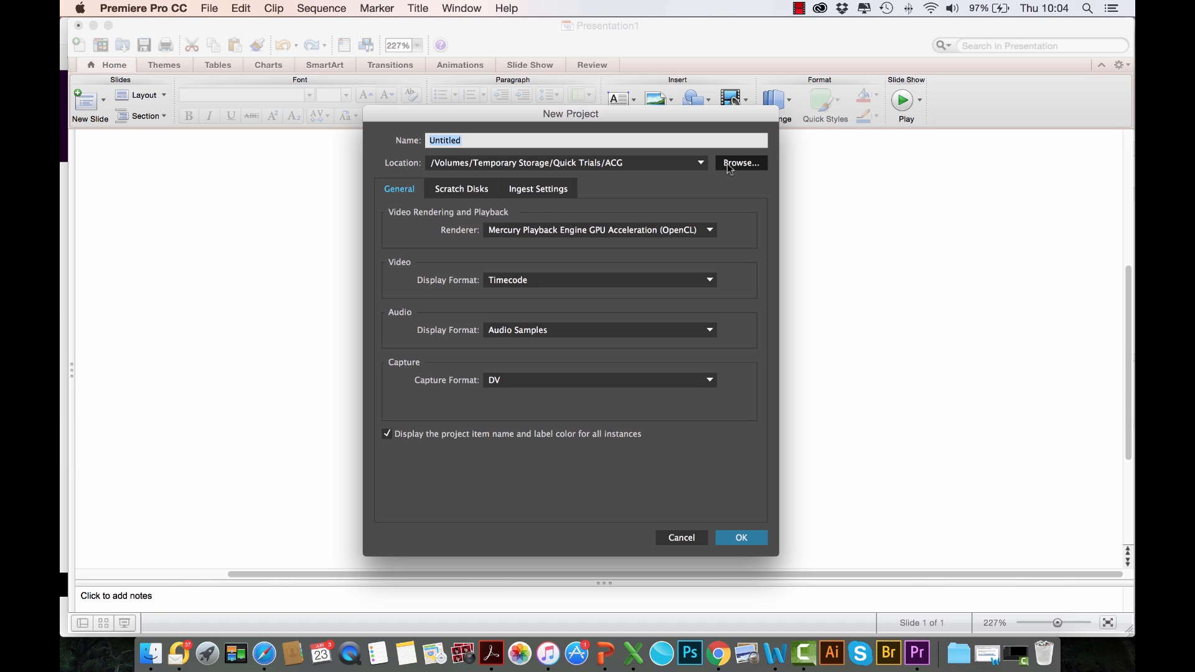
Save the project to a new Test folder on Temporary Storage and review its scratch disks
{"action": "left_click", "coordinate": [739, 162]}
{"action": "type", "text": "Test"}
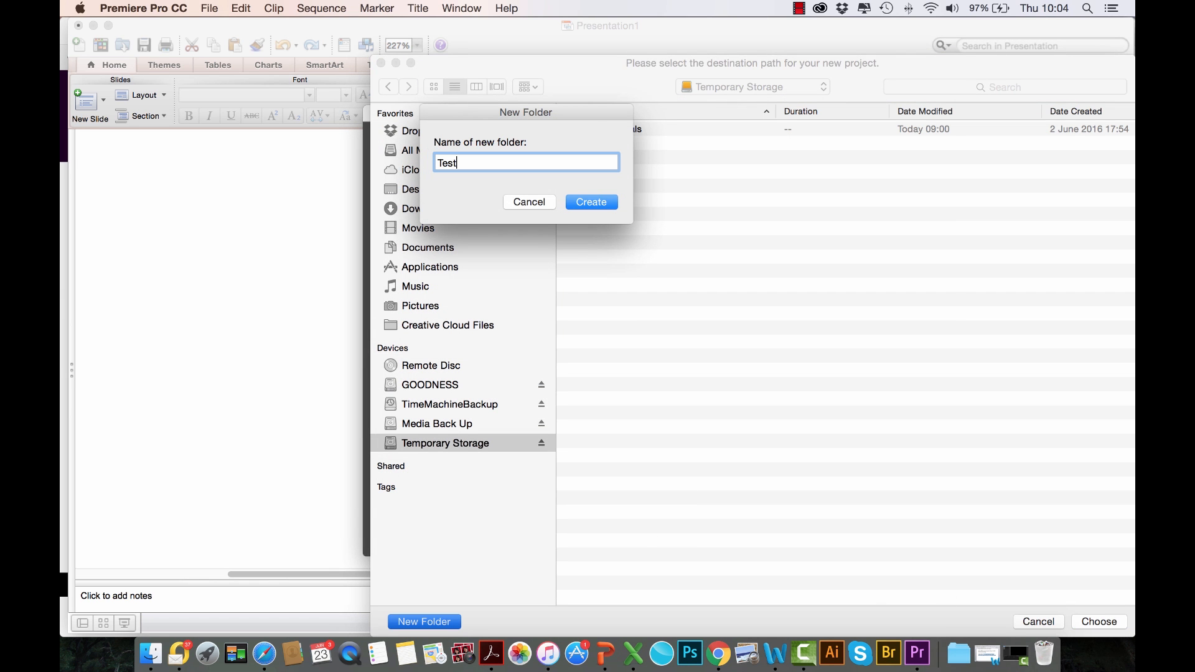
{"action": "left_click", "coordinate": [590, 202]}
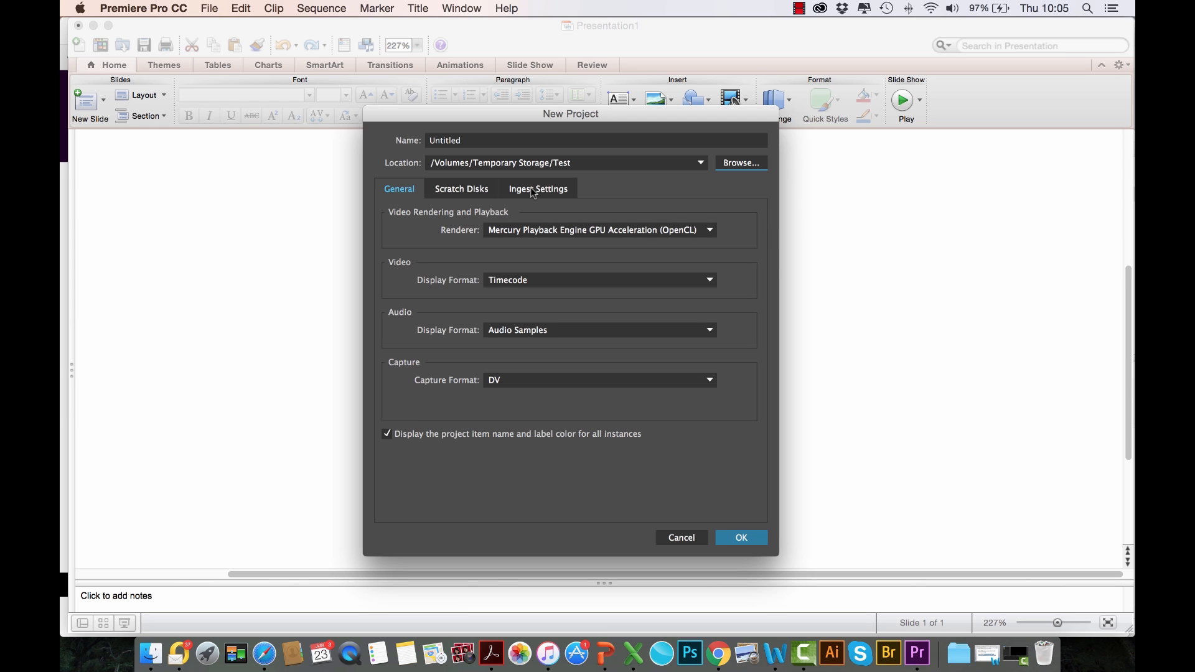
{"action": "left_click", "coordinate": [460, 187]}
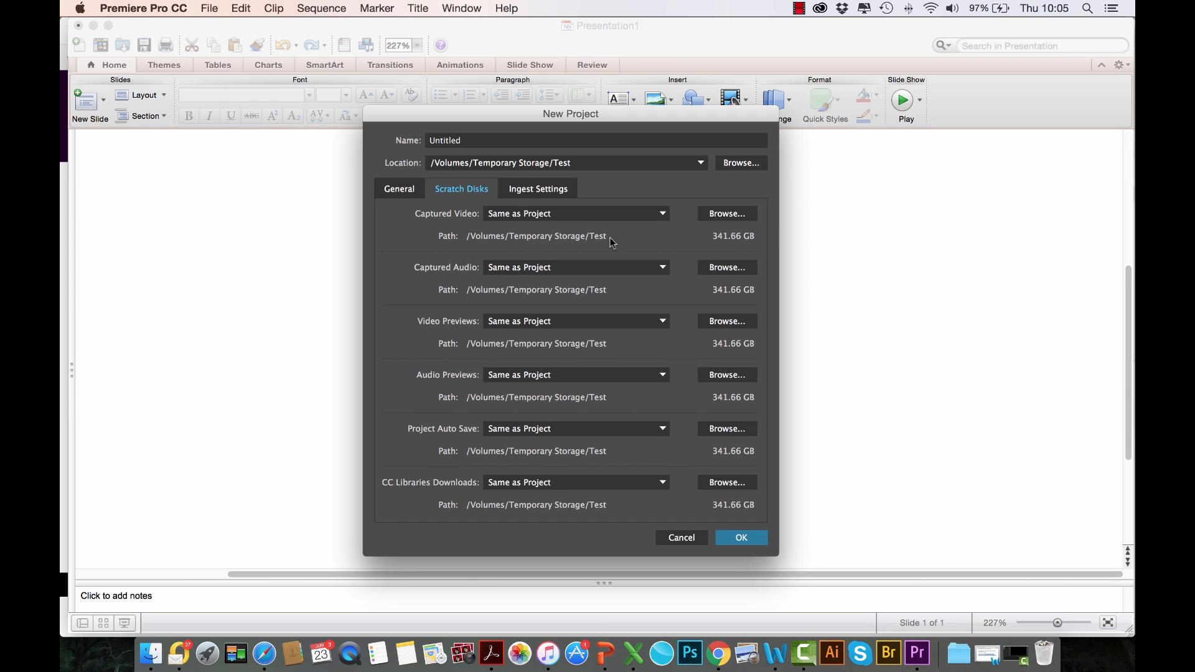
{"action": "mouse_move", "coordinate": [577, 262]}
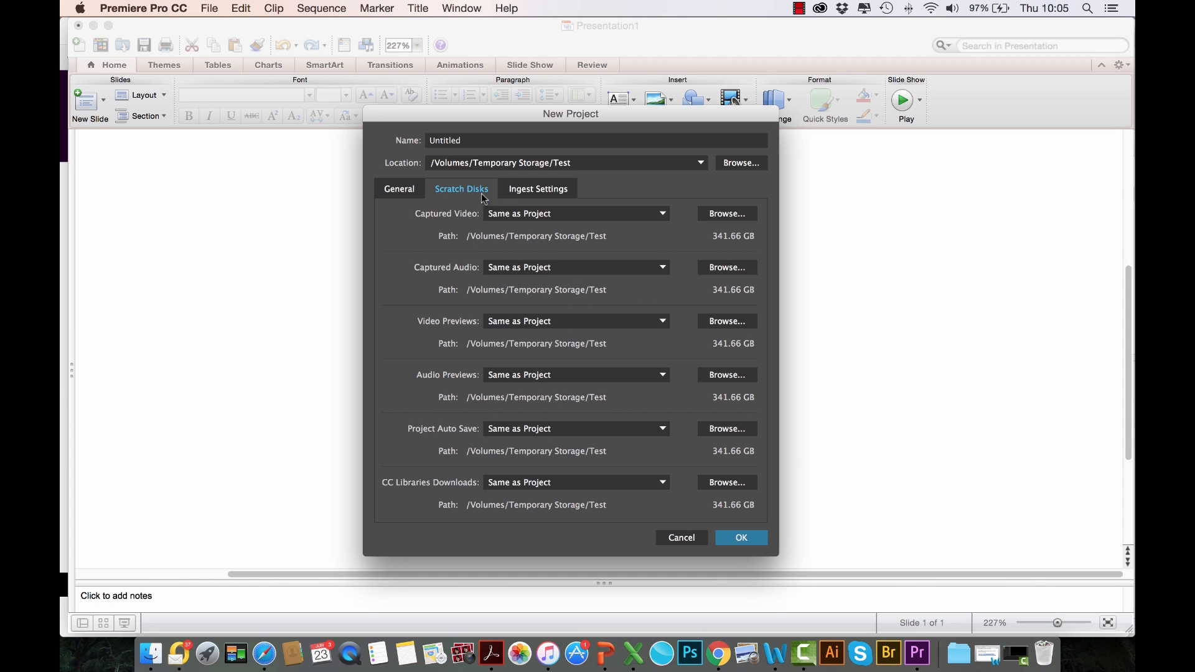
Turn on ingest for the new project and set its action to Transcode
{"action": "left_click", "coordinate": [538, 188]}
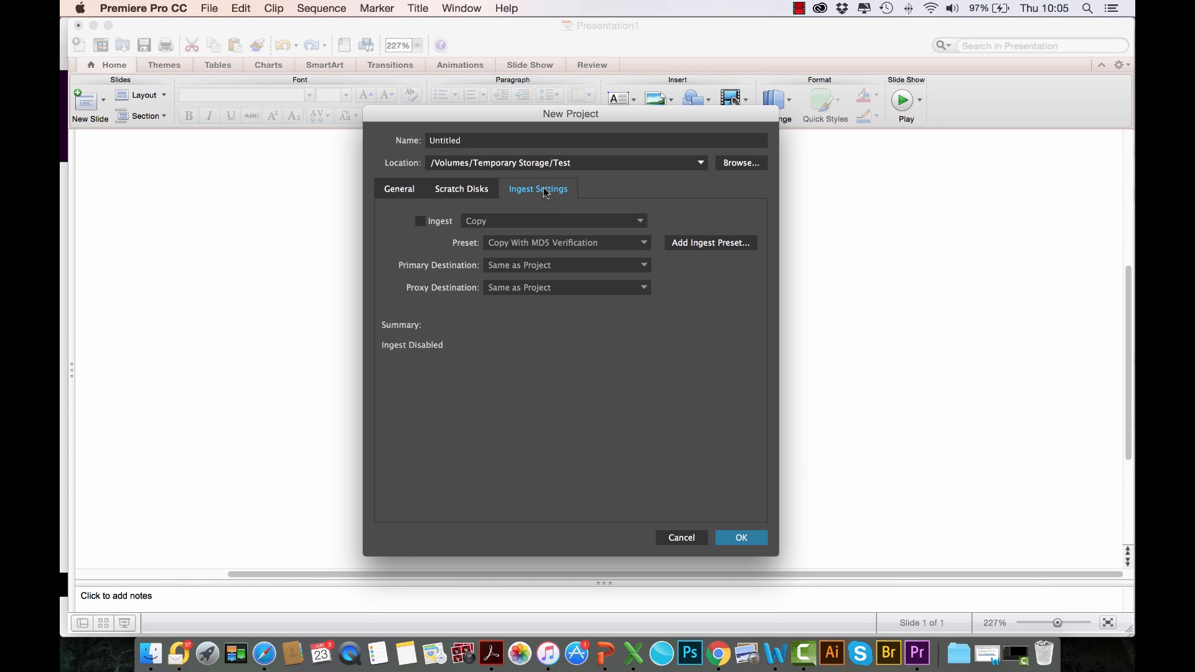
{"action": "left_click", "coordinate": [420, 222]}
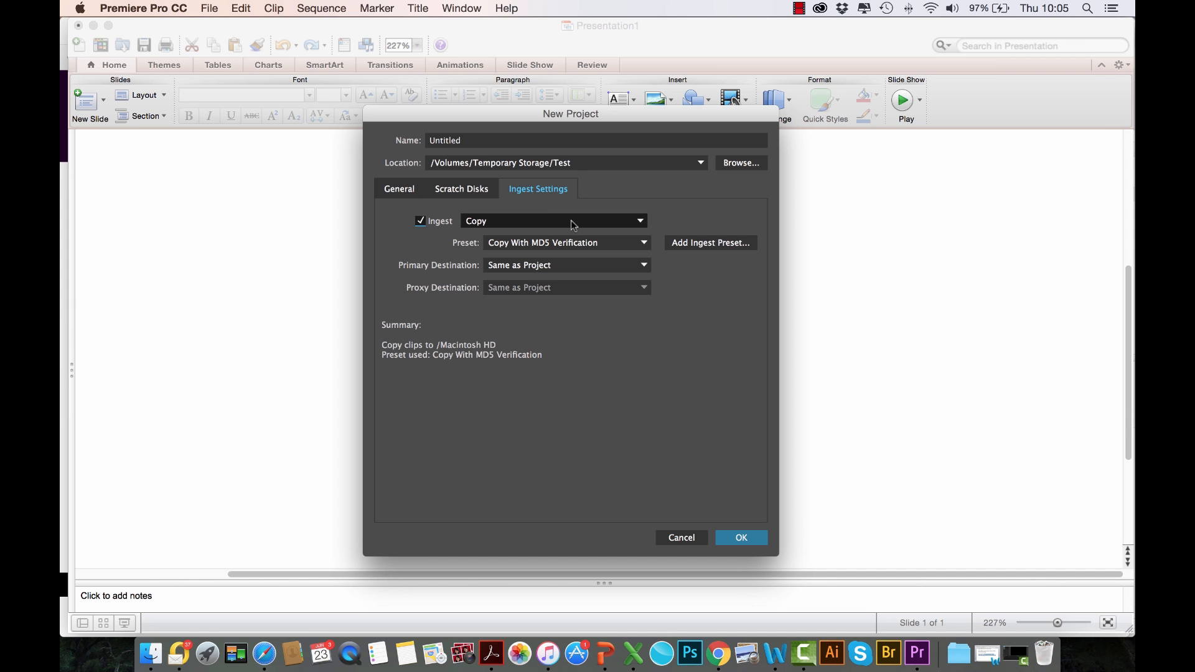
{"action": "left_click", "coordinate": [555, 221]}
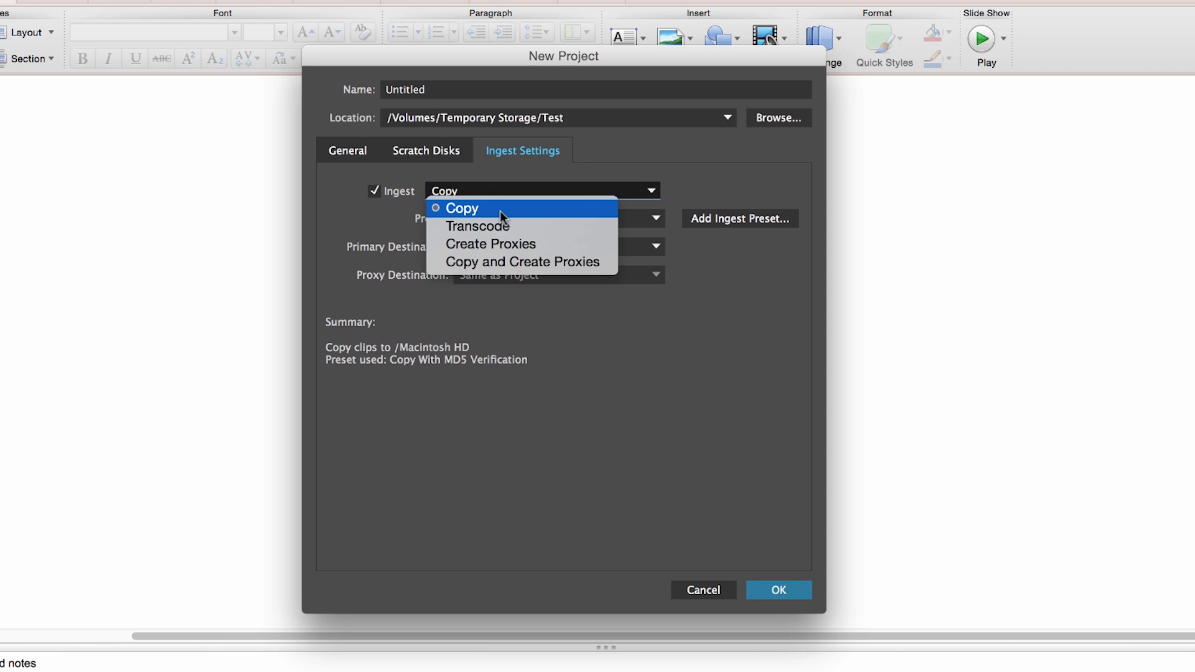
{"action": "left_click", "coordinate": [460, 208]}
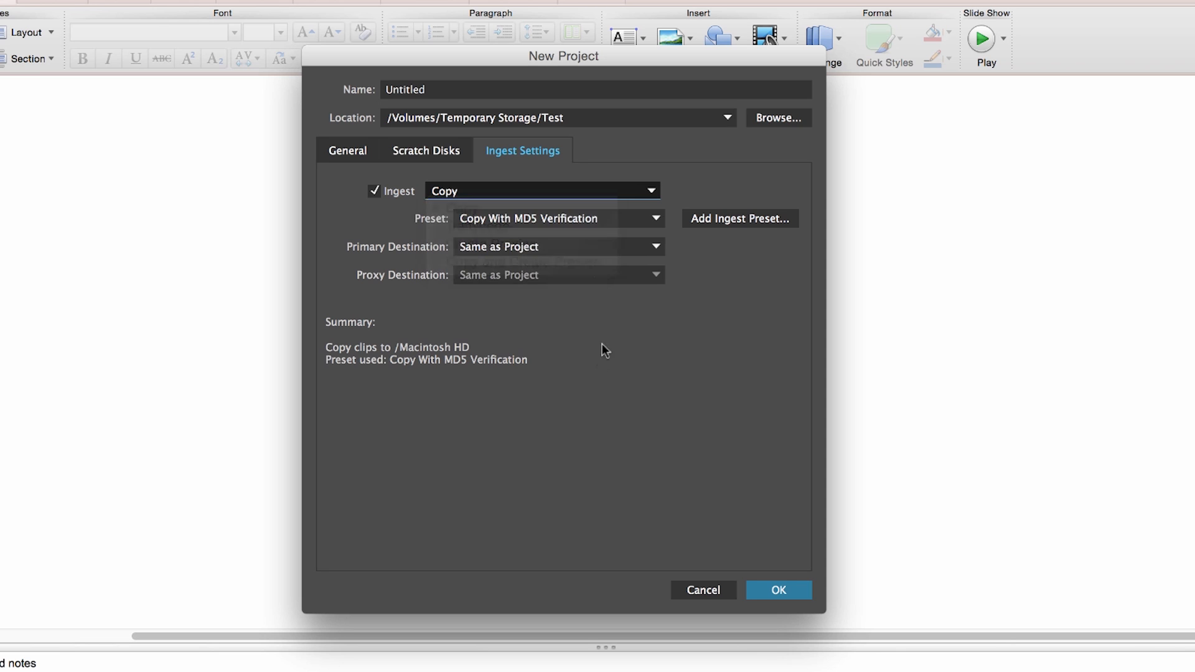
{"action": "left_click", "coordinate": [541, 190]}
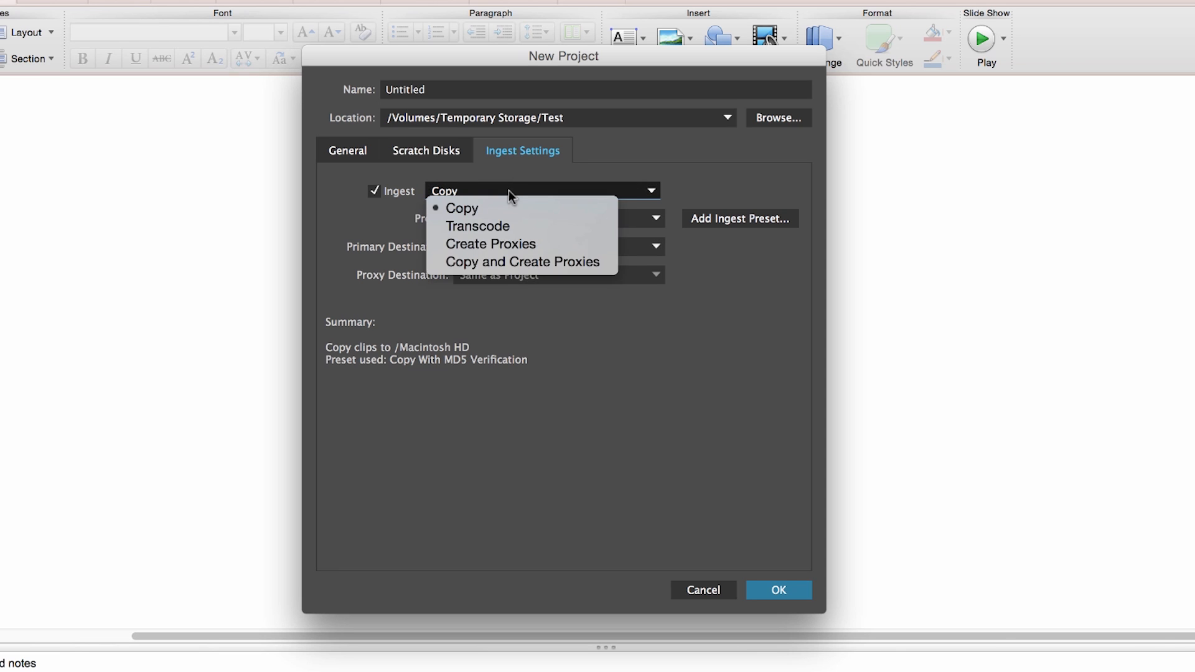
{"action": "mouse_move", "coordinate": [478, 225]}
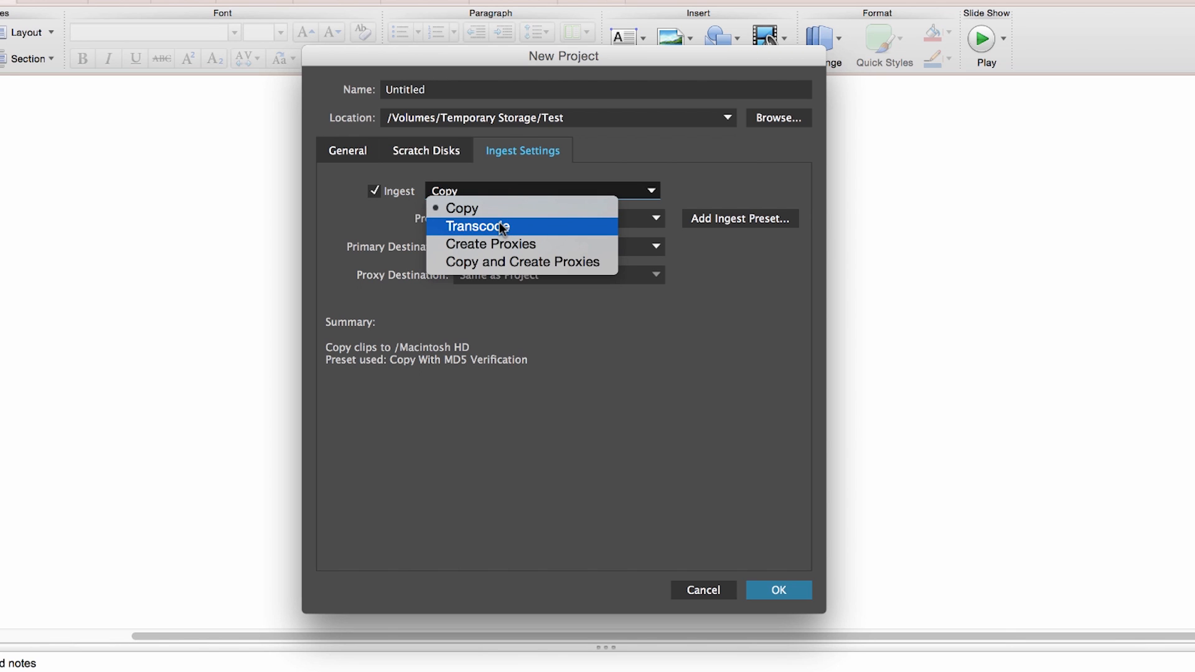
{"action": "left_click", "coordinate": [463, 208]}
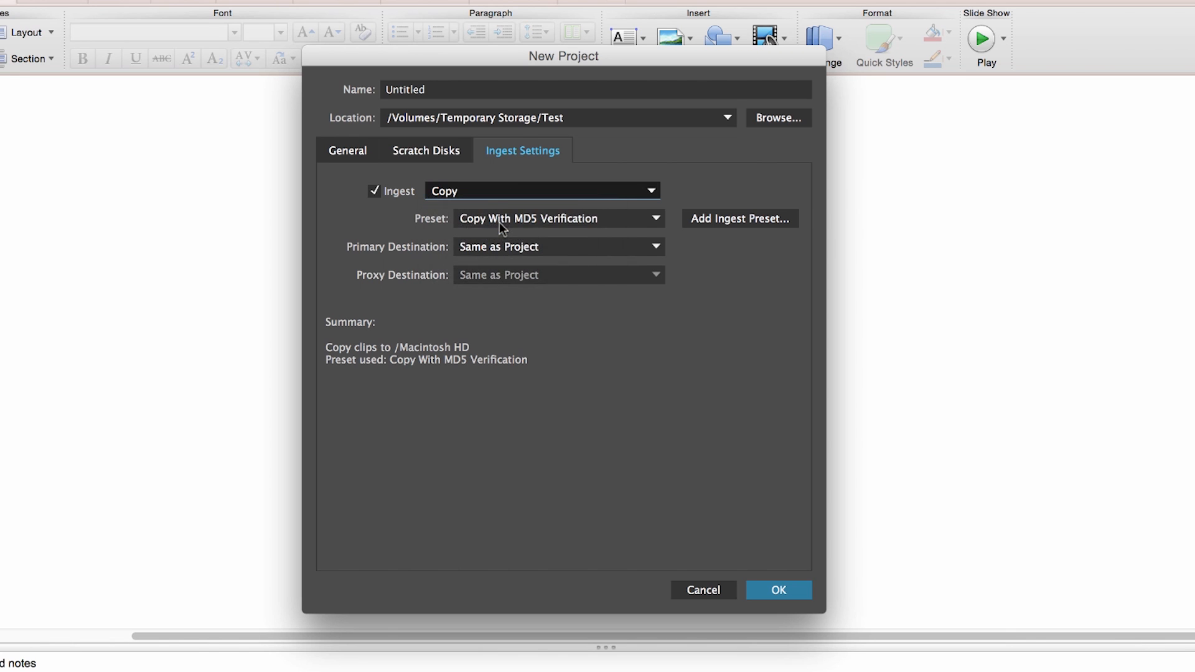
Keep the Match Source – Apple ProRes 422 (LT) transcode preset
{"action": "left_click", "coordinate": [540, 191]}
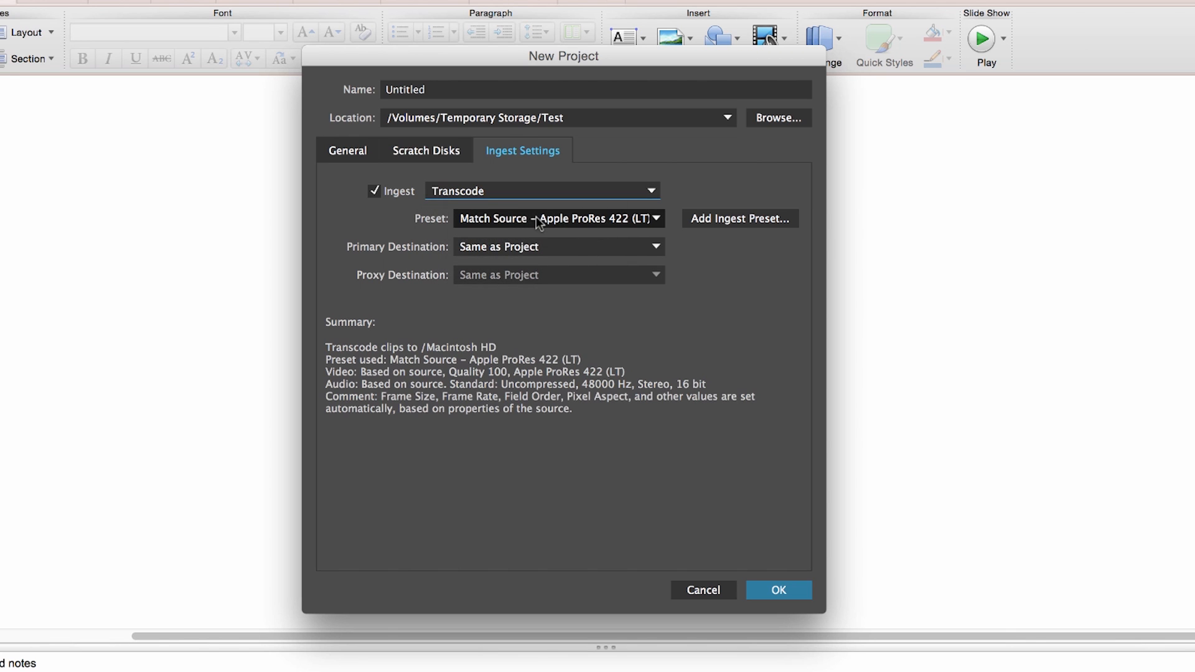
{"action": "left_click", "coordinate": [557, 219]}
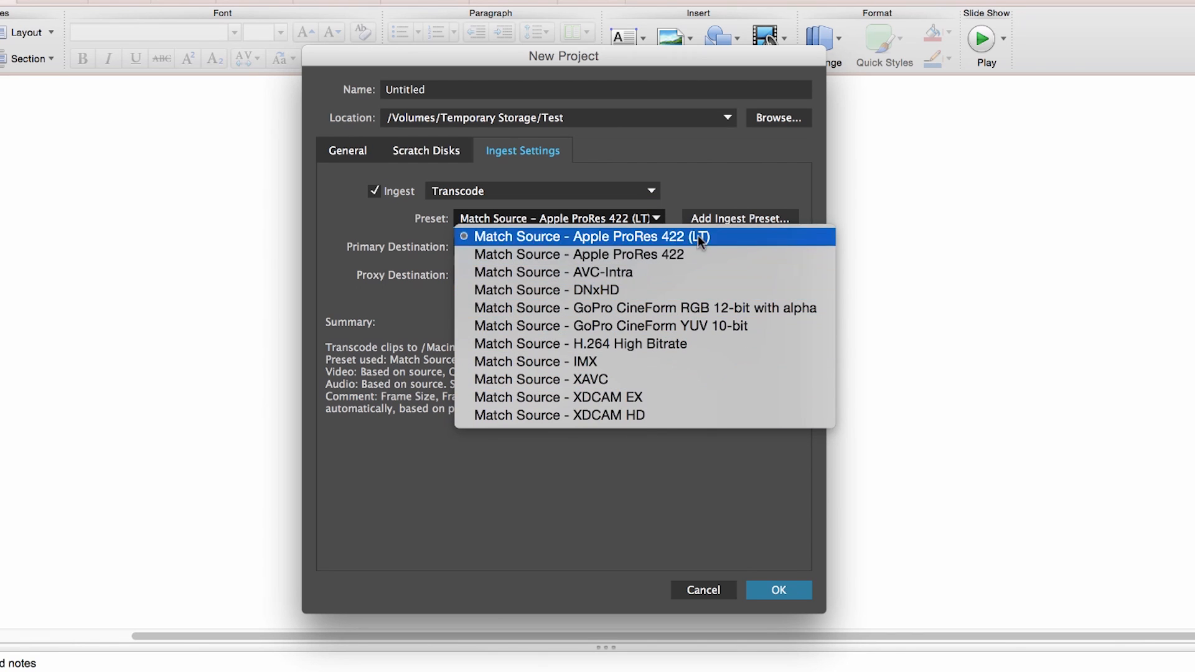
{"action": "left_click", "coordinate": [590, 237]}
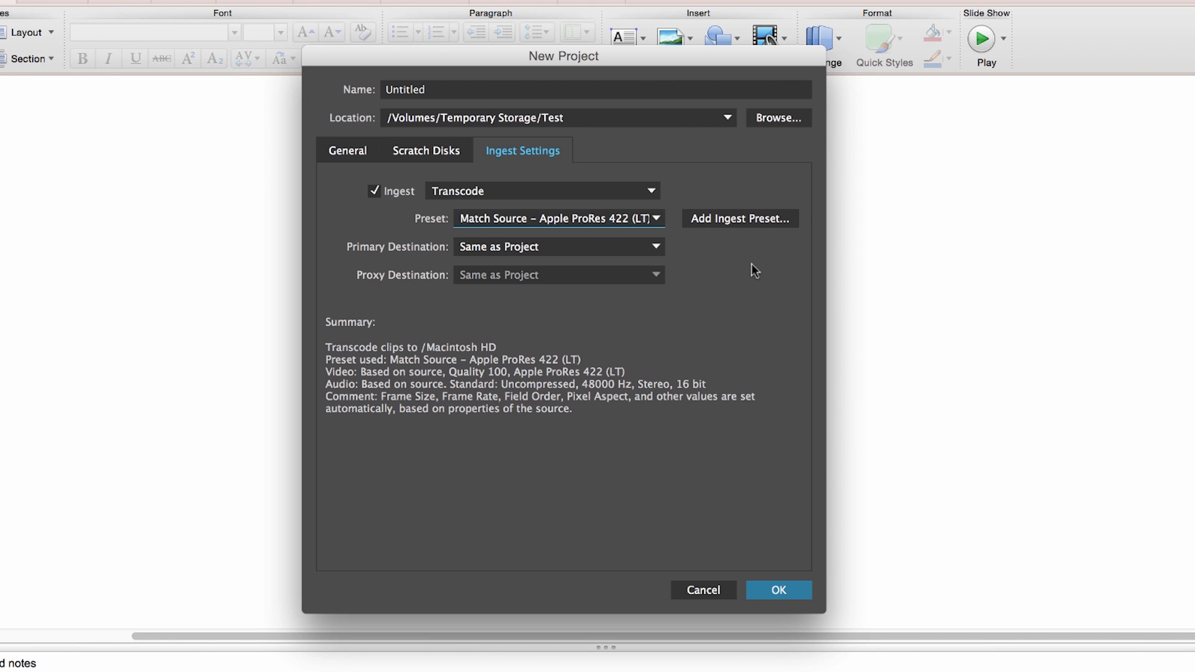
{"action": "mouse_move", "coordinate": [532, 166]}
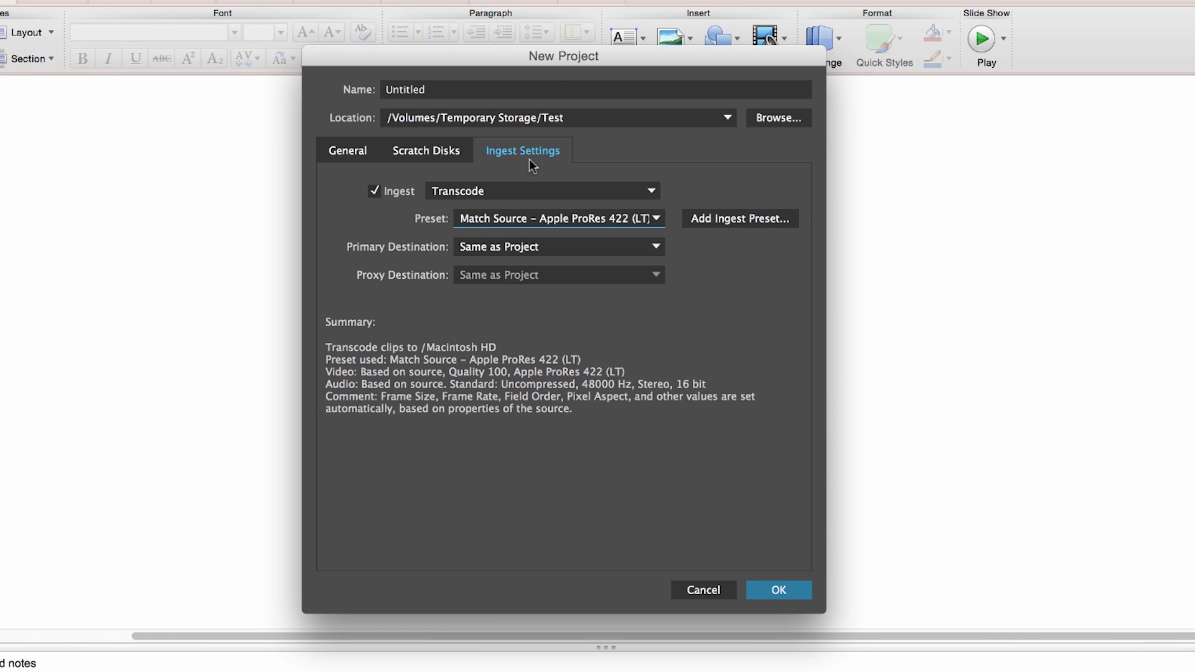
Review the ingest action choices again, with Transcode still current
{"action": "left_click", "coordinate": [543, 190]}
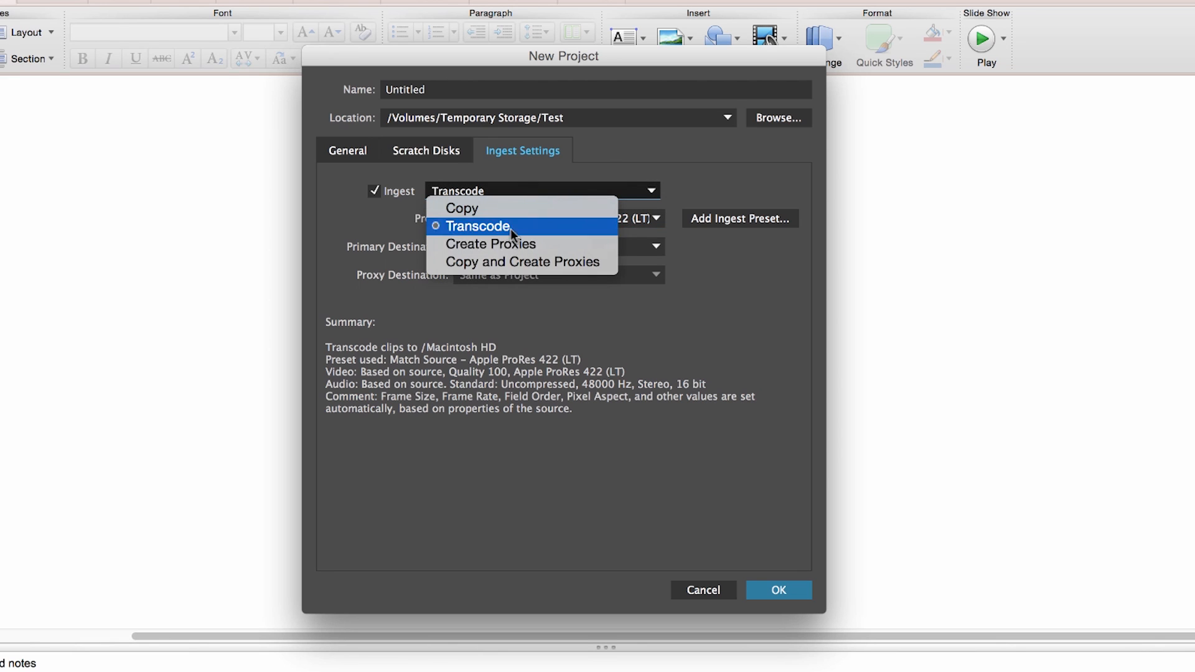
{"action": "mouse_move", "coordinate": [491, 244]}
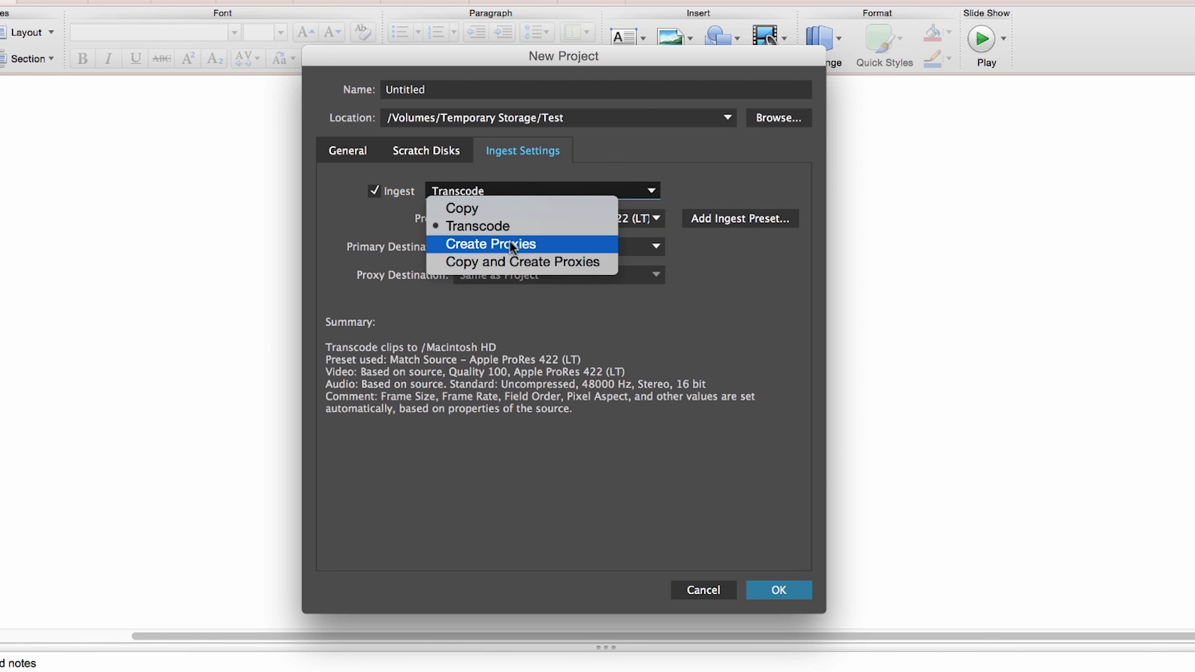
{"action": "mouse_move", "coordinate": [538, 251]}
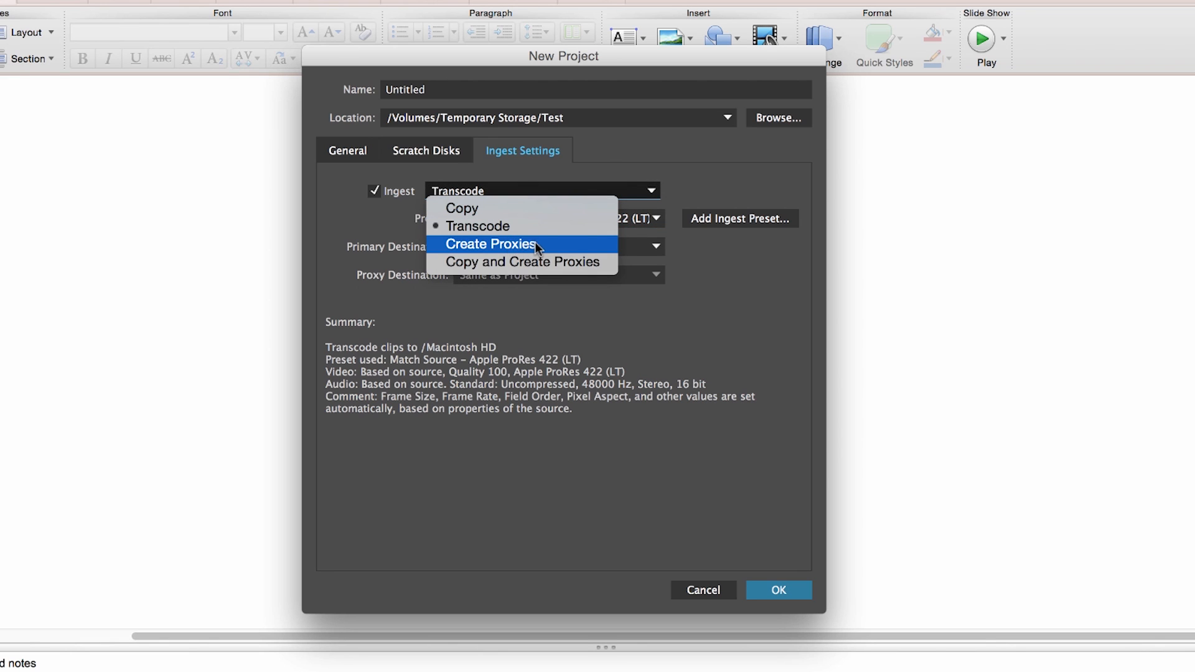
{"action": "mouse_move", "coordinate": [541, 250]}
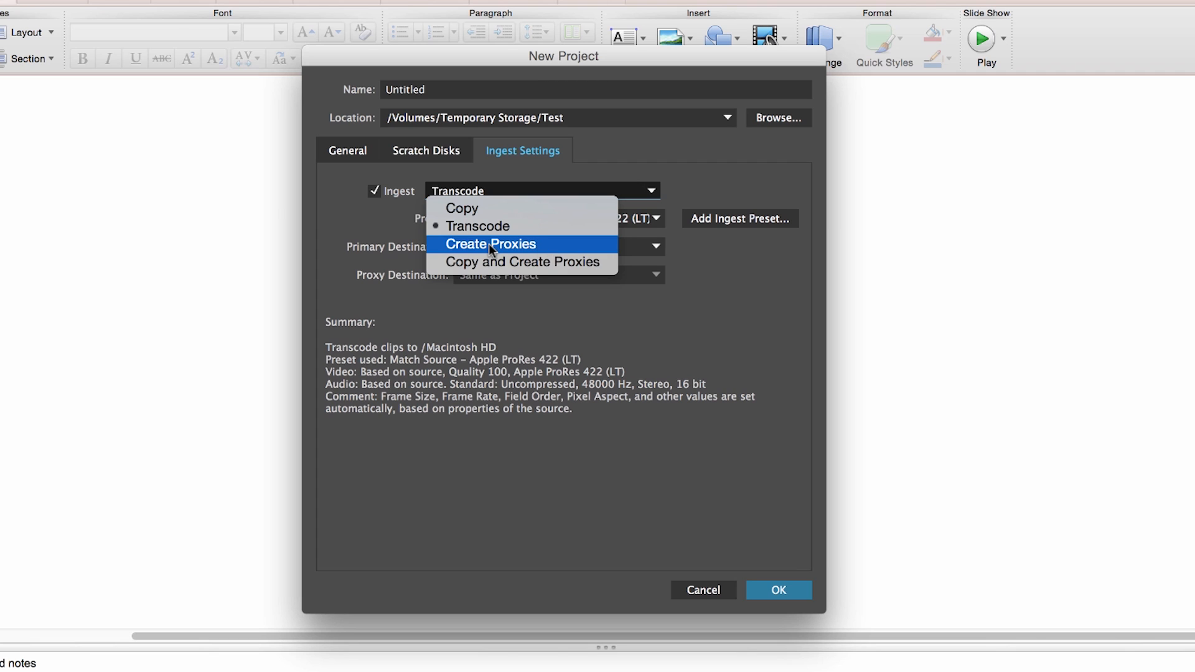
{"action": "mouse_move", "coordinate": [523, 261]}
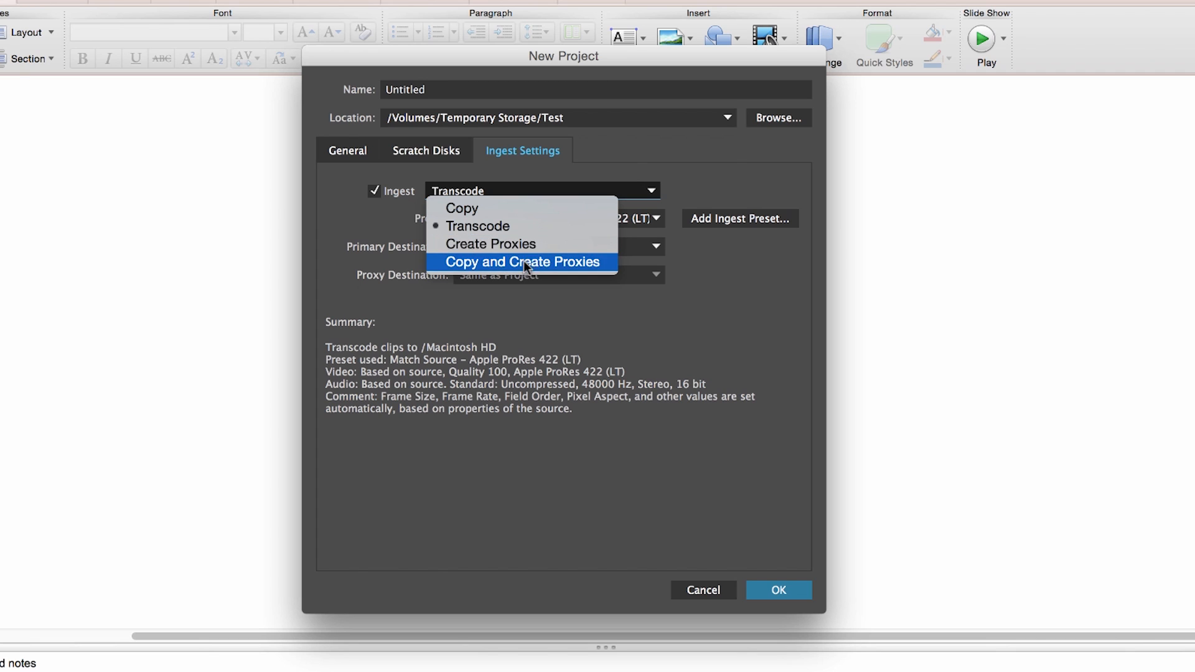
{"action": "mouse_move", "coordinate": [542, 268]}
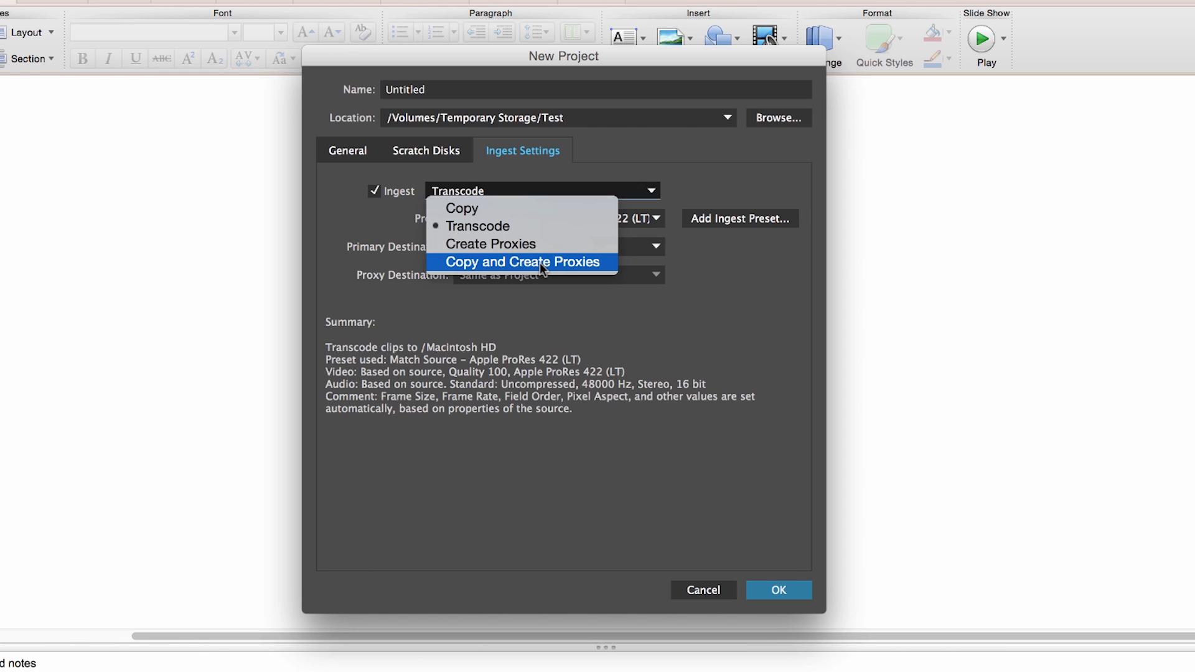
{"action": "mouse_move", "coordinate": [562, 272]}
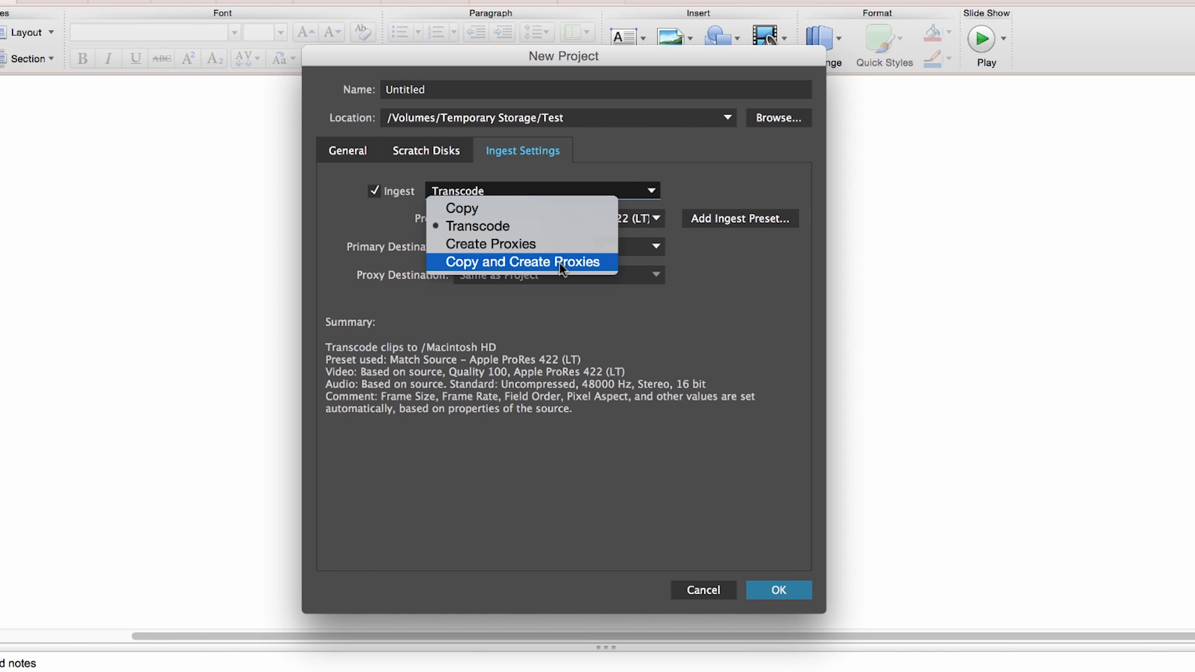
Set ingest to Copy and Create Proxies with the Copy & 1280x720 H.264 preset
{"action": "left_click", "coordinate": [523, 261]}
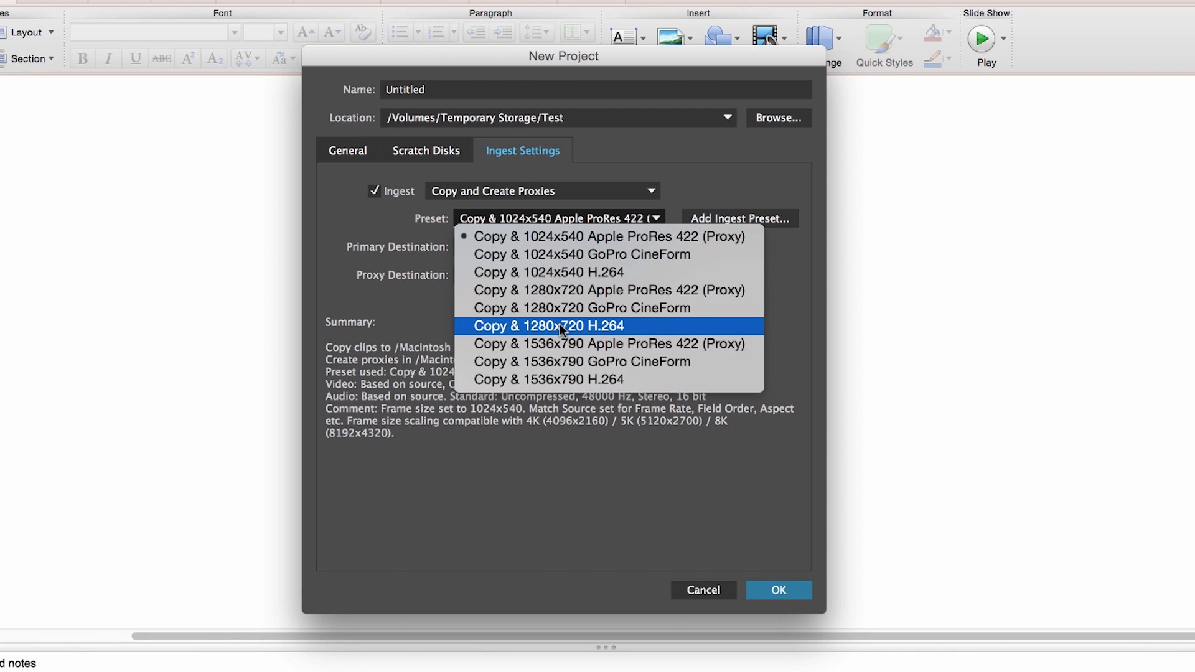
{"action": "left_click", "coordinate": [547, 325]}
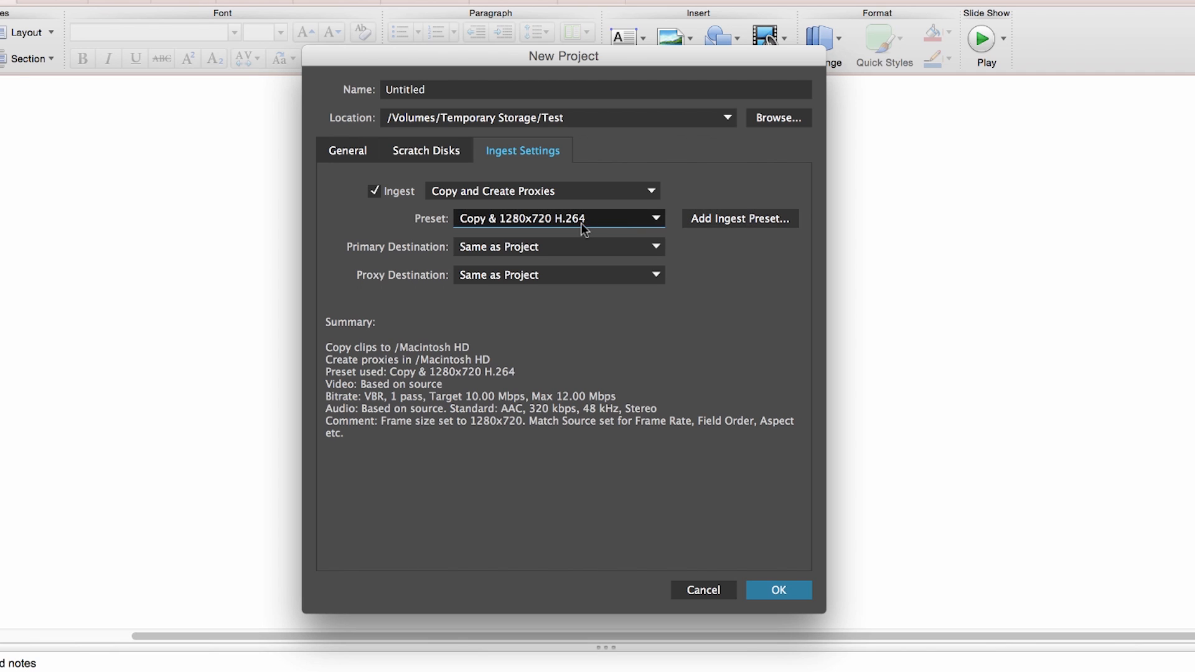
{"action": "left_click", "coordinate": [558, 219]}
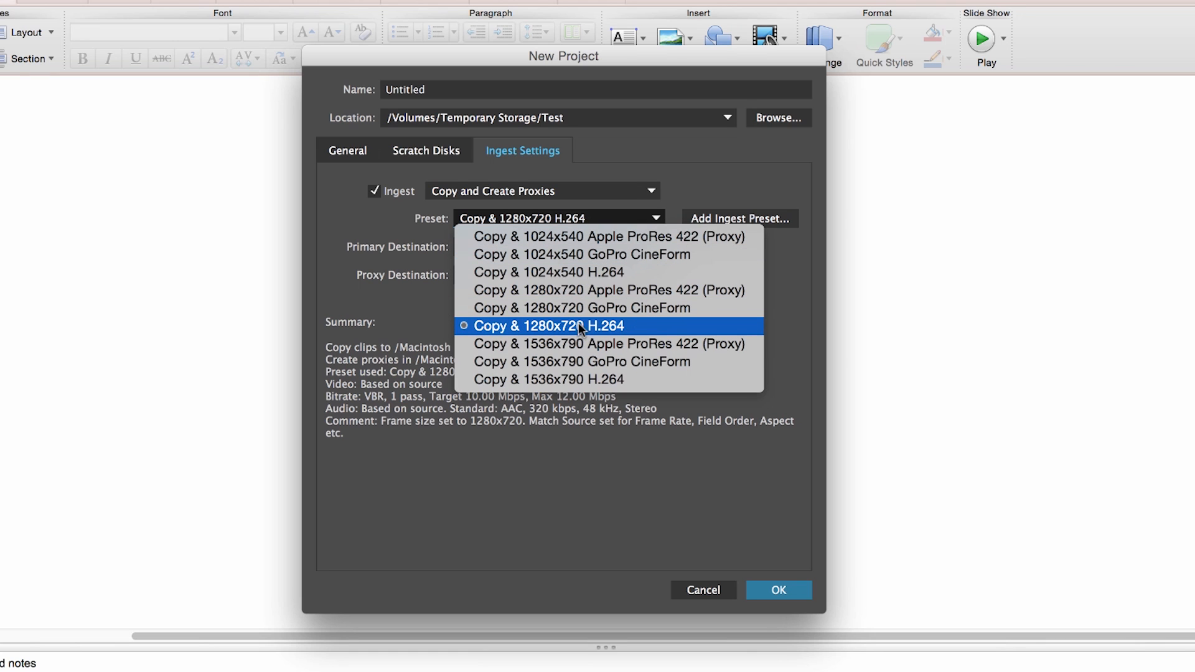
{"action": "mouse_move", "coordinate": [716, 291]}
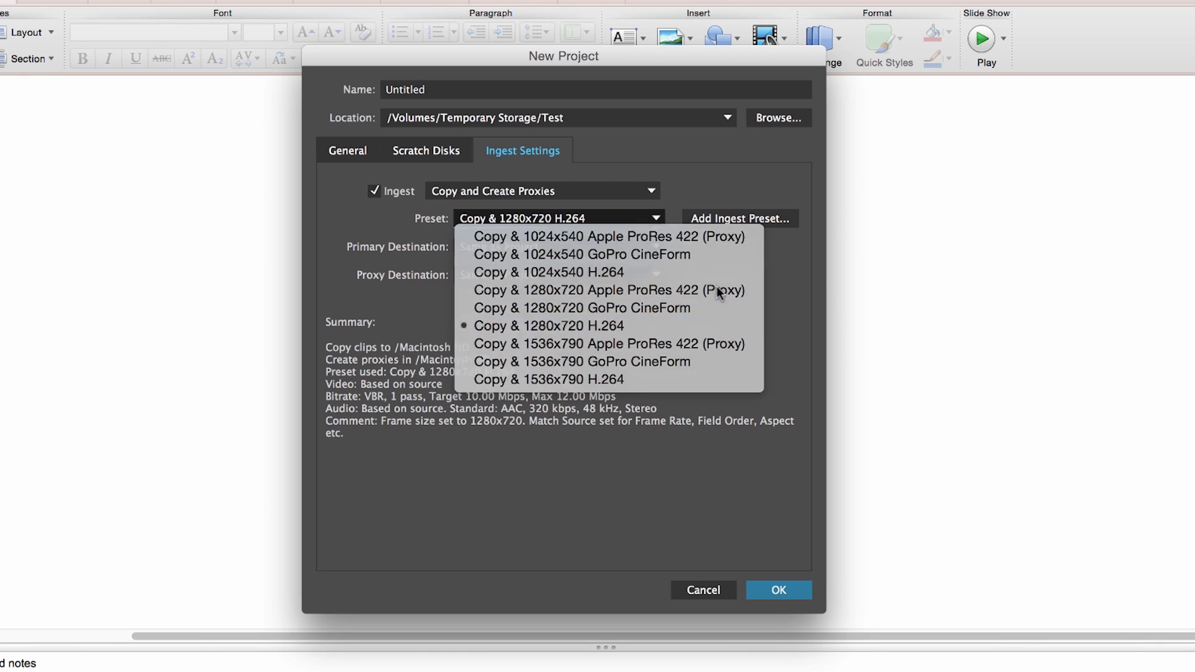
{"action": "left_click", "coordinate": [548, 325]}
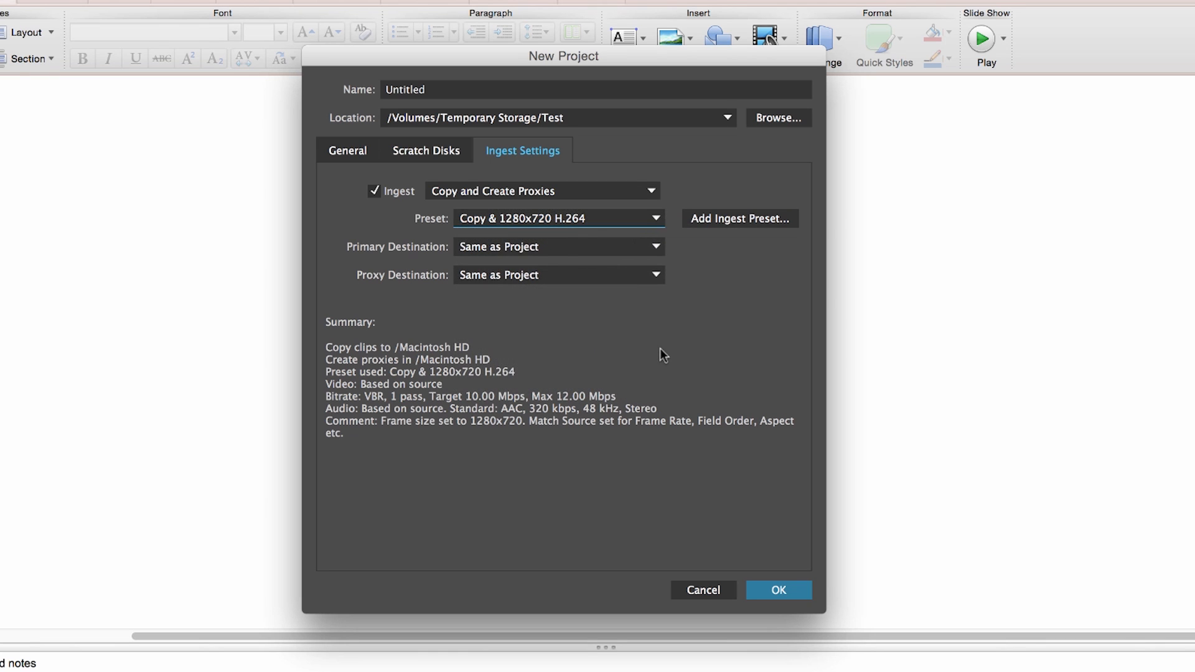
{"action": "mouse_move", "coordinate": [738, 226]}
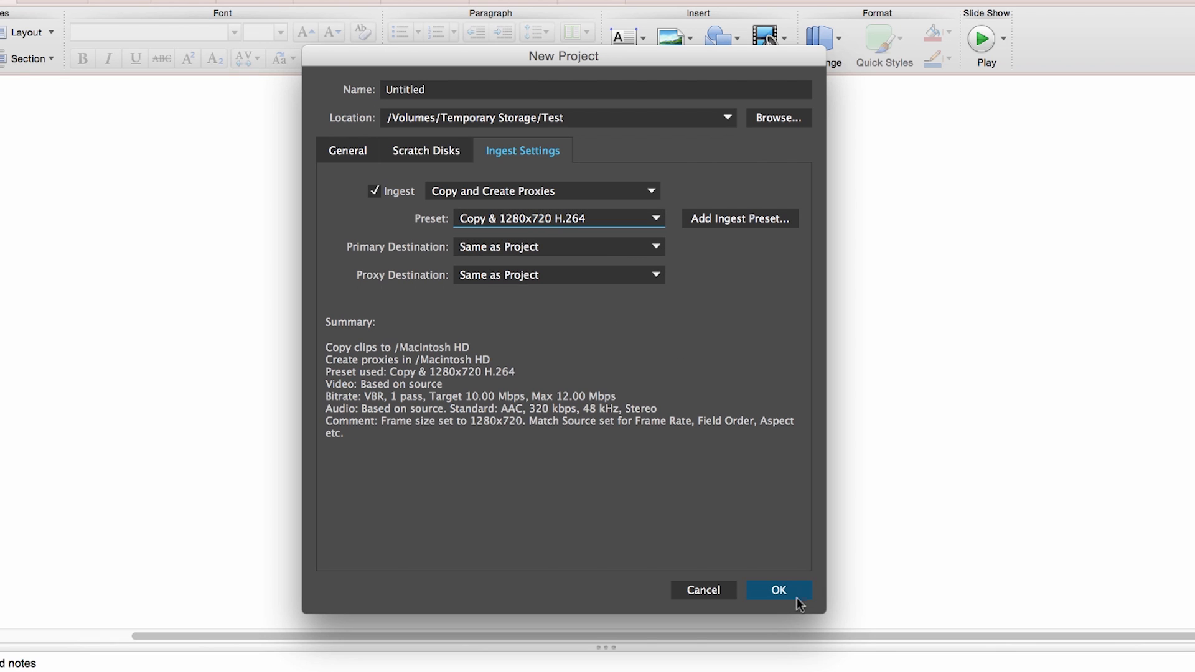
Create the untitled project with these ingest settings, opening its empty bin
{"action": "left_click", "coordinate": [777, 589]}
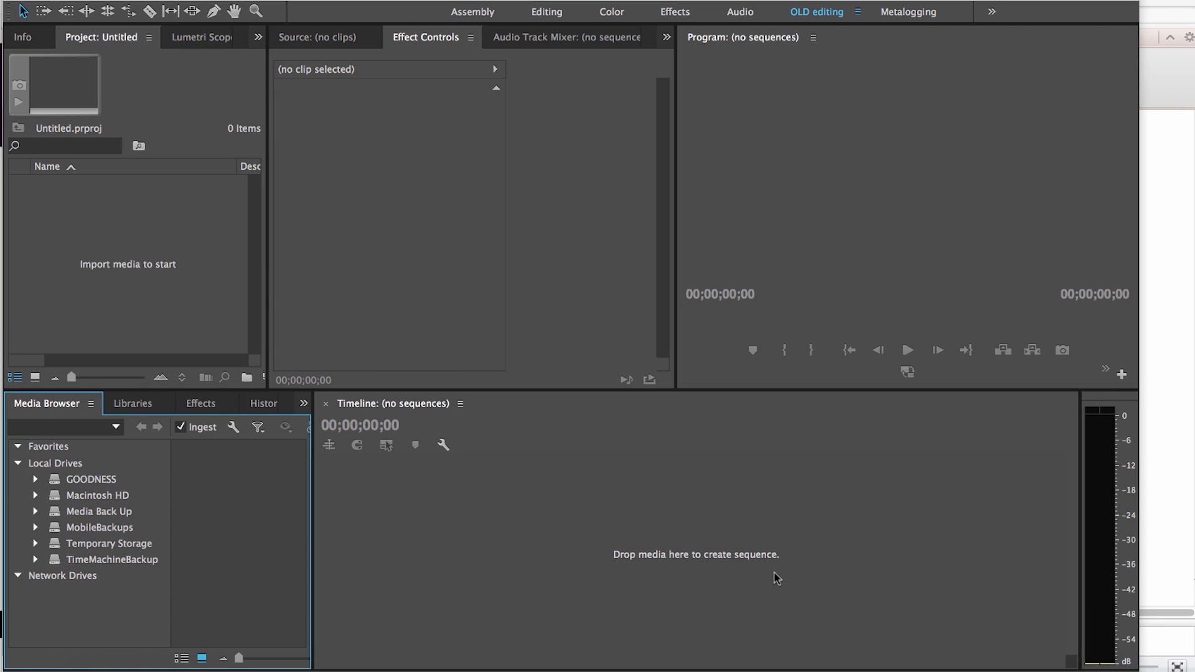
{"action": "mouse_move", "coordinate": [97, 247]}
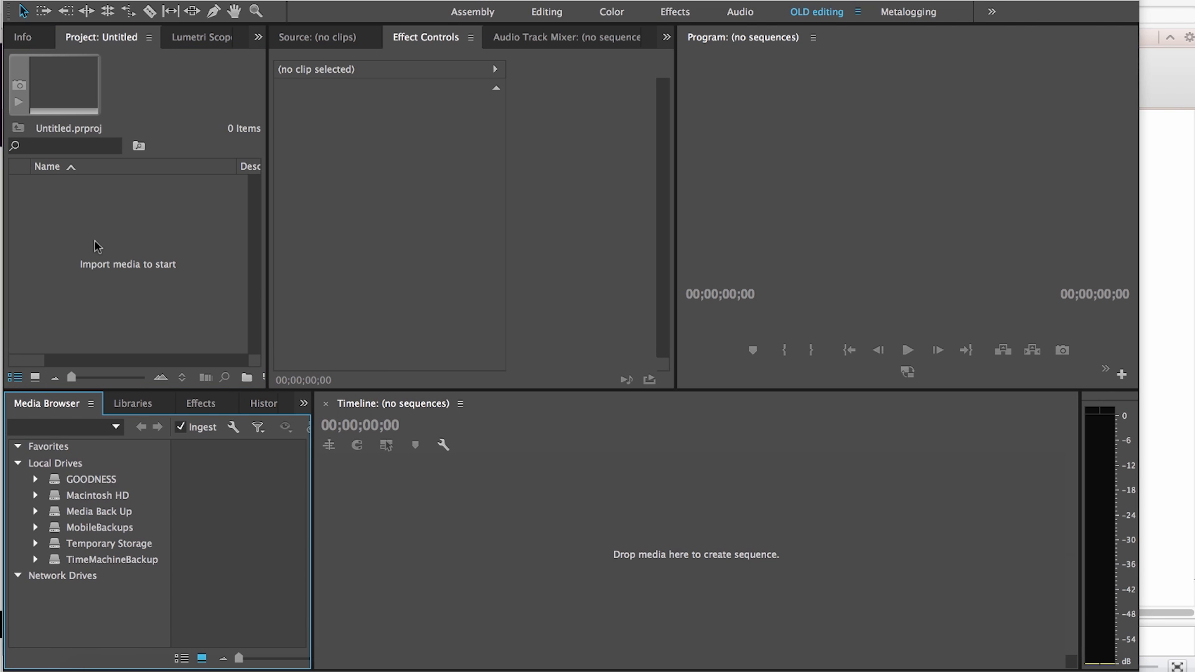
{"action": "mouse_move", "coordinate": [105, 247]}
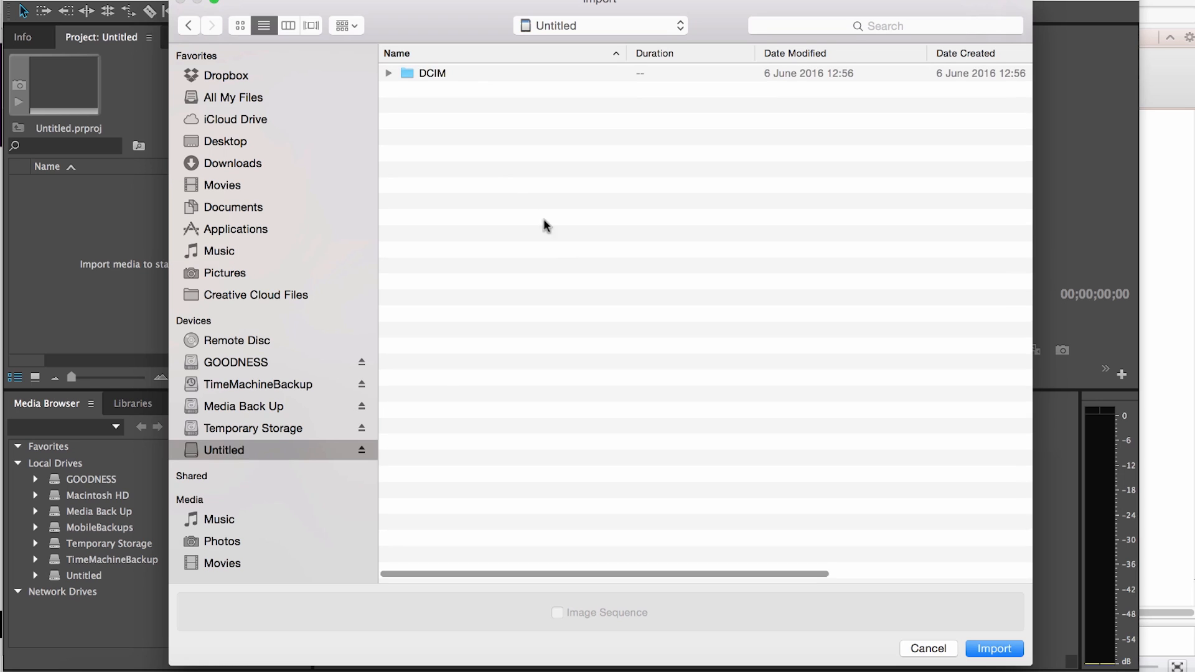
Import clips DJI_0039 to DJI_0041 from the card's DCIM/100MEDIA folder
{"action": "double_click", "coordinate": [432, 72]}
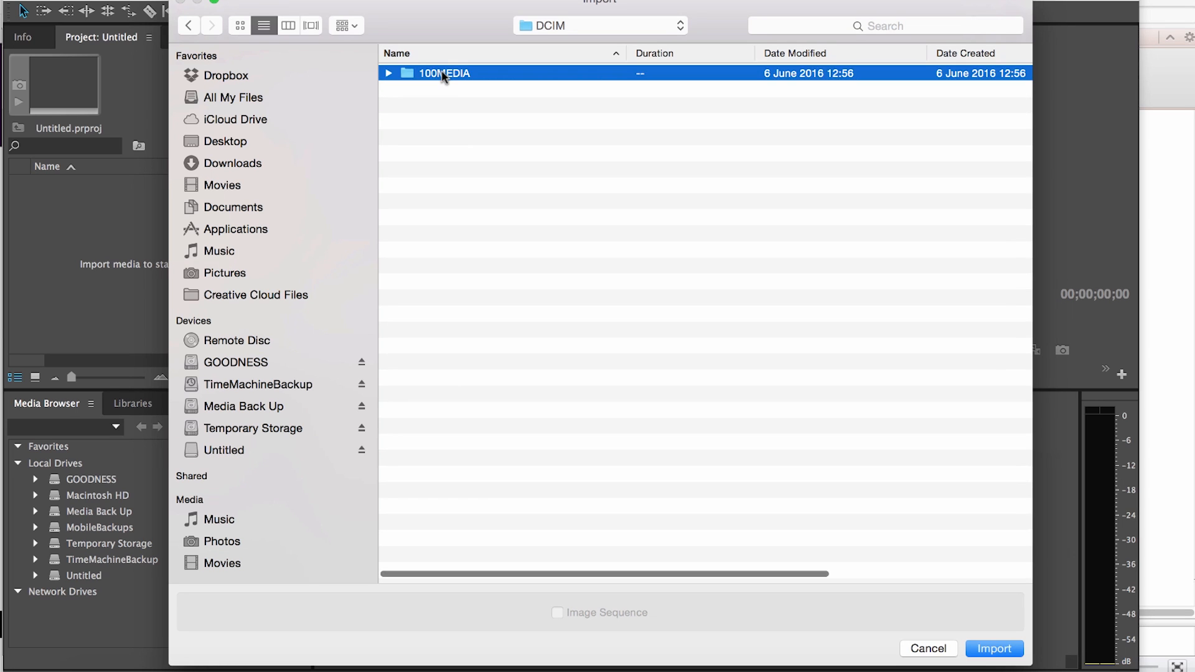
{"action": "double_click", "coordinate": [443, 72]}
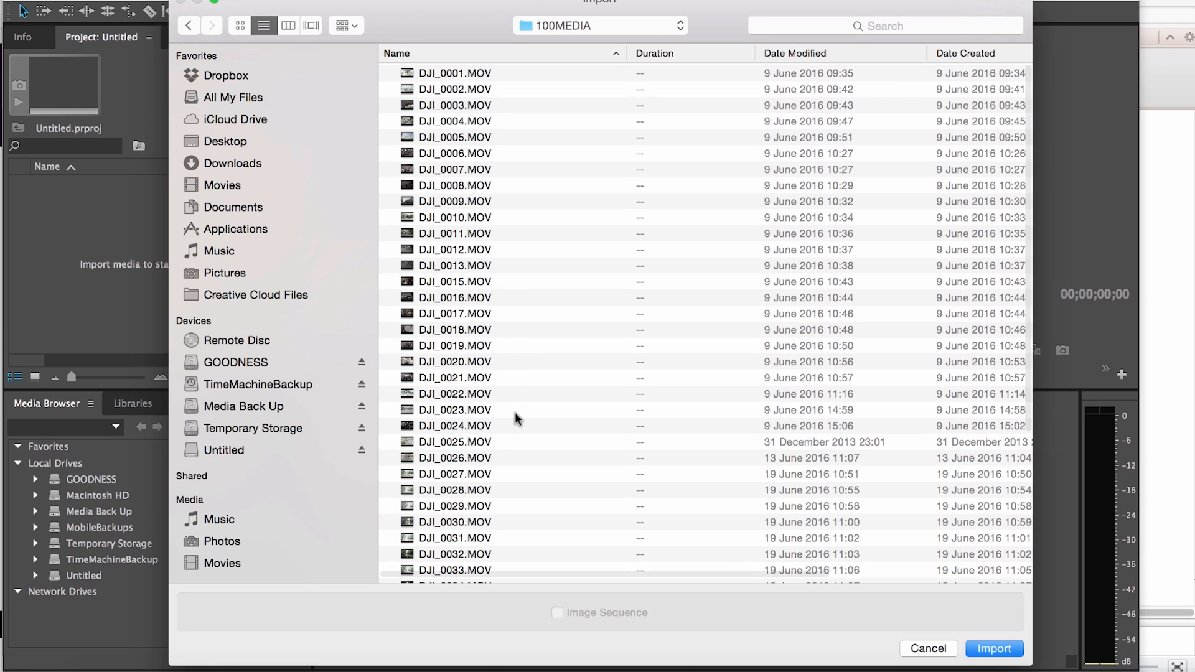
{"action": "scroll", "scroll_direction": "down", "scroll_amount": 3}
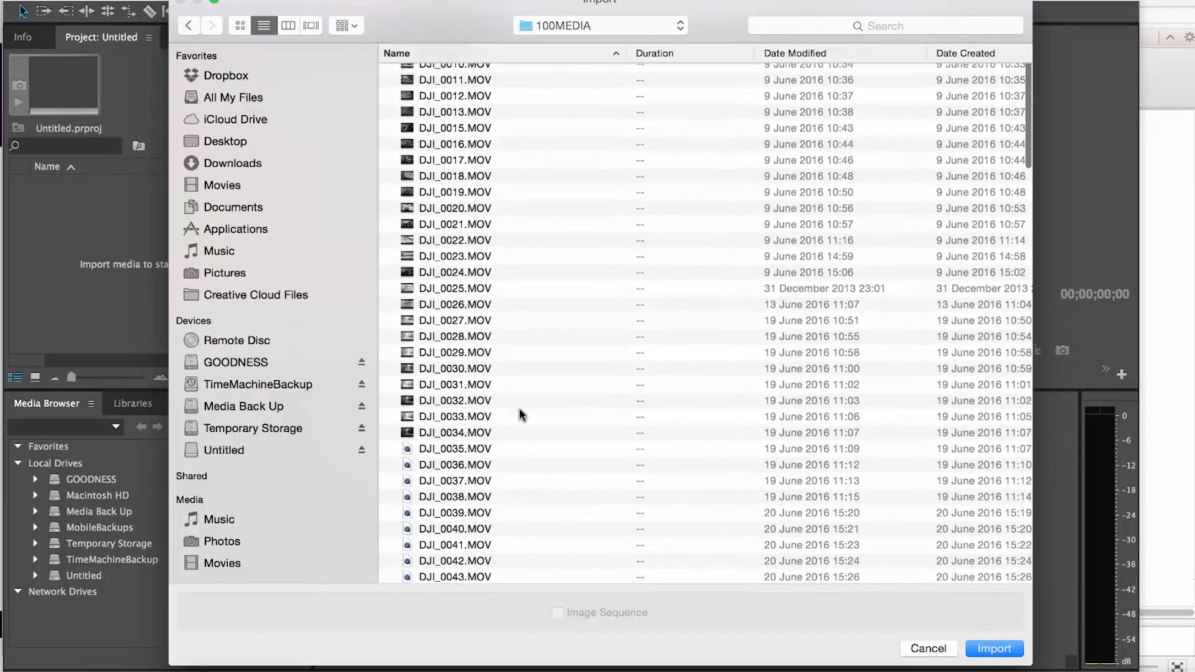
{"action": "scroll", "scroll_direction": "down", "scroll_amount": 3}
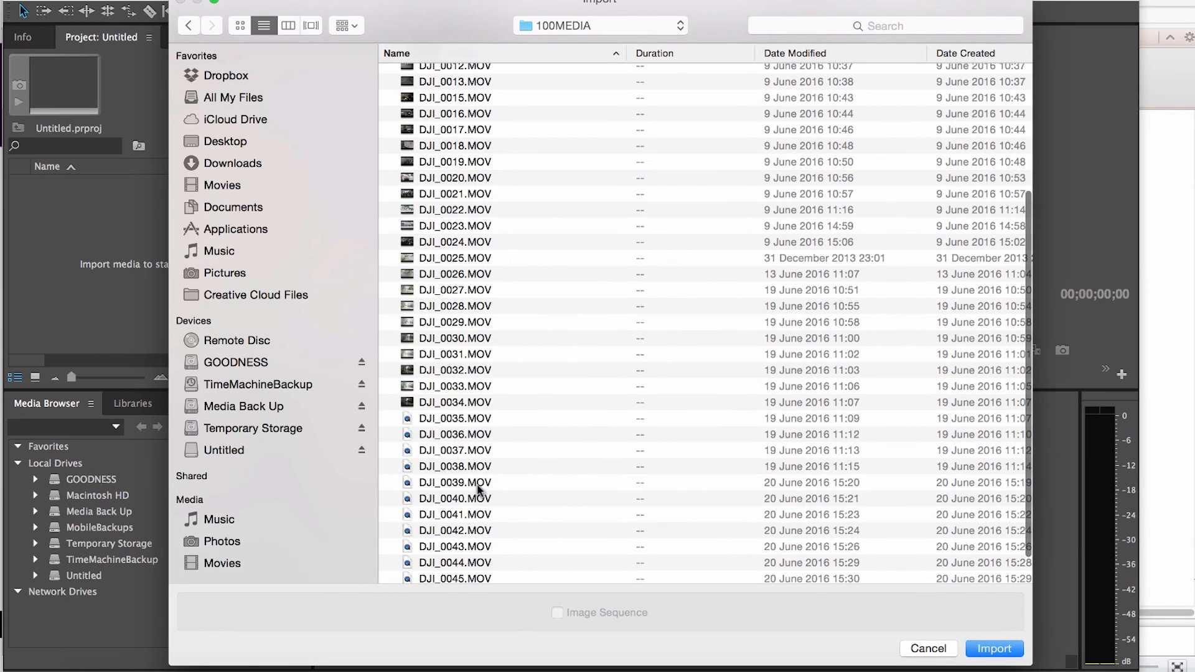
{"action": "left_click", "coordinate": [455, 481]}
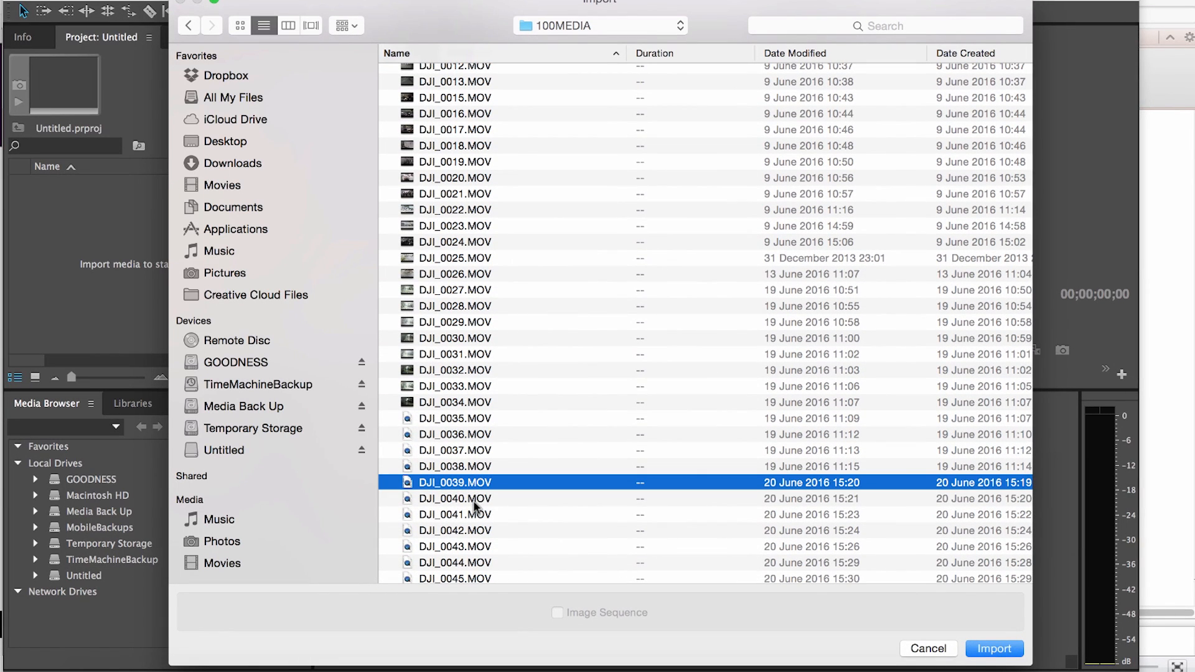
{"action": "left_click", "coordinate": [455, 514]}
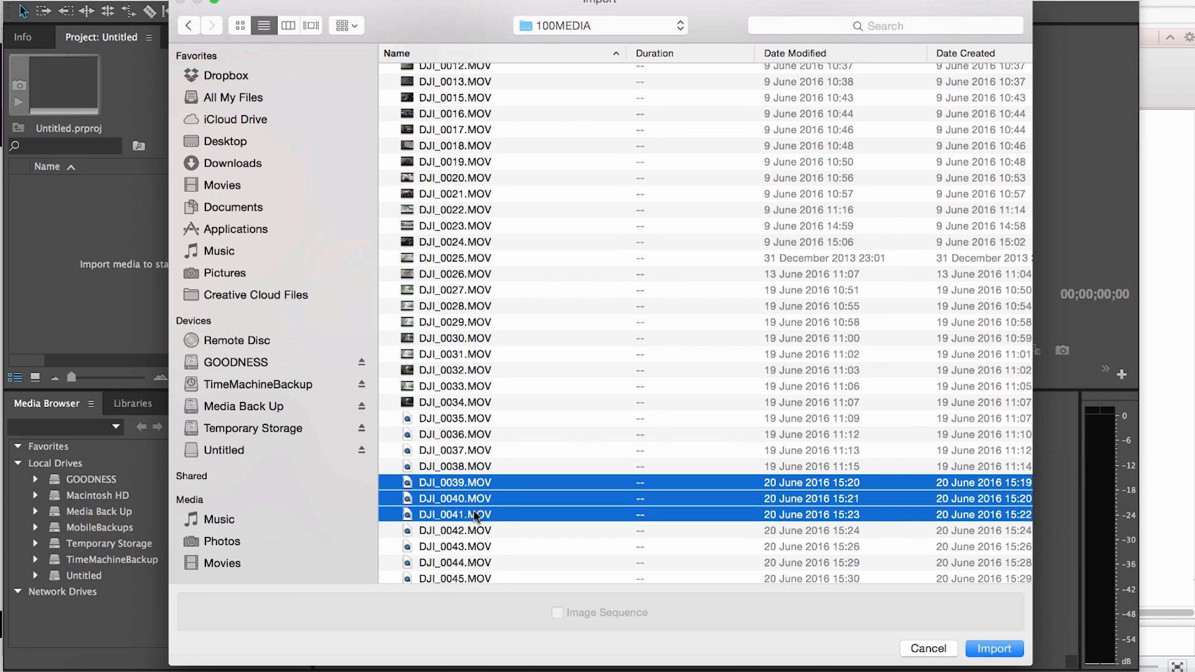
{"action": "left_click", "coordinate": [993, 648]}
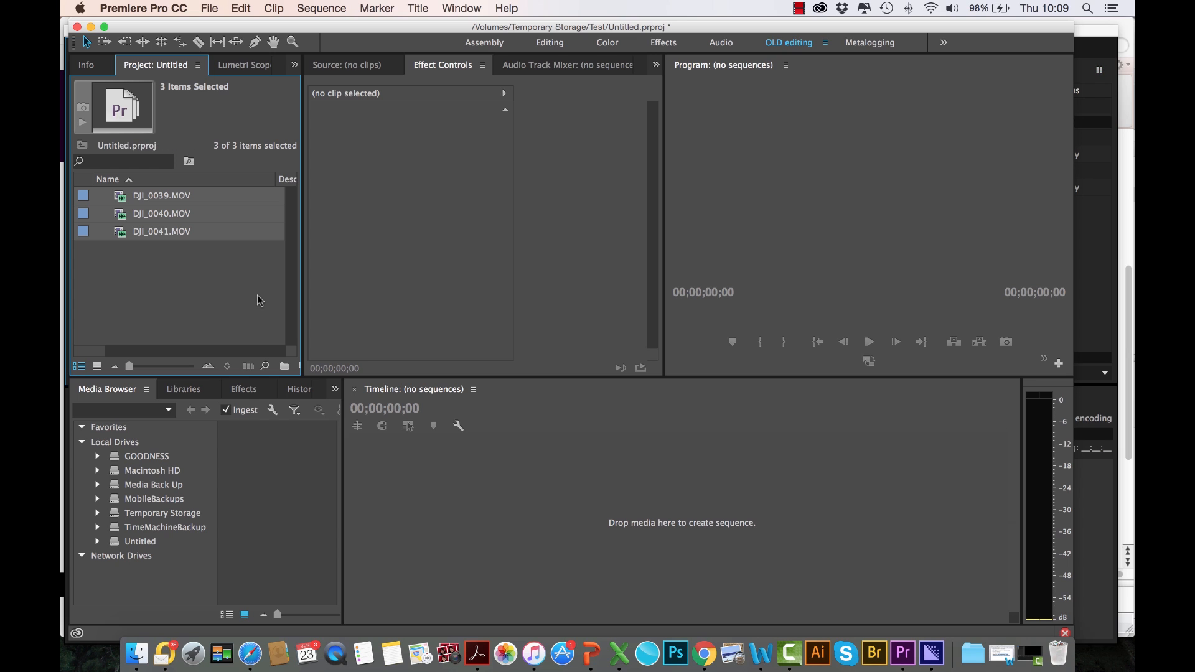
{"action": "mouse_move", "coordinate": [932, 653]}
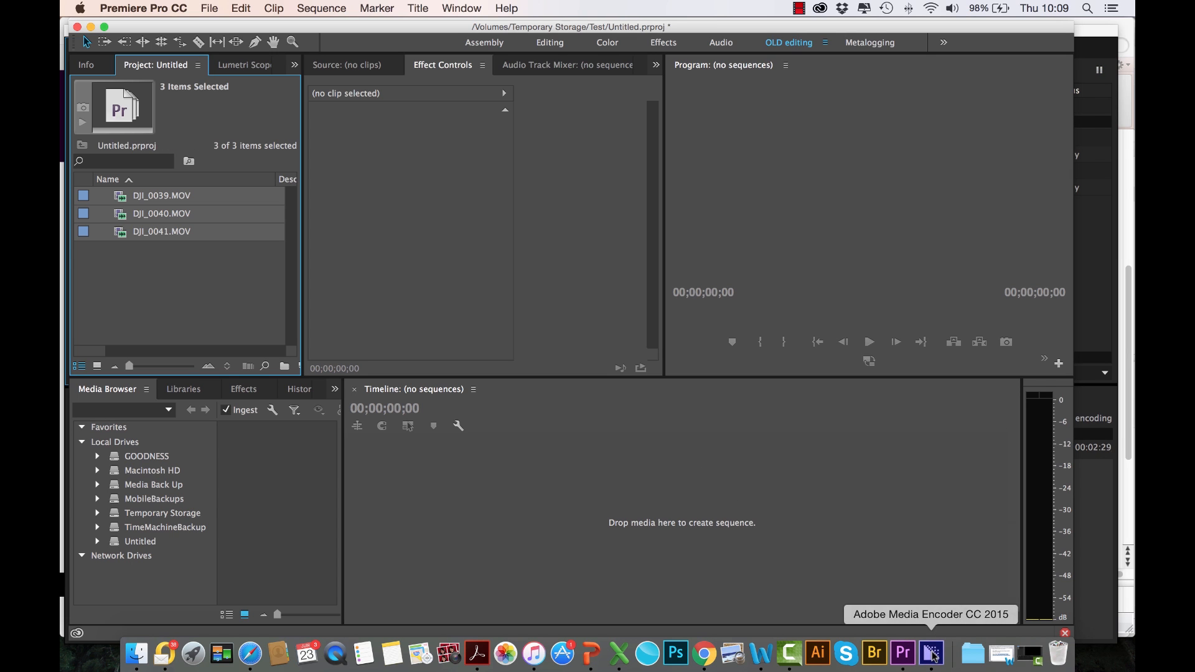
Check the three DJI ingest jobs queued in Media Encoder, then return to Premiere Pro
{"action": "left_click", "coordinate": [931, 654]}
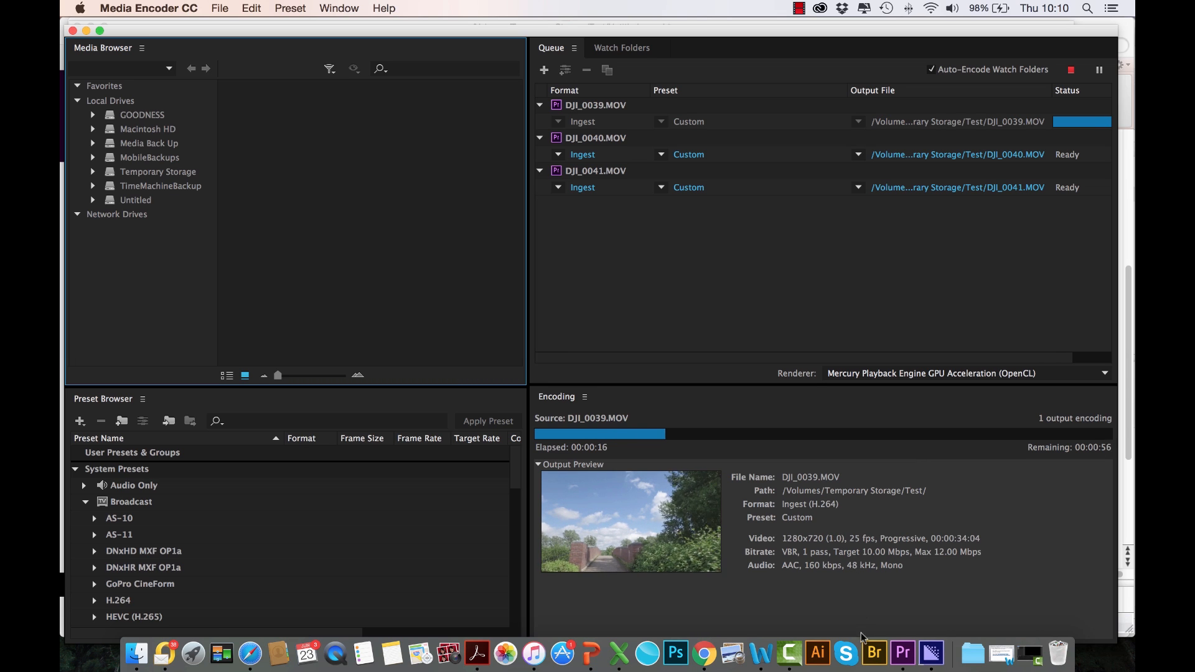
{"action": "left_click", "coordinate": [902, 654]}
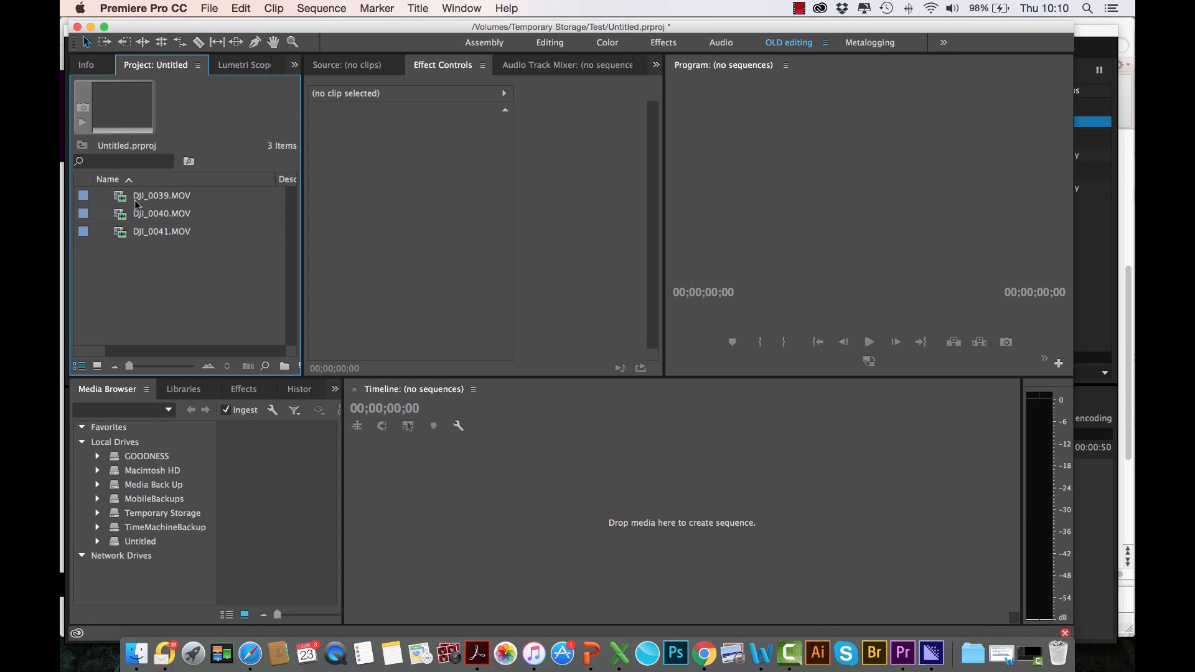
Create a DJI_0039 sequence from the DJI_0039.MOV clip on the empty timeline
{"action": "left_click", "coordinate": [161, 195]}
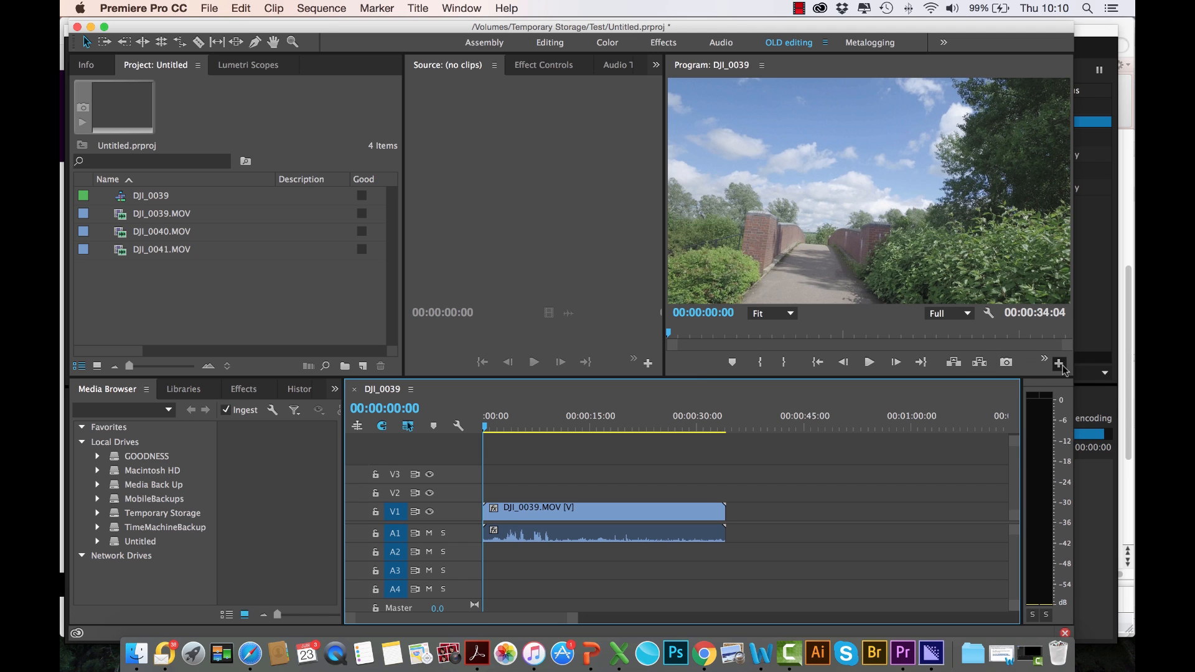
Add the Toggle Proxies button to the Program Monitor's button bar
{"action": "left_click", "coordinate": [1058, 364]}
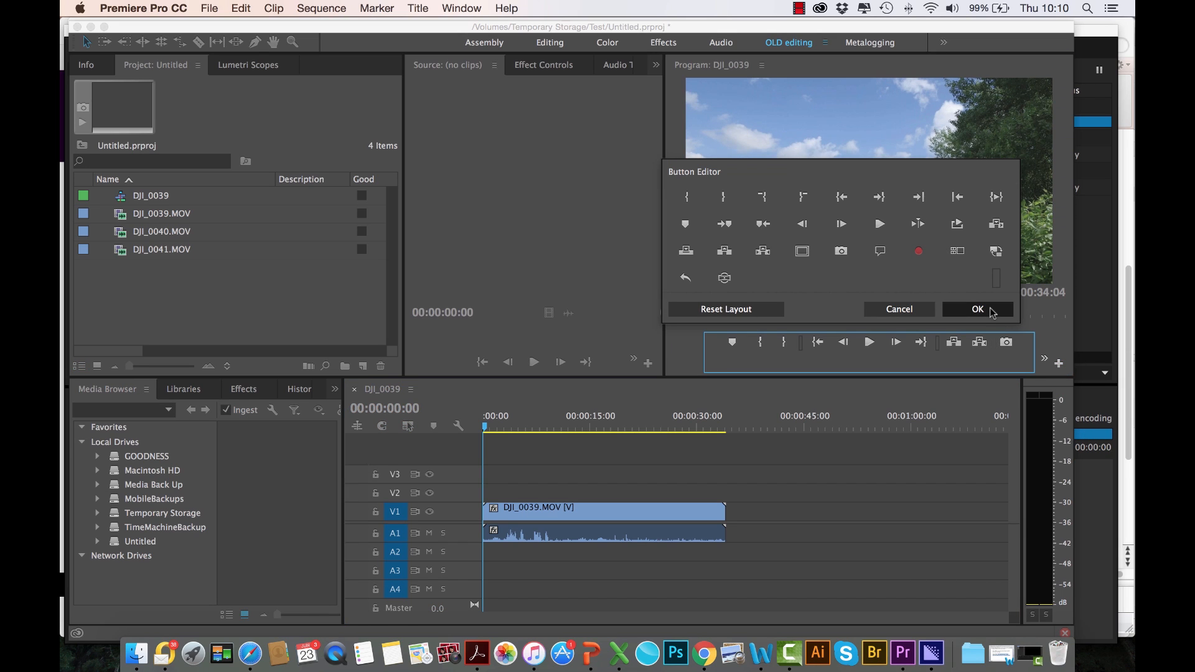
{"action": "mouse_move", "coordinate": [996, 250]}
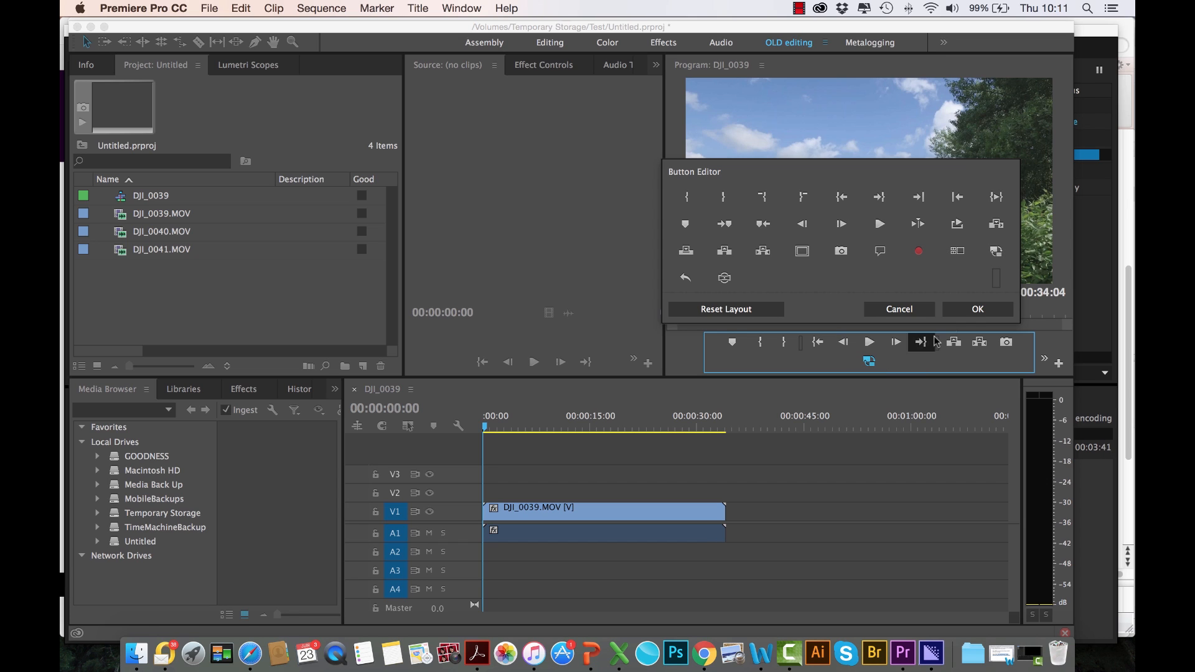
{"action": "left_click", "coordinate": [977, 309]}
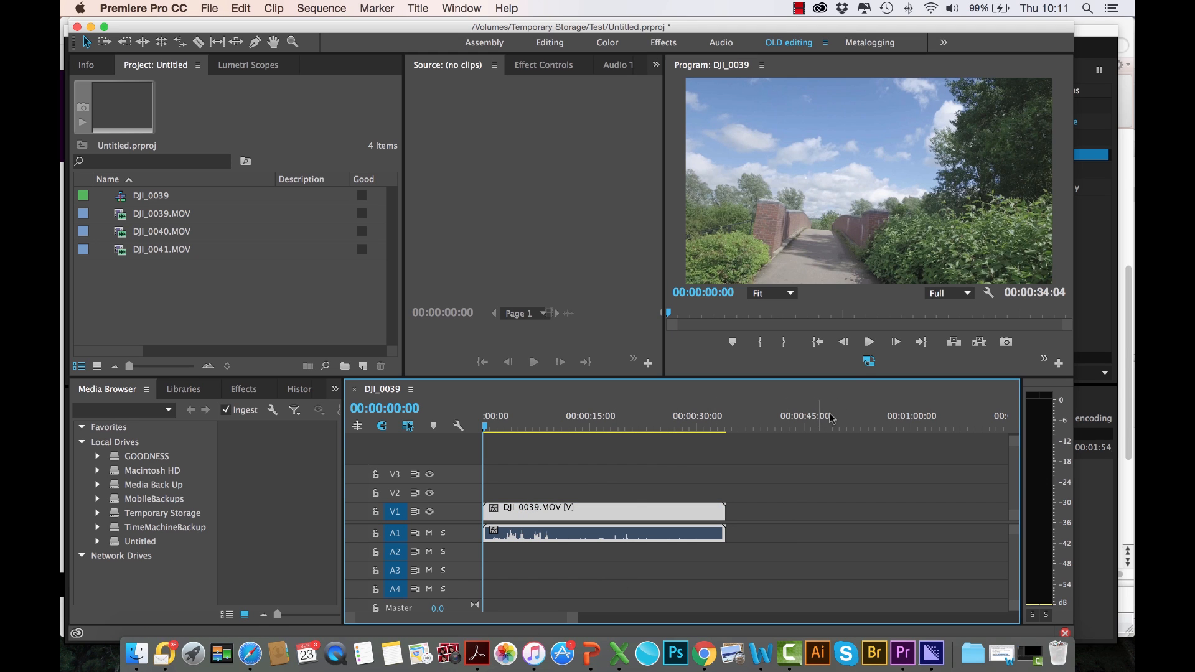
Play the DJI_0039 sequence briefly and switch proxy playback on in the Program Monitor
{"action": "left_click", "coordinate": [869, 341]}
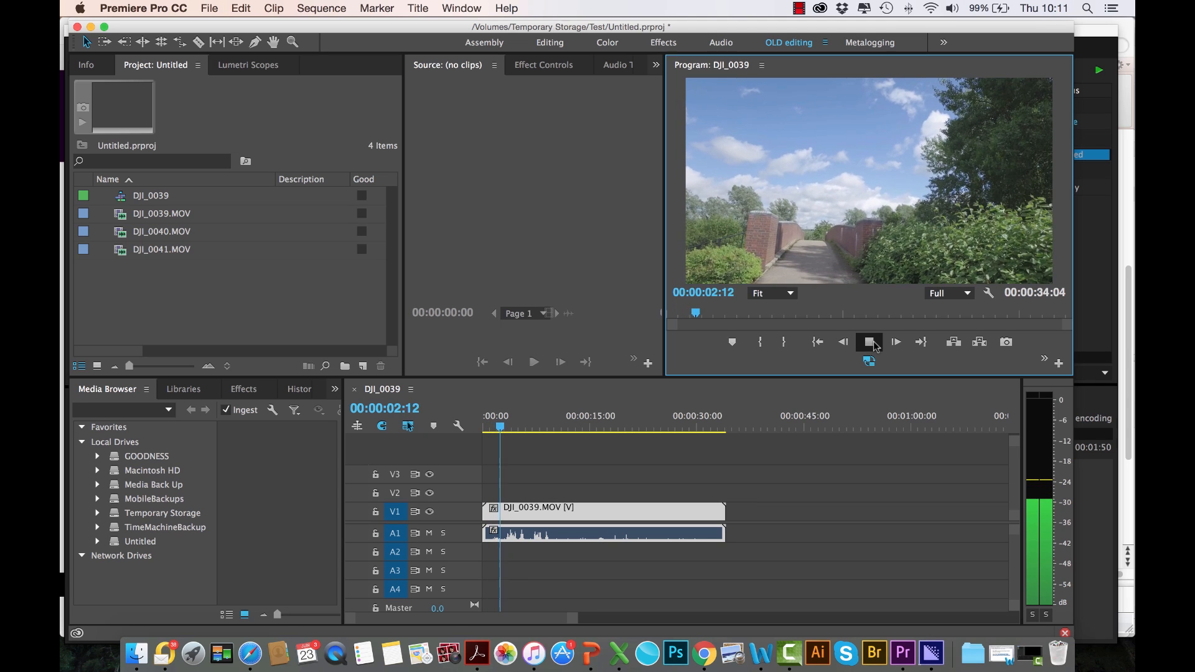
{"action": "left_click", "coordinate": [867, 341]}
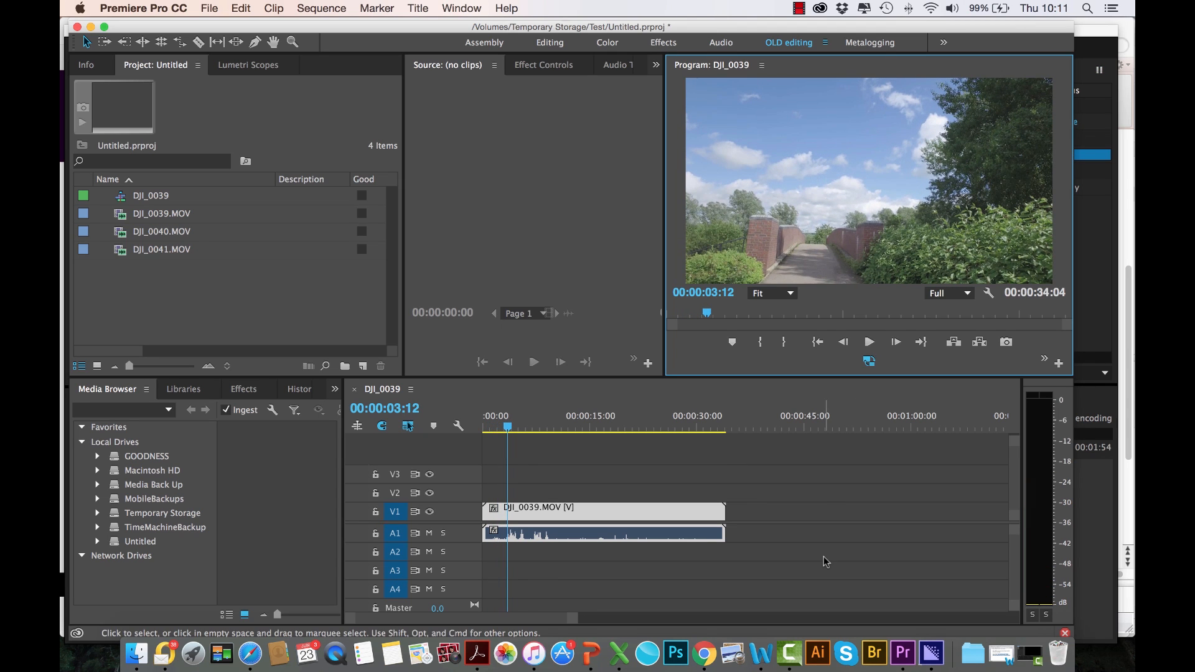
{"action": "left_click", "coordinate": [867, 341]}
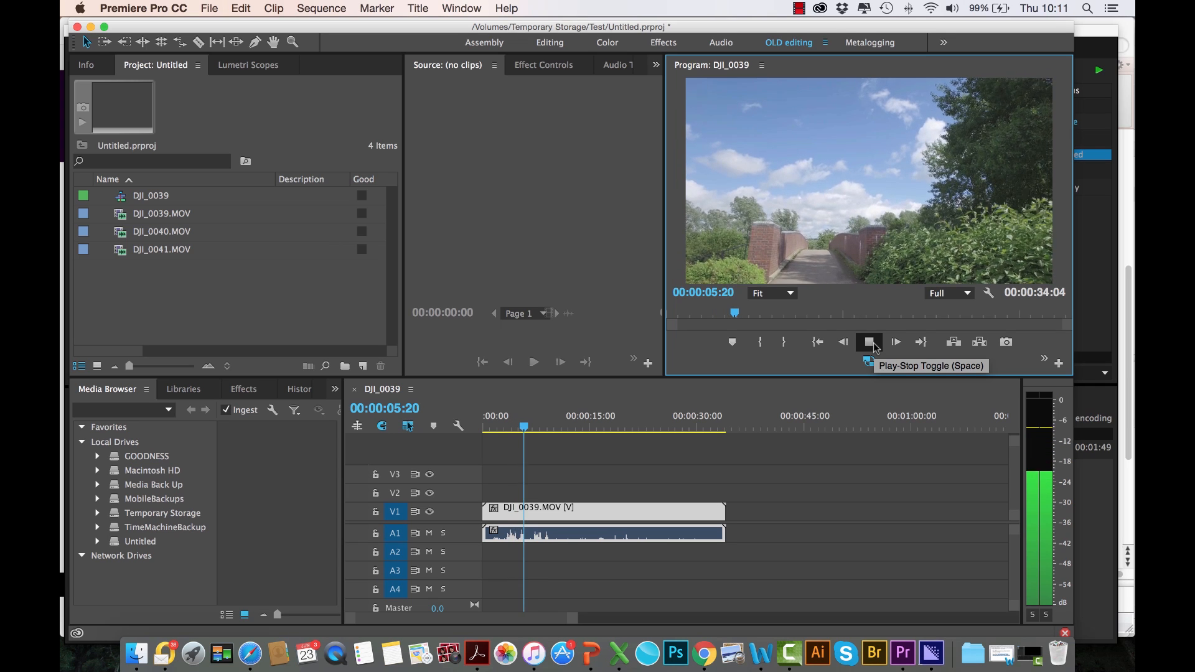
{"action": "left_click", "coordinate": [868, 341]}
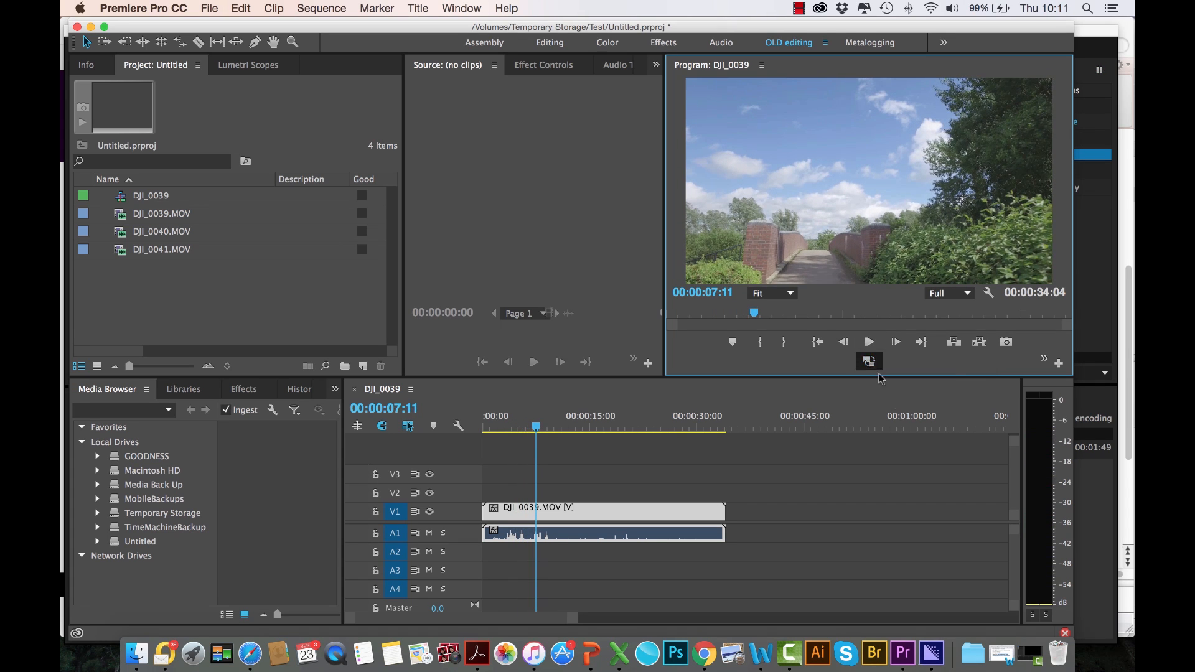
{"action": "mouse_move", "coordinate": [867, 341]}
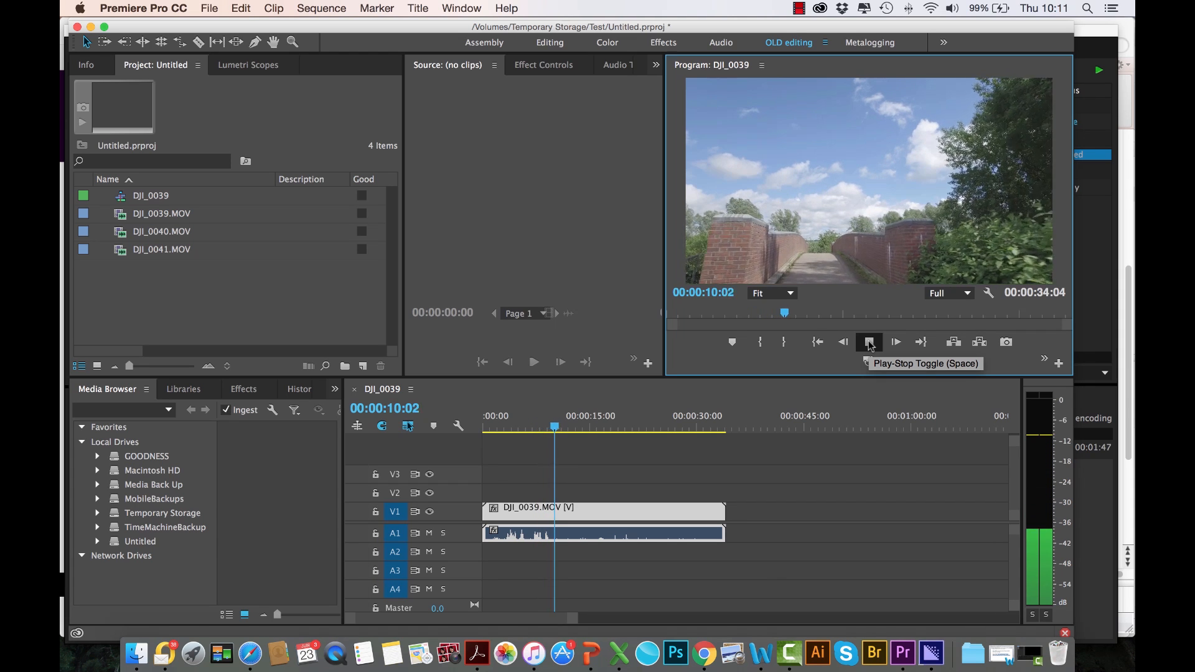
{"action": "left_click", "coordinate": [868, 341]}
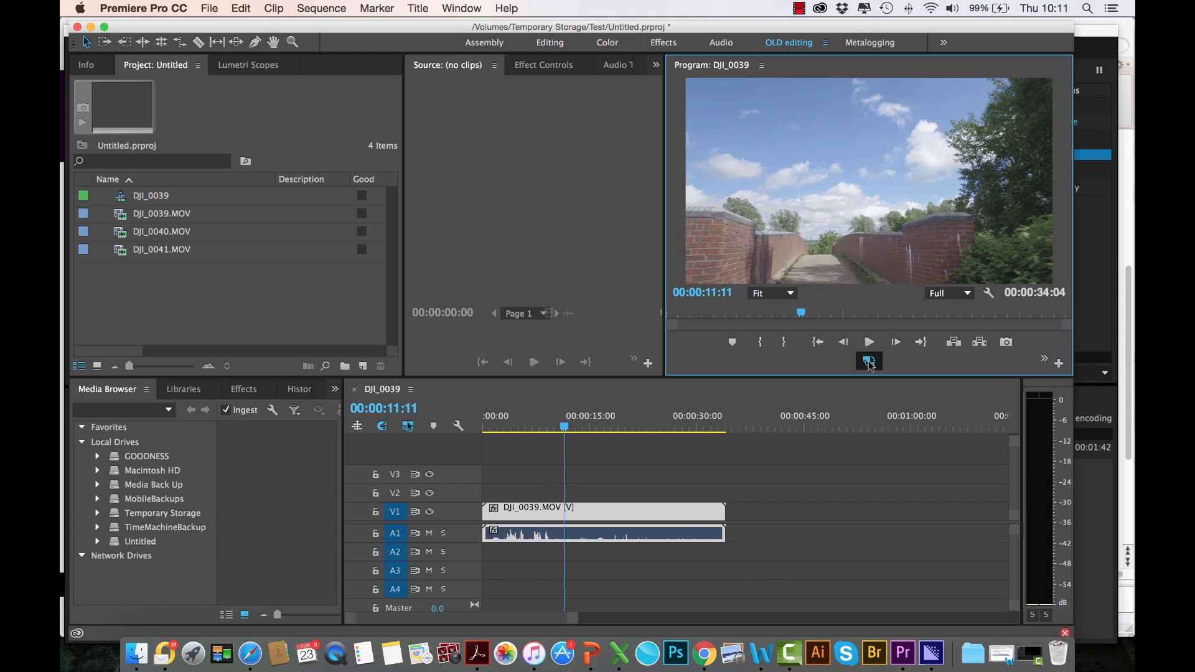
{"action": "mouse_move", "coordinate": [929, 654]}
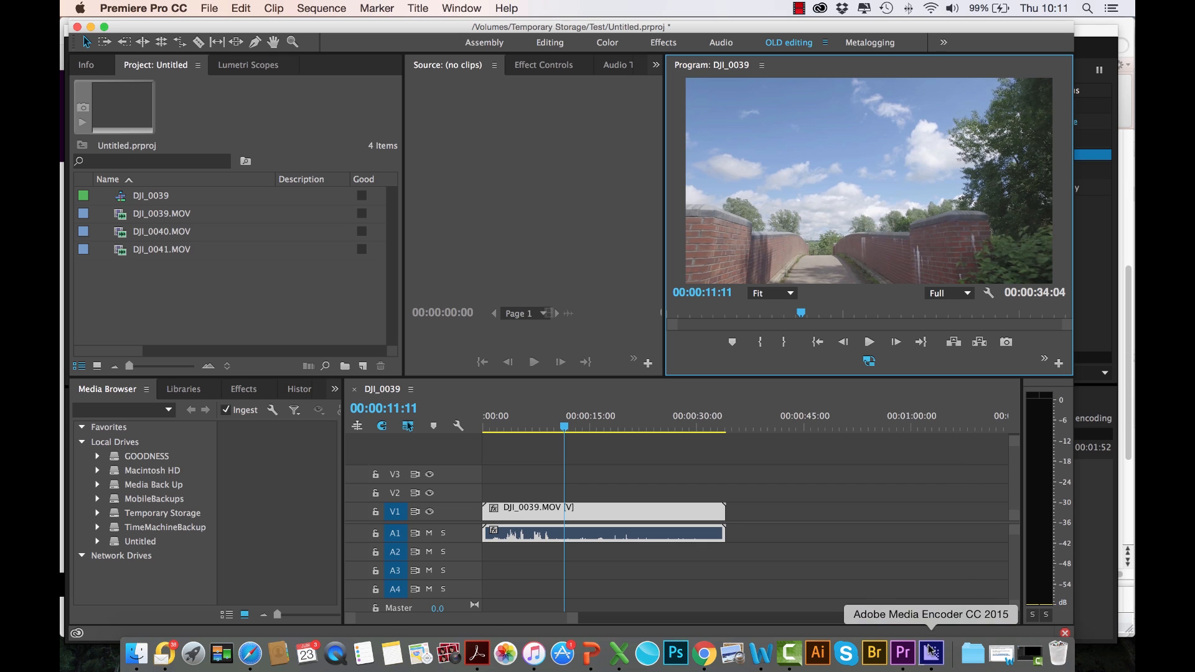
Bring Adobe Media Encoder to the front to watch the ingest queue
{"action": "left_click", "coordinate": [931, 653]}
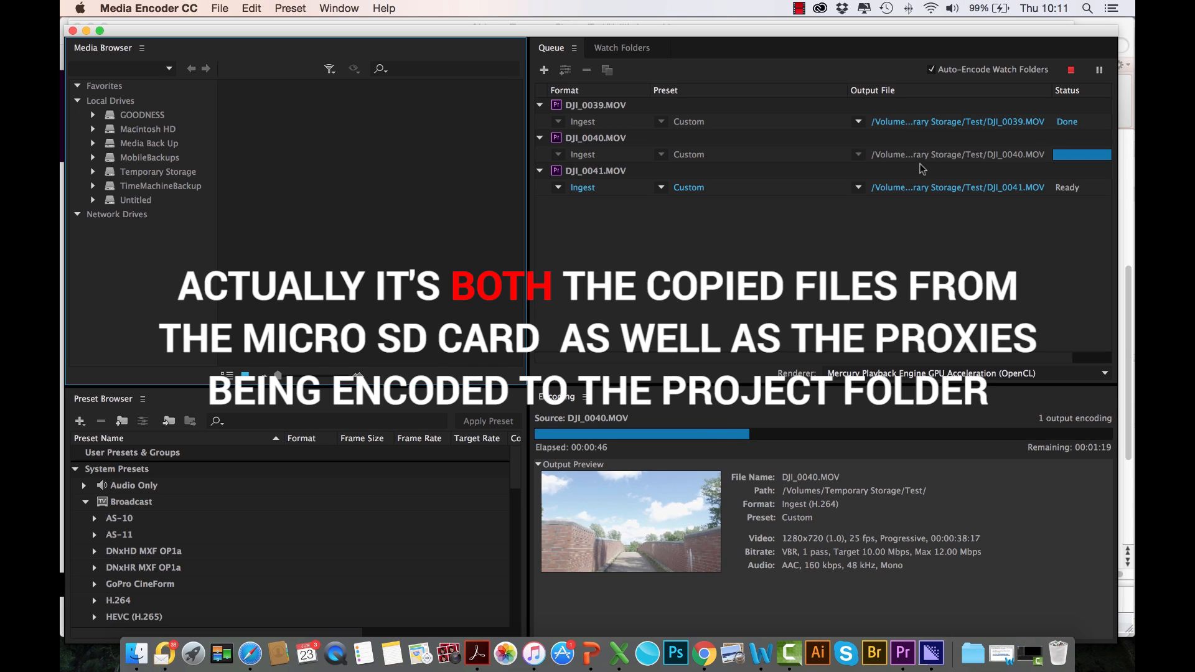
{"action": "mouse_move", "coordinate": [865, 451]}
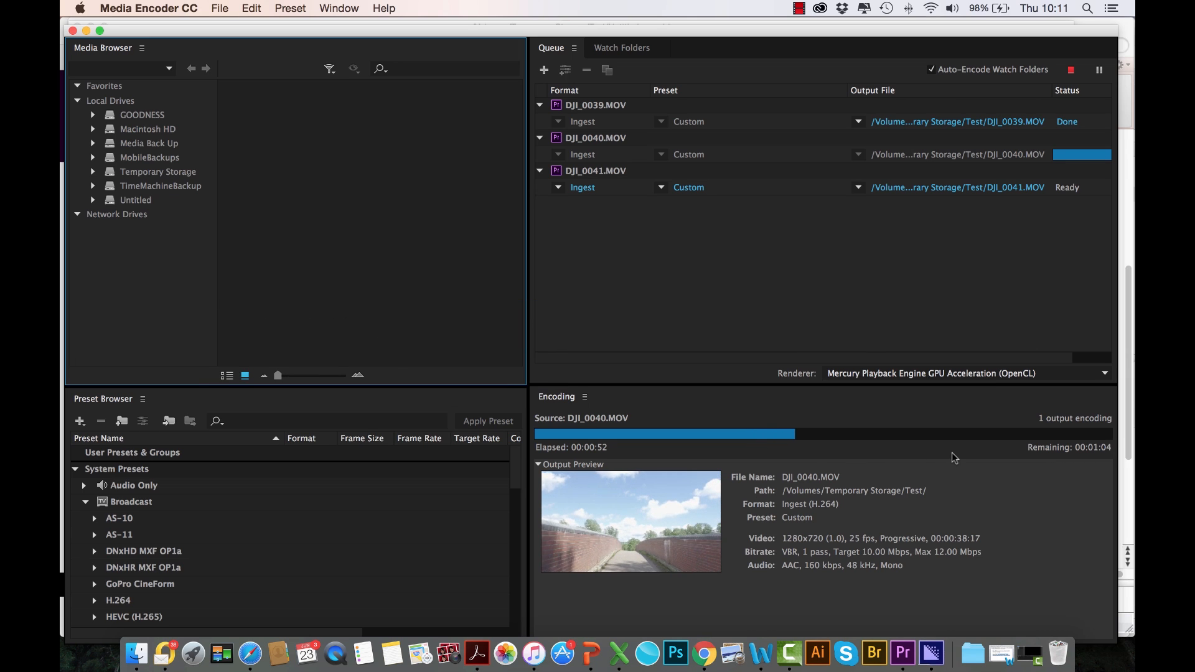
Return to Premiere, then check Media Encoder again: DJI_0039 done, DJI_0040 past halfway
{"action": "left_click", "coordinate": [902, 653]}
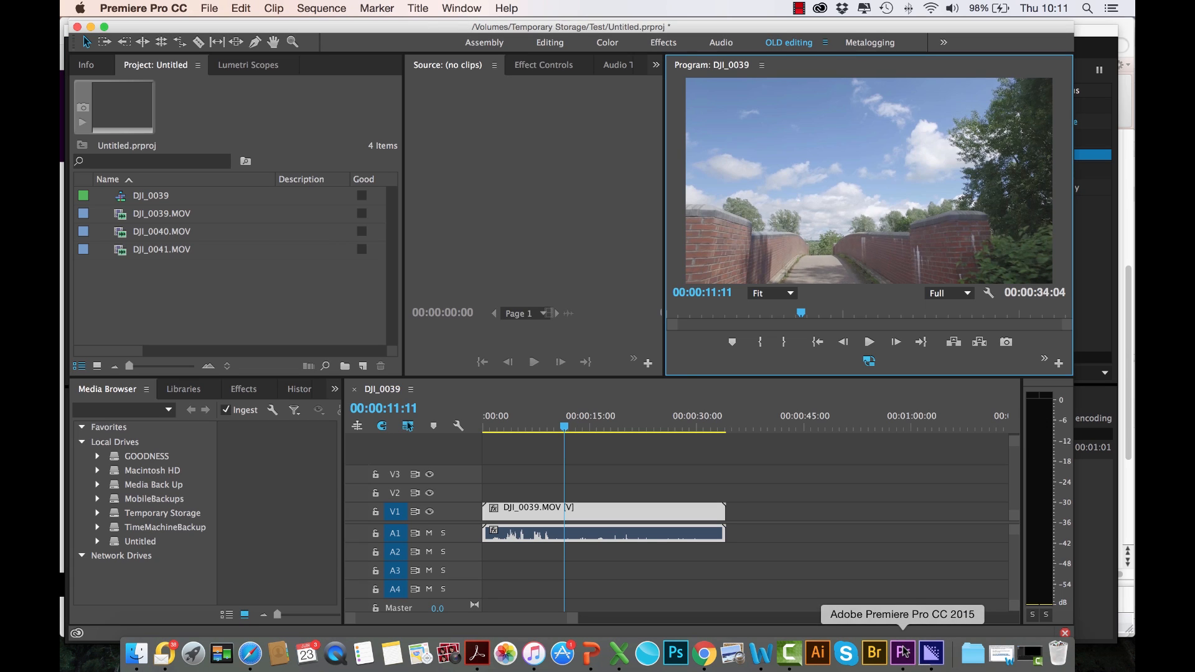
{"action": "mouse_move", "coordinate": [909, 484]}
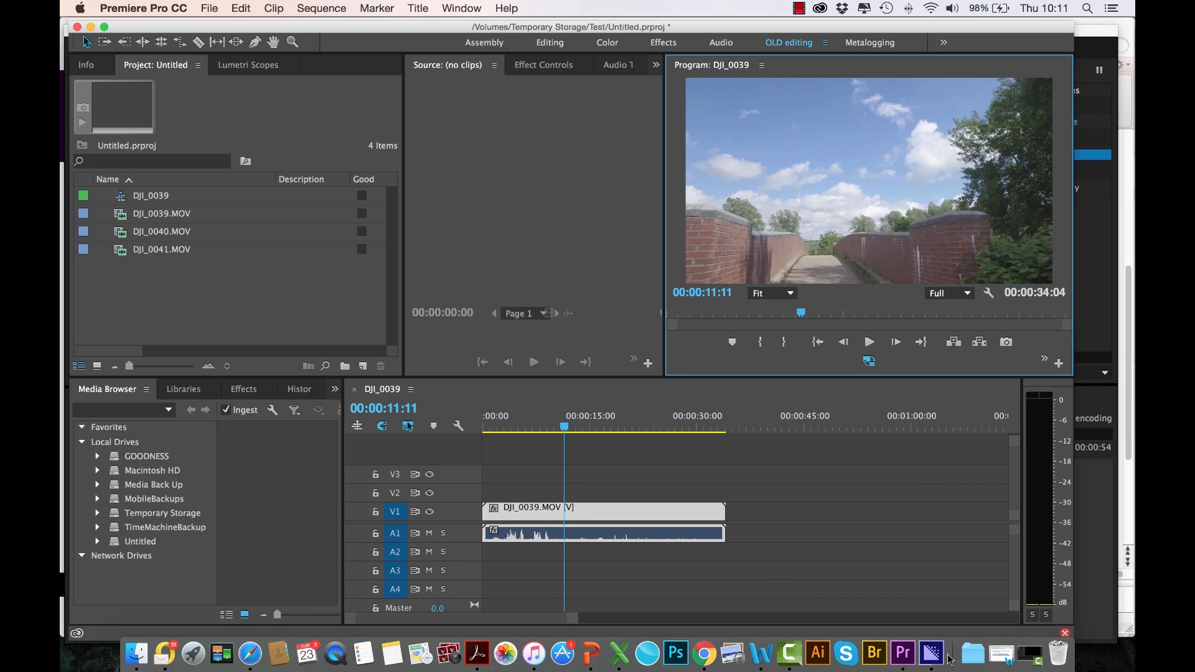
{"action": "mouse_move", "coordinate": [932, 653]}
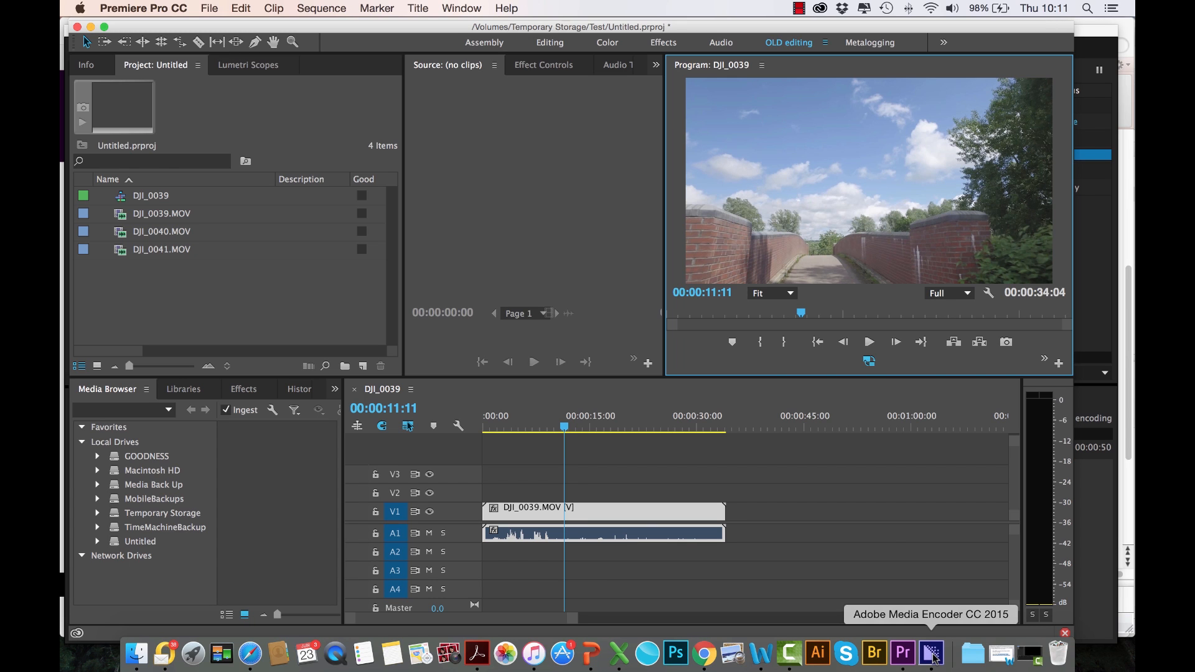
{"action": "left_click", "coordinate": [931, 654]}
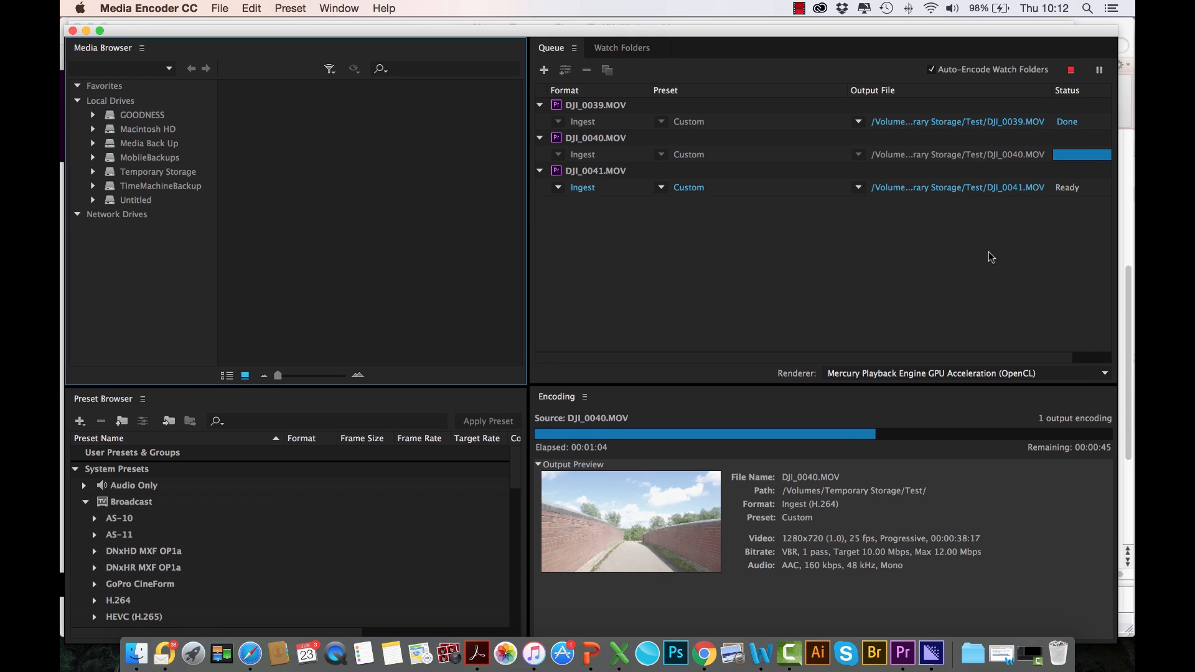
Load DJI_0039.MOV in the Source monitor and switch its proxy playback on
{"action": "left_click", "coordinate": [901, 653]}
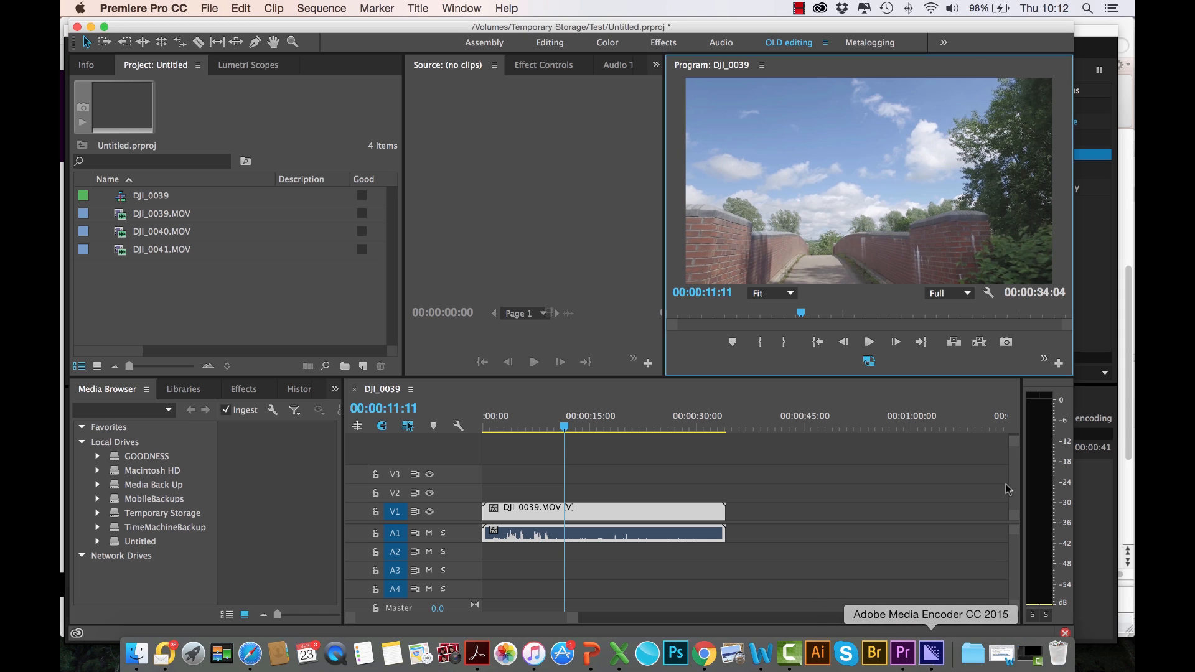
{"action": "left_click", "coordinate": [162, 212]}
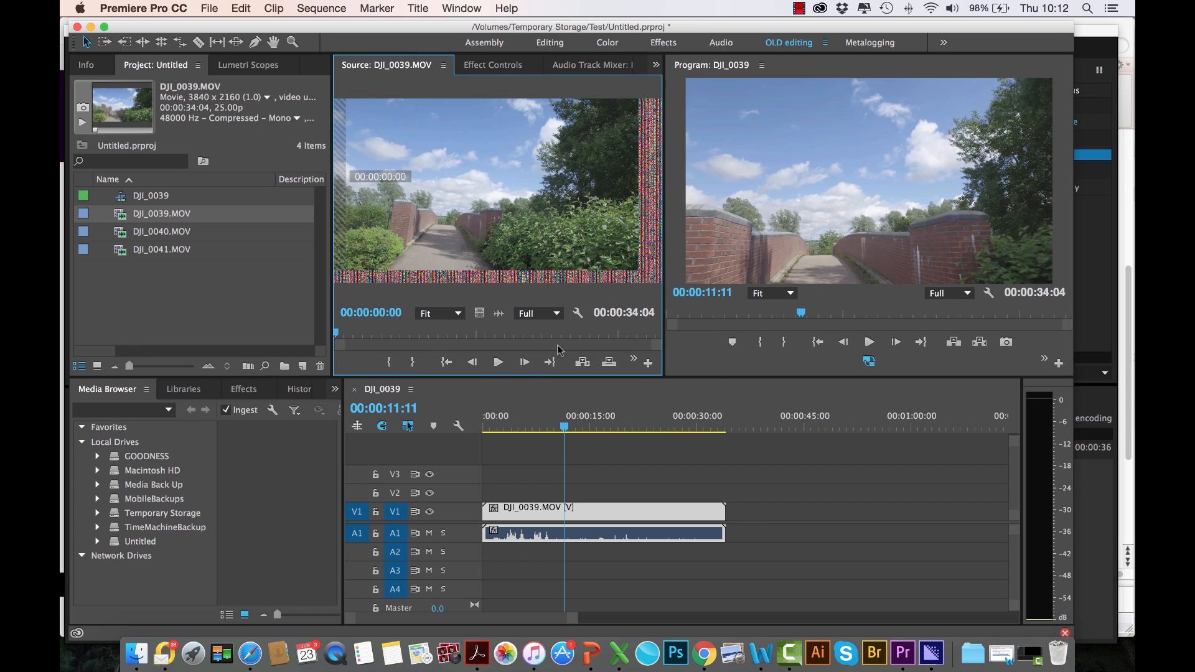
{"action": "left_click", "coordinate": [524, 362]}
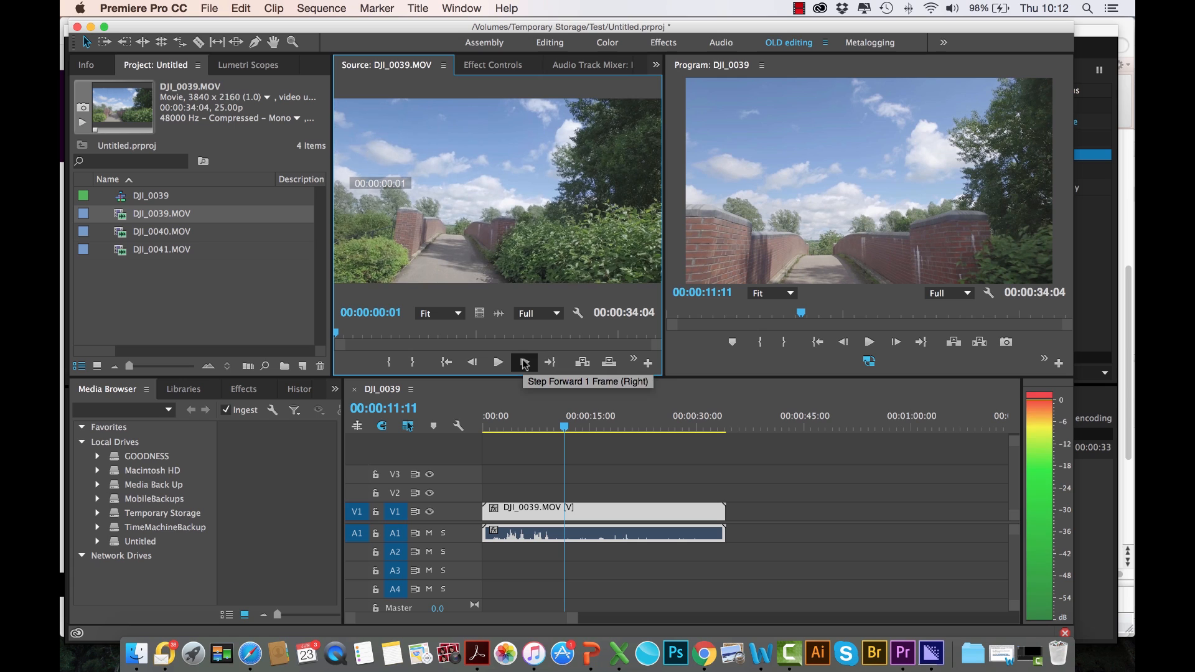
{"action": "left_click", "coordinate": [649, 362]}
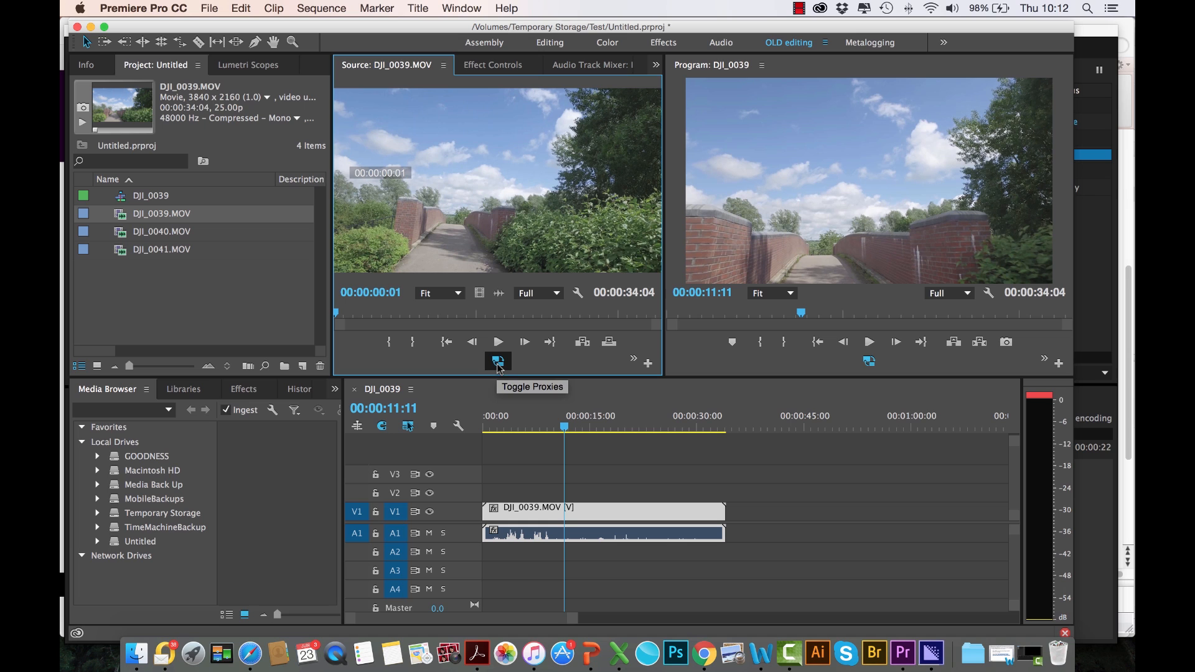
{"action": "mouse_move", "coordinate": [369, 321]}
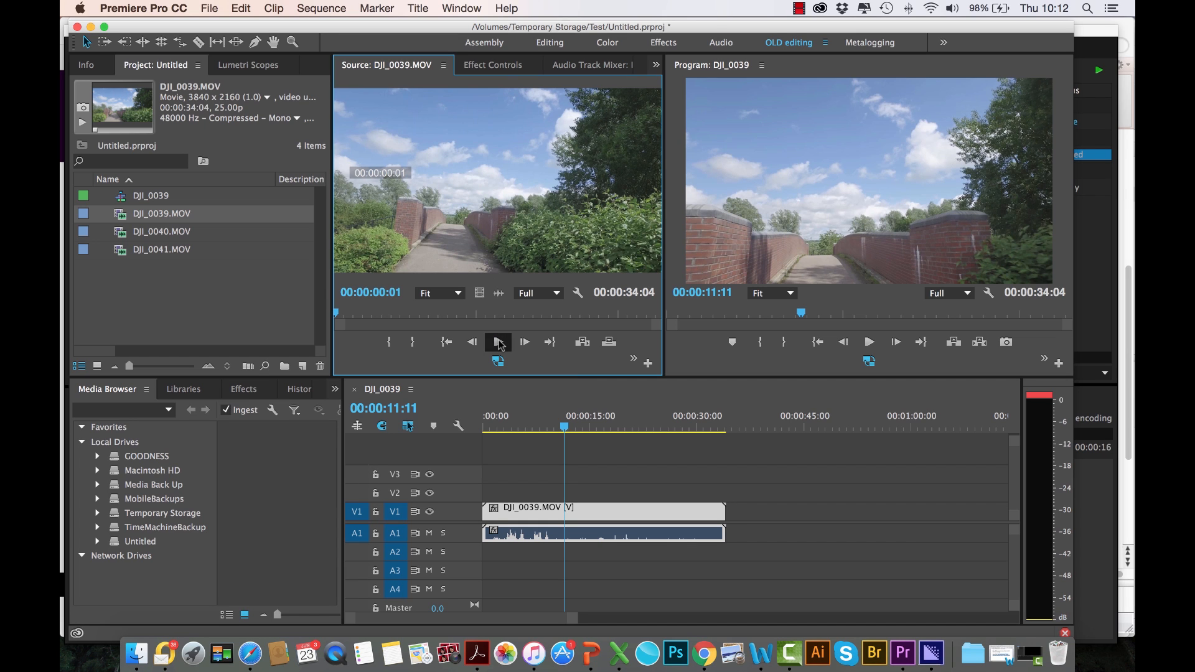
Play the source clip for about seven seconds and stop
{"action": "left_click", "coordinate": [498, 341]}
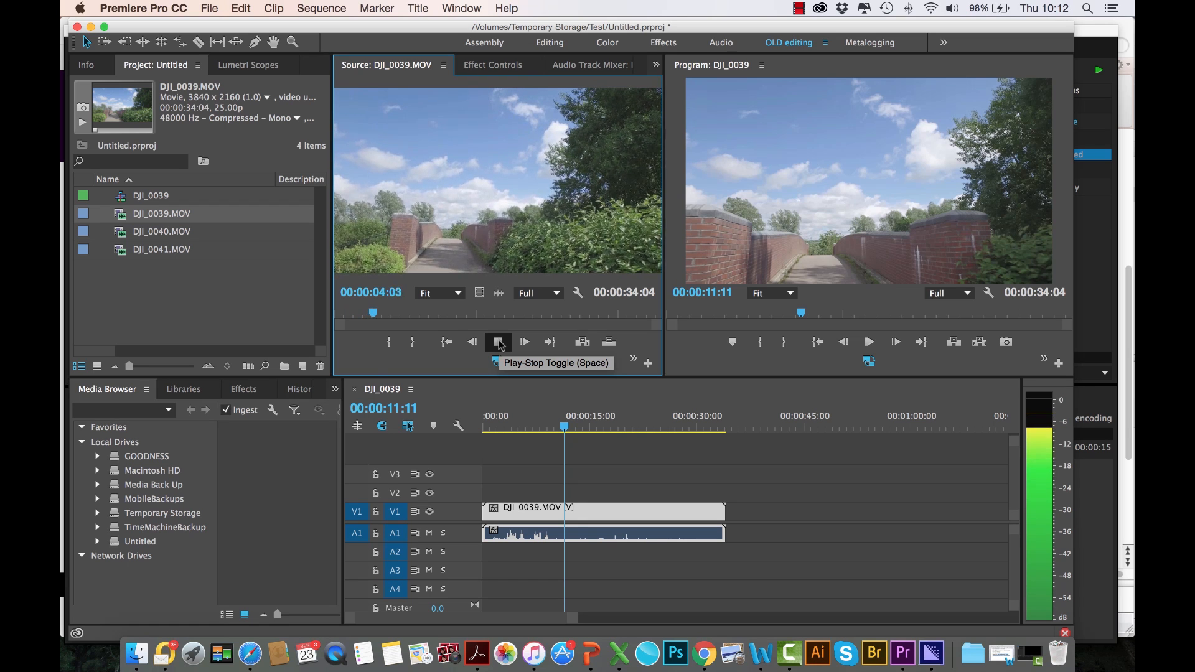
{"action": "left_click", "coordinate": [498, 341]}
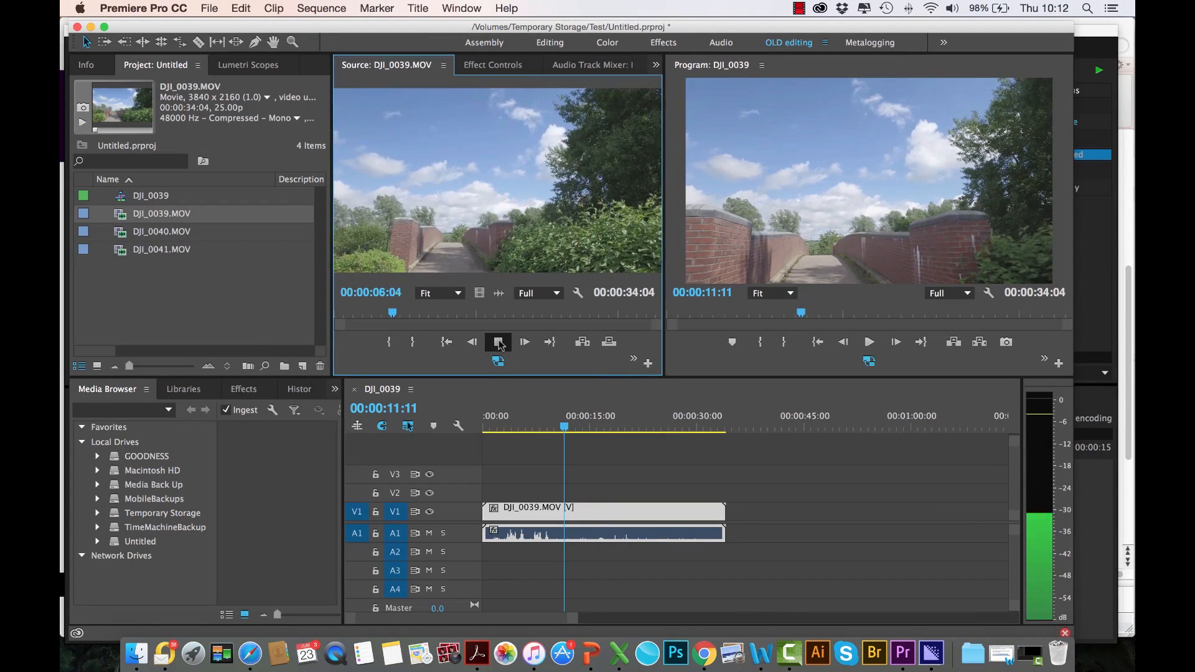
{"action": "left_click", "coordinate": [498, 341]}
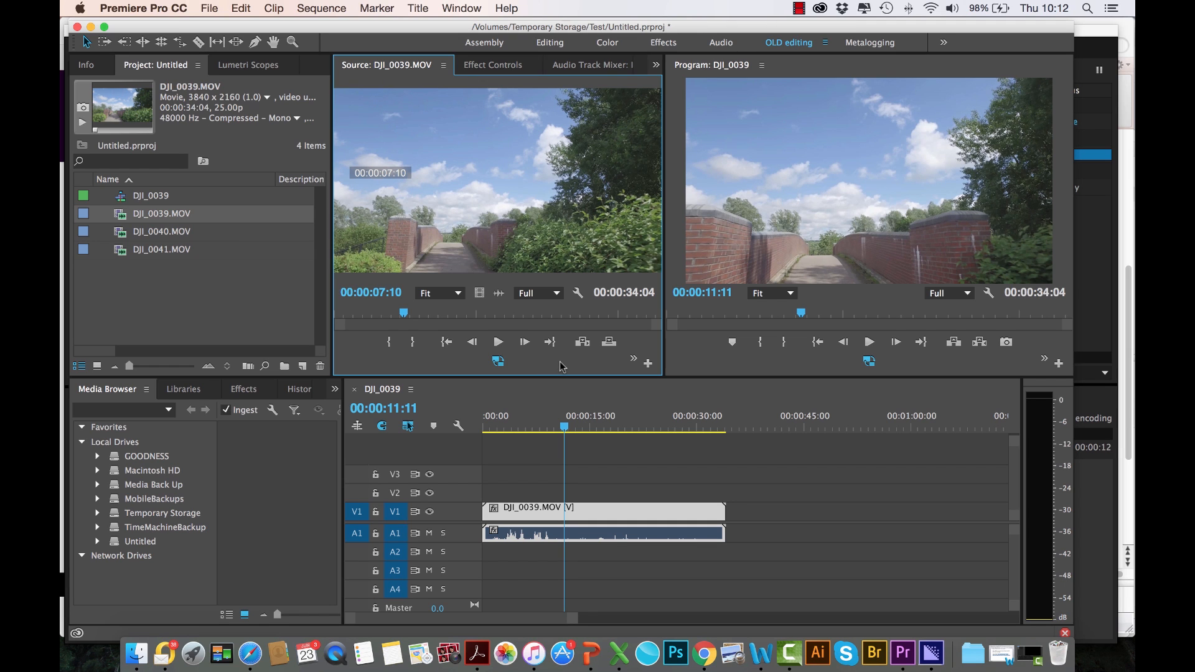
{"action": "mouse_move", "coordinate": [929, 653]}
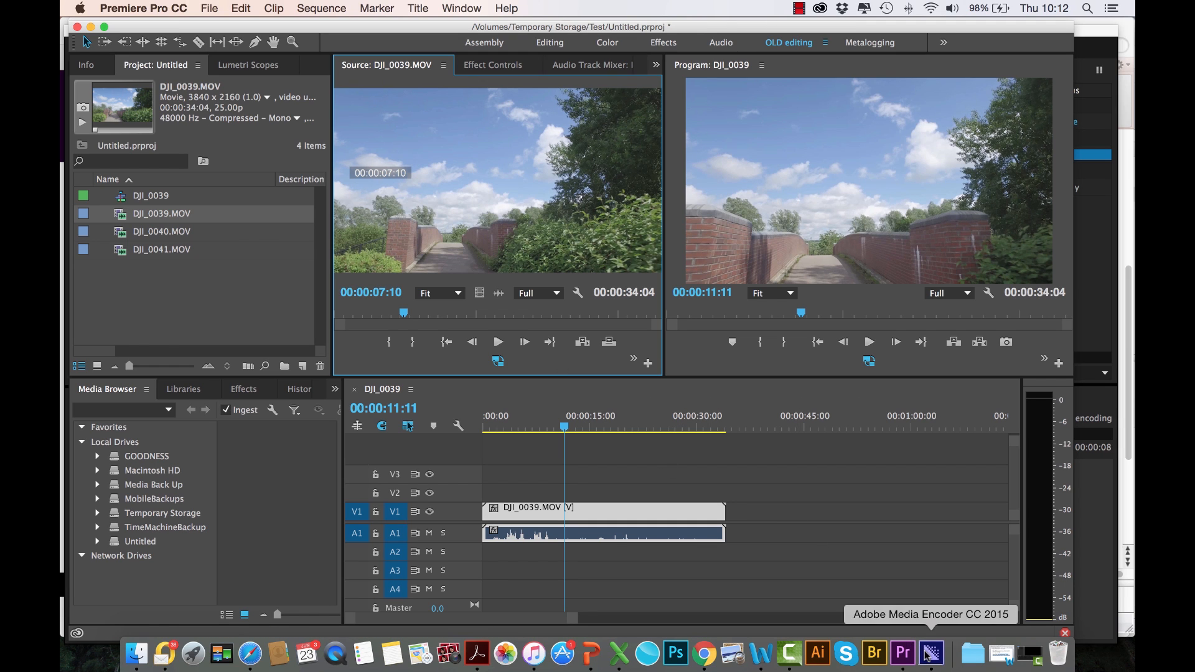
Check DJI_0040's nearly finished encode in Media Encoder, then return to Premiere
{"action": "left_click", "coordinate": [929, 653]}
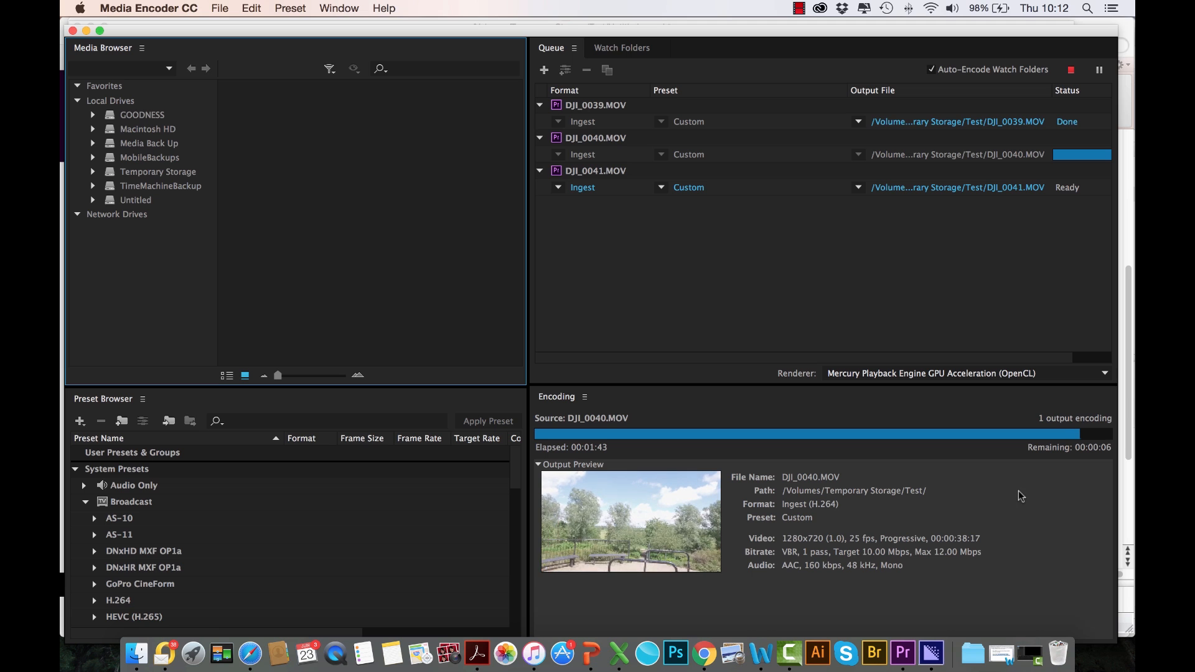
{"action": "mouse_move", "coordinate": [965, 276]}
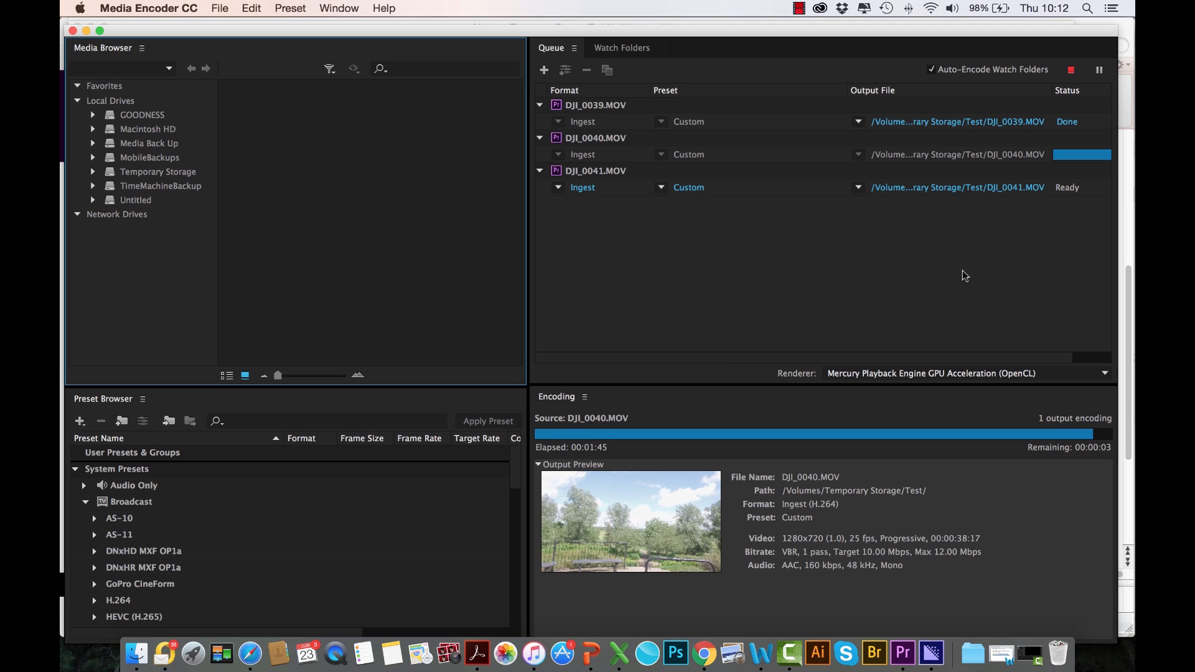
{"action": "left_click", "coordinate": [902, 654]}
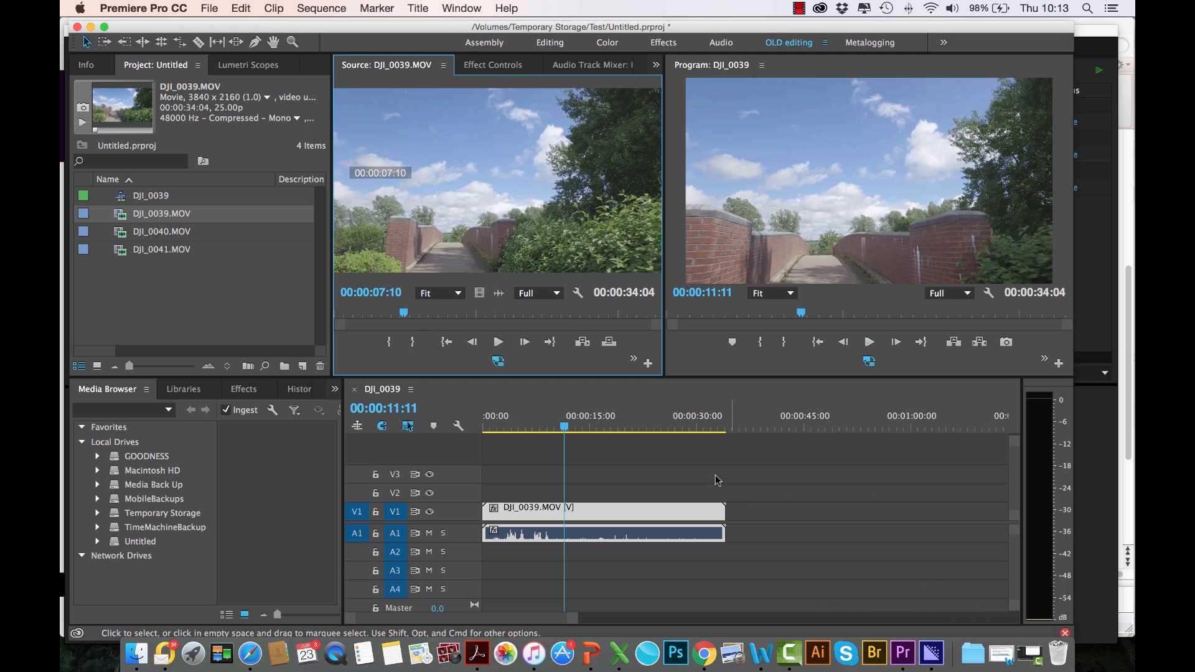
Play the DJI_0039 sequence from its start to about 15 seconds, then switch proxies off
{"action": "left_click", "coordinate": [784, 341]}
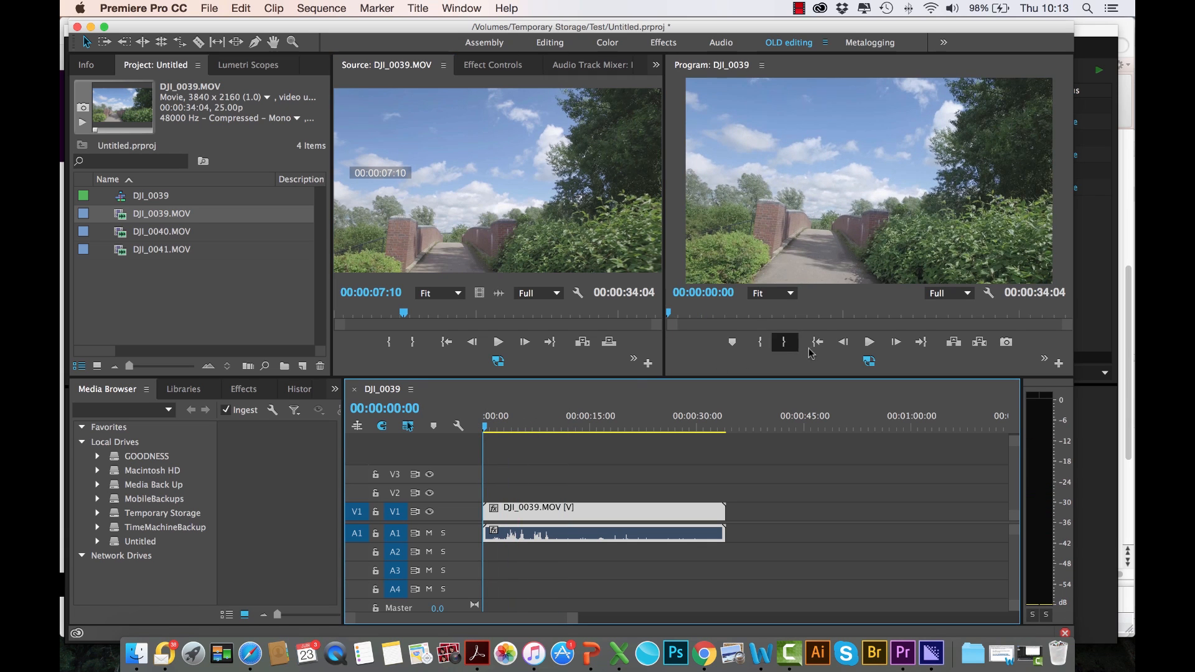
{"action": "left_click", "coordinate": [868, 341]}
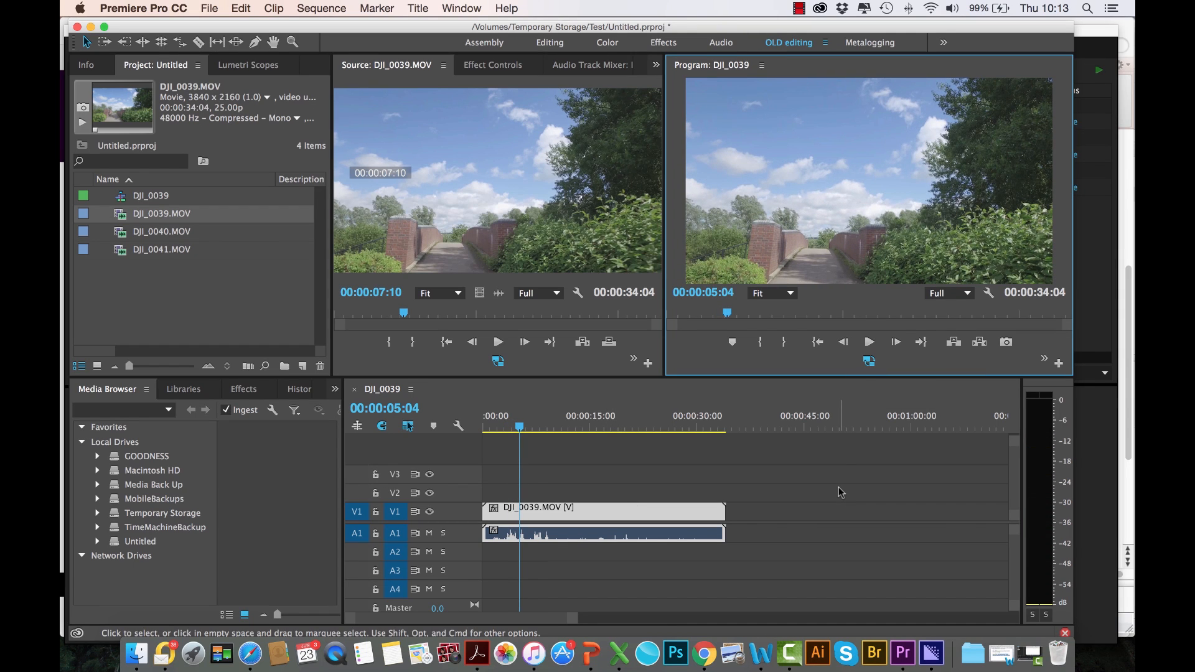
{"action": "mouse_move", "coordinate": [838, 440]}
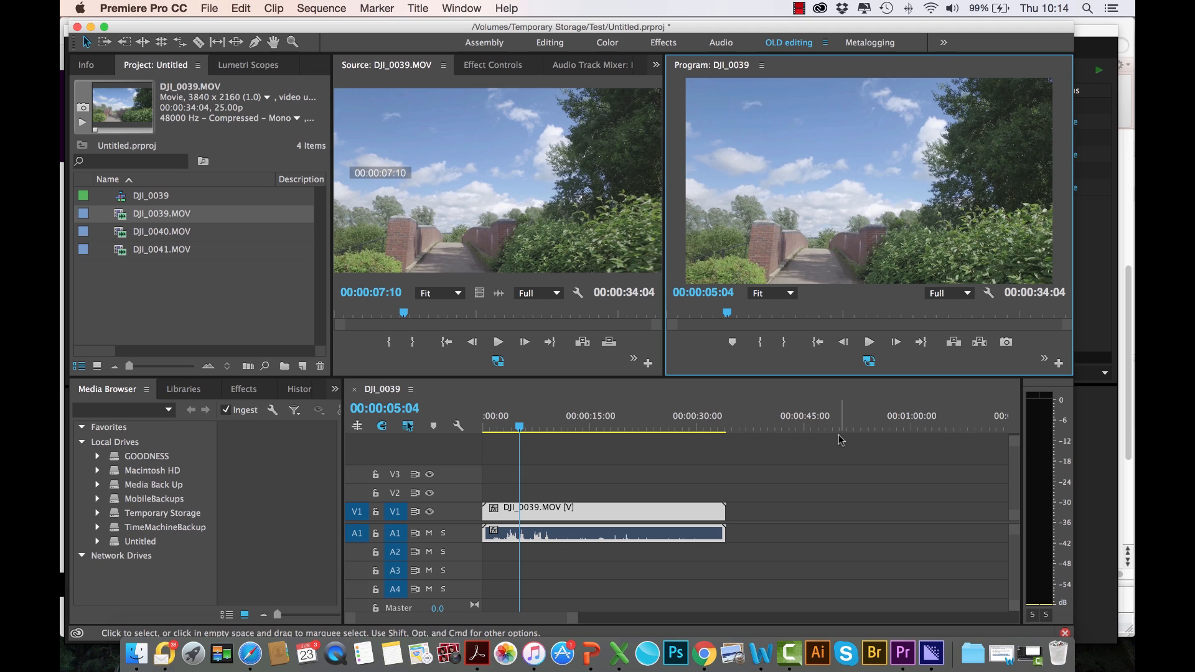
{"action": "mouse_move", "coordinate": [895, 477]}
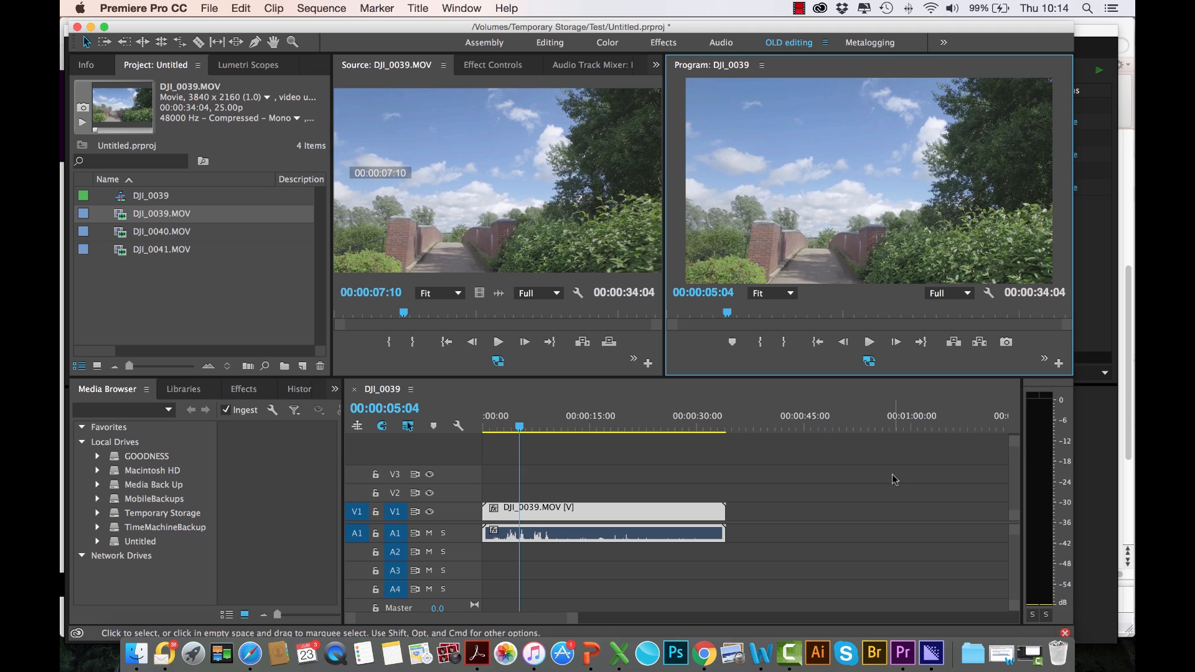
{"action": "left_click", "coordinate": [544, 427]}
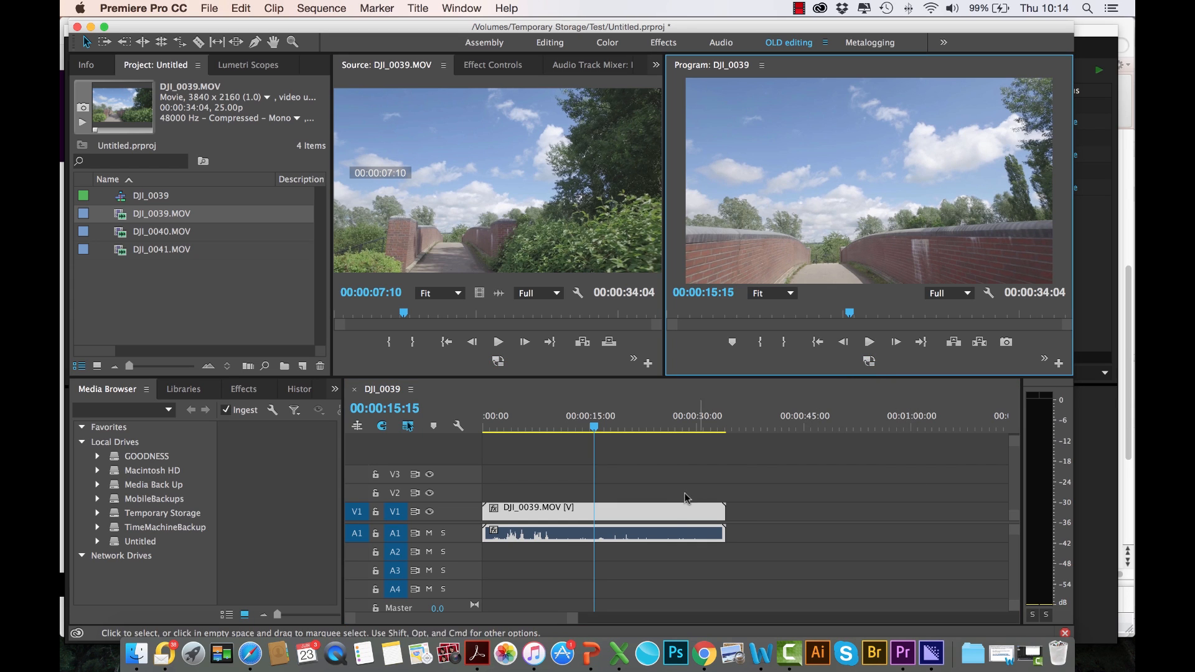
{"action": "mouse_move", "coordinate": [663, 515]}
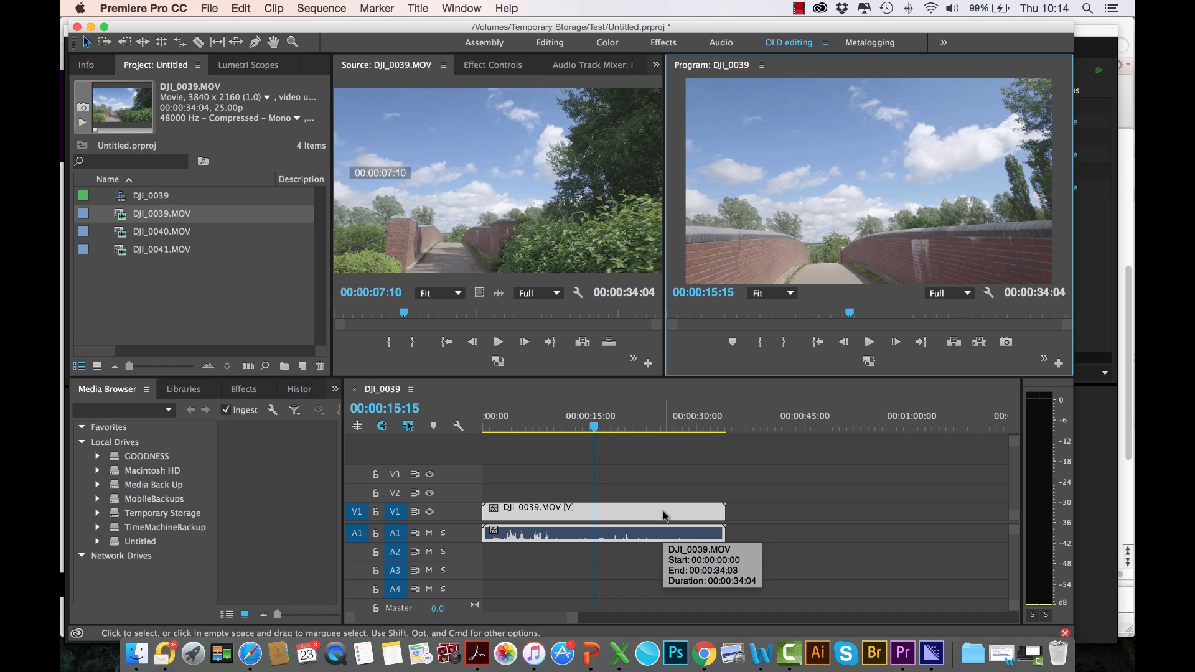
{"action": "right_click", "coordinate": [161, 213]}
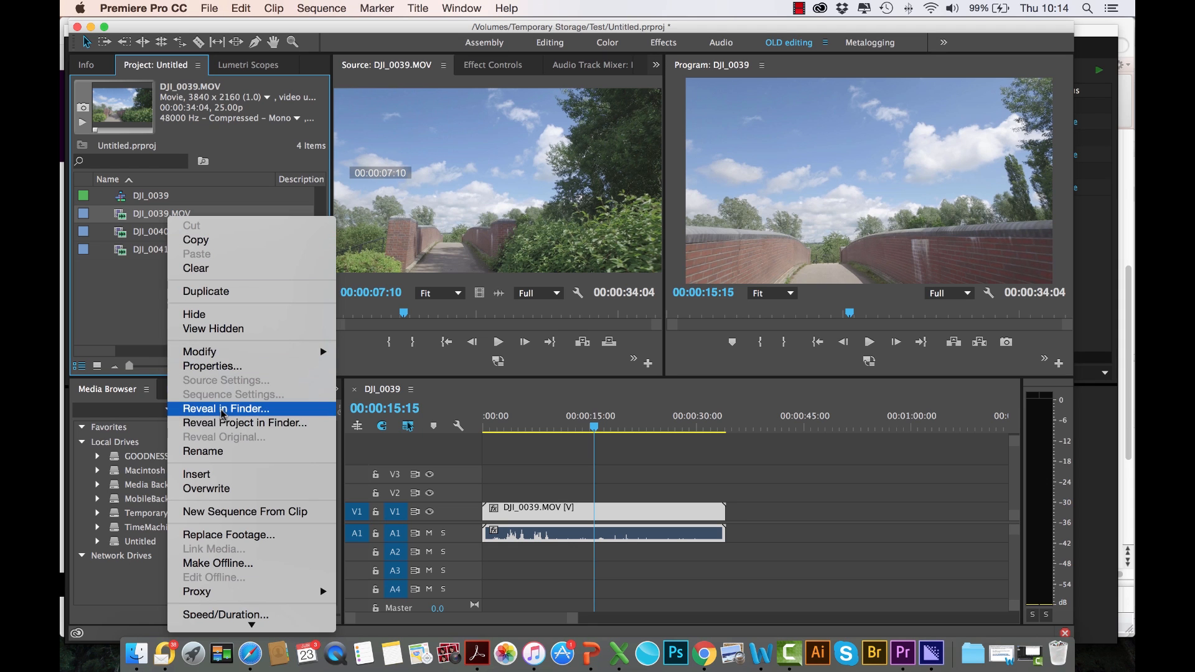
{"action": "left_click", "coordinate": [225, 408]}
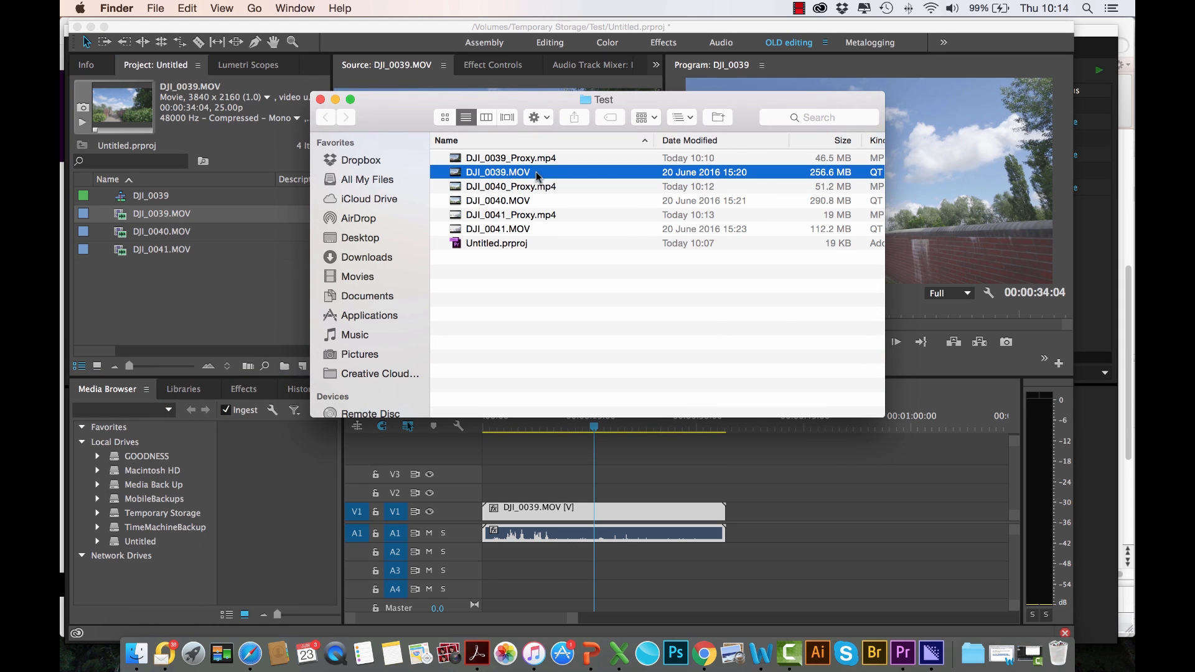
{"action": "mouse_move", "coordinate": [837, 184]}
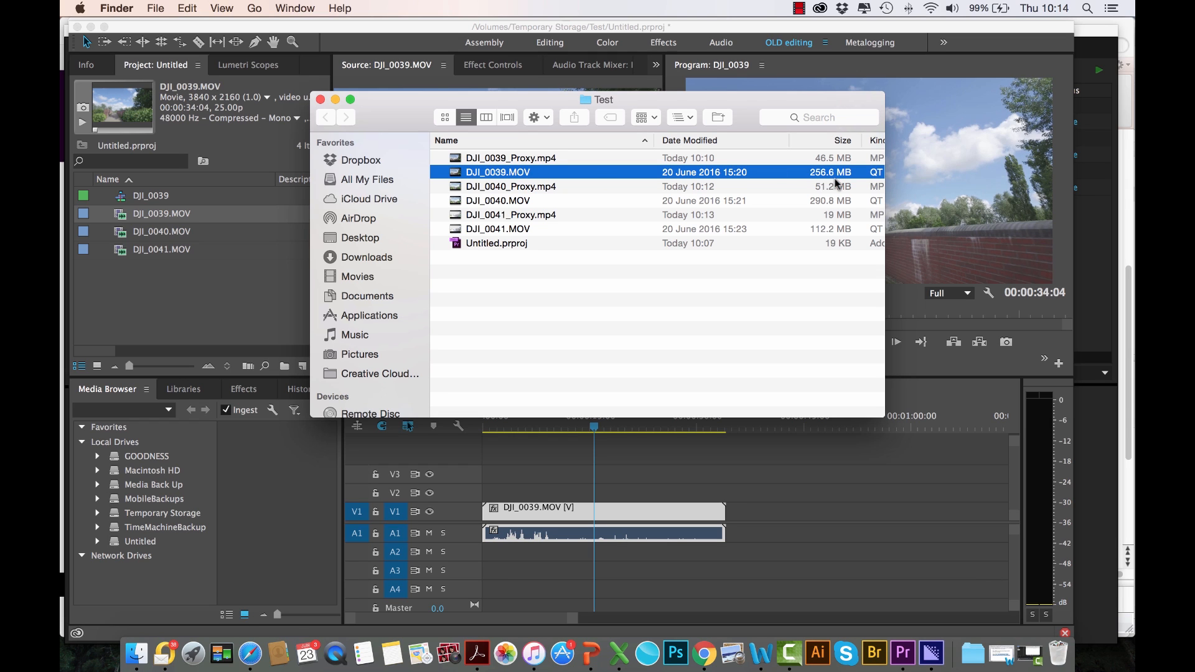
{"action": "mouse_move", "coordinate": [837, 183]}
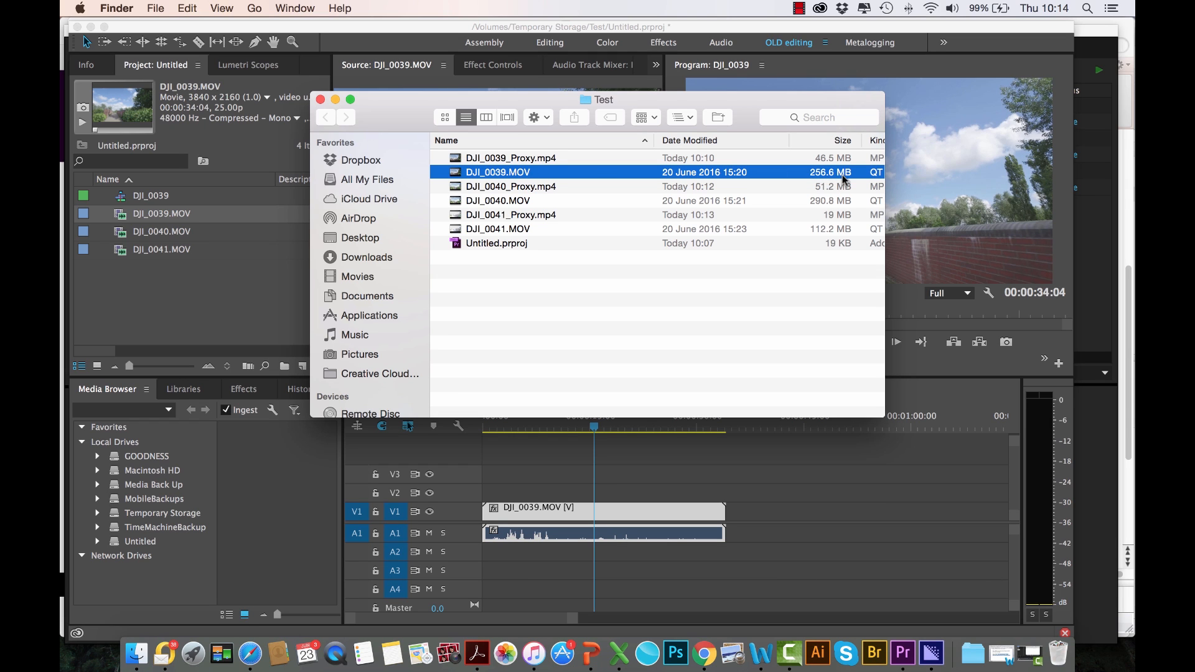
{"action": "left_click", "coordinate": [319, 99]}
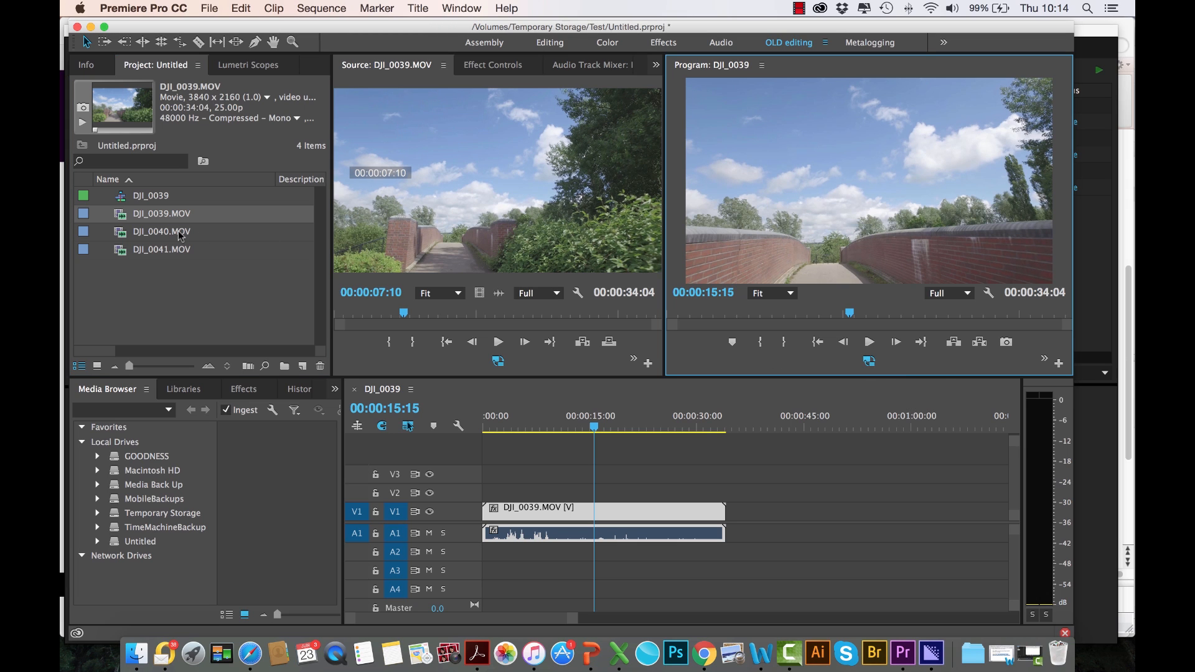
{"action": "right_click", "coordinate": [160, 213]}
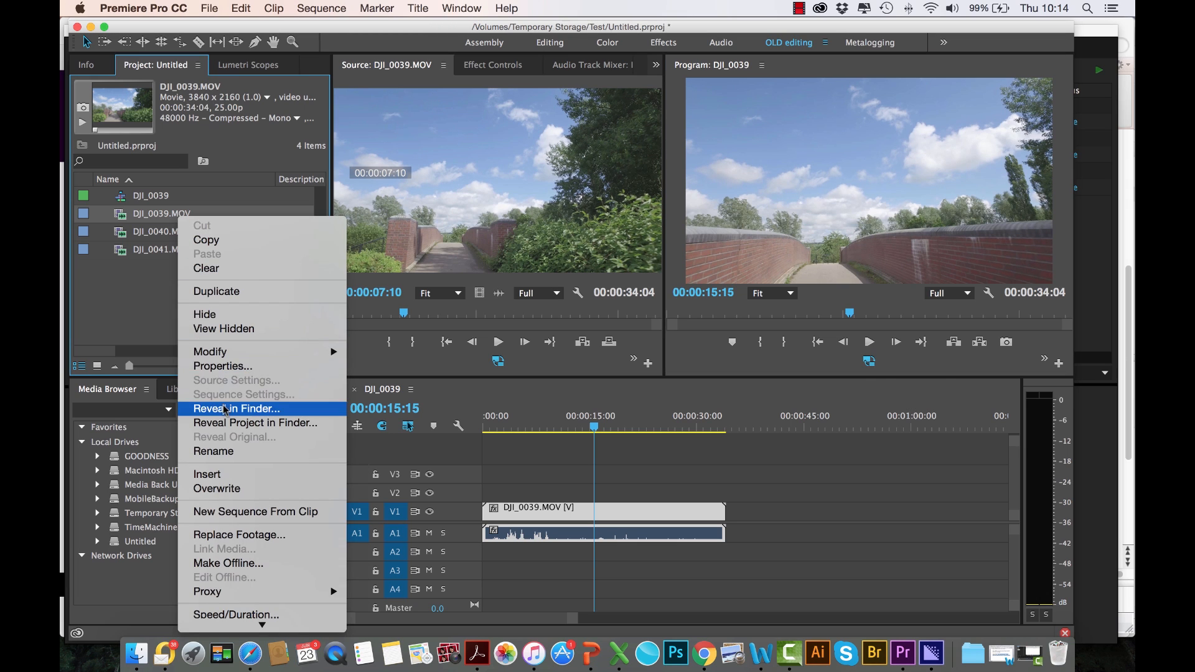
{"action": "left_click", "coordinate": [237, 408]}
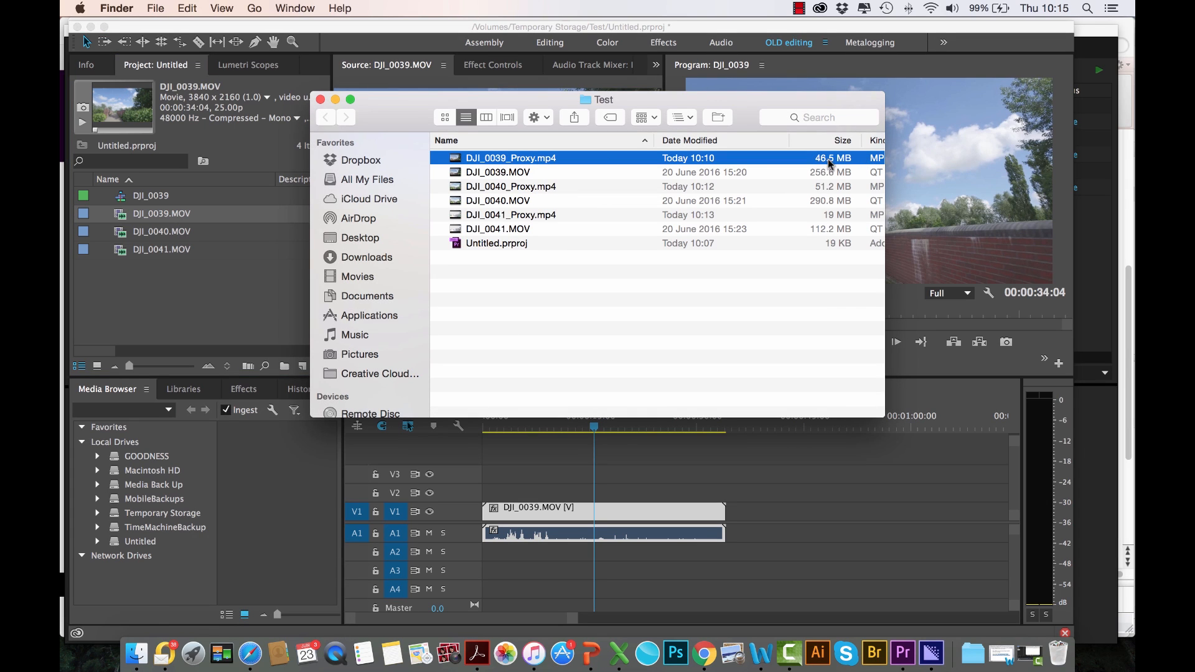
{"action": "mouse_move", "coordinate": [844, 164]}
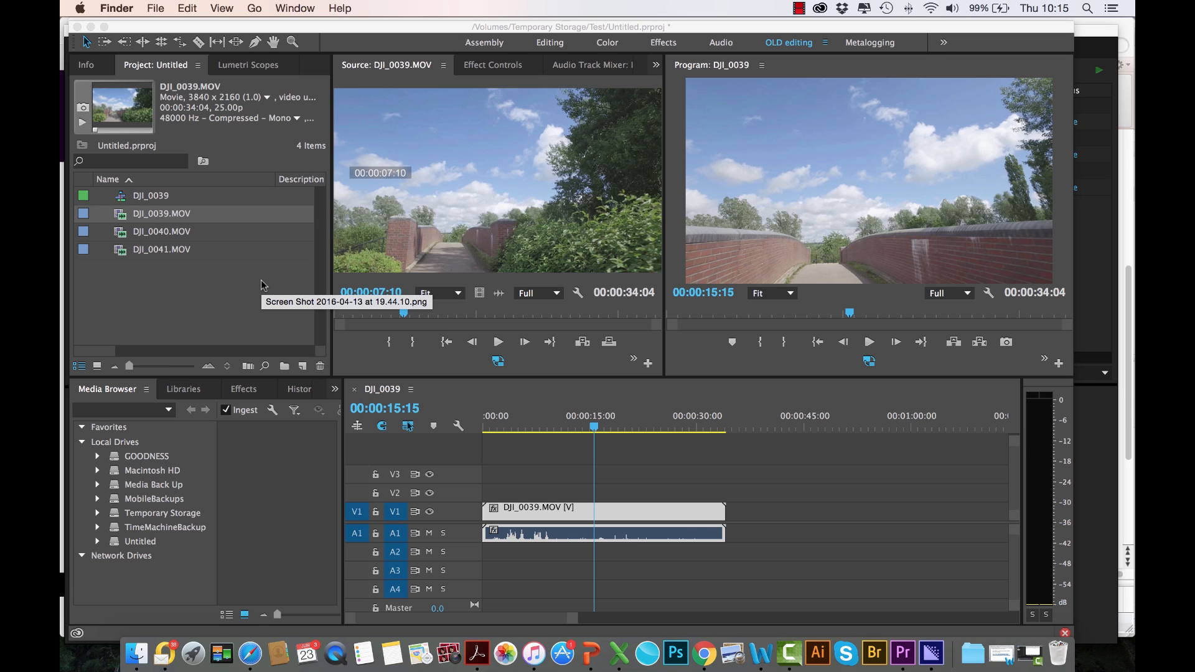
{"action": "mouse_move", "coordinate": [261, 285]}
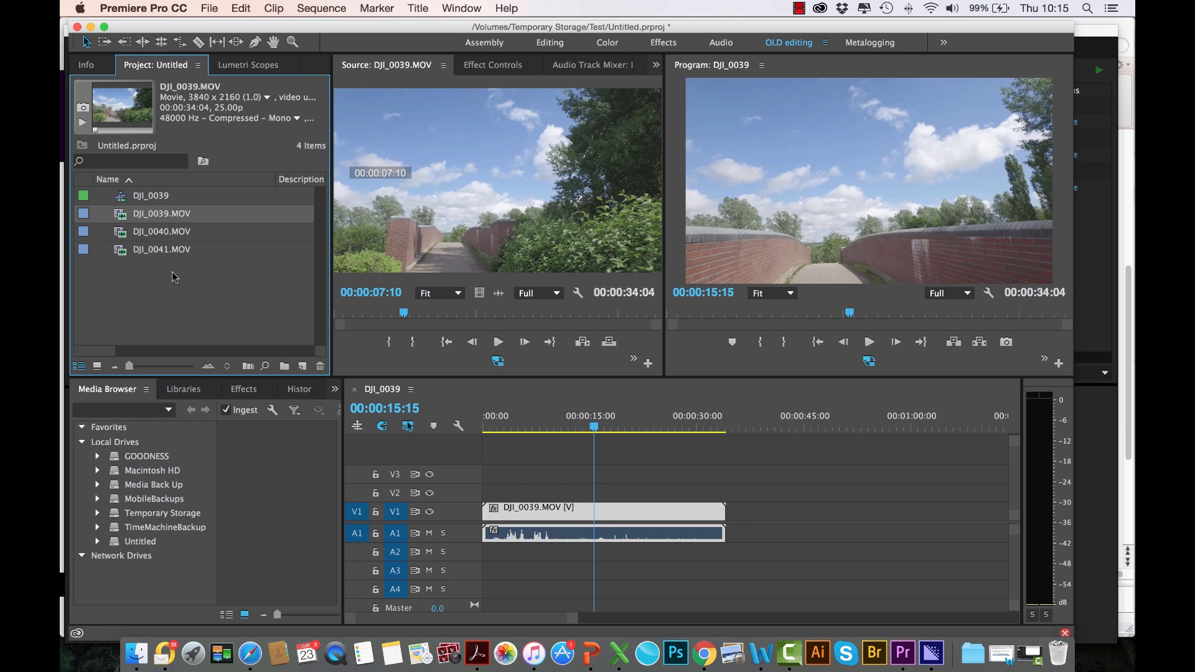
{"action": "mouse_move", "coordinate": [176, 271]}
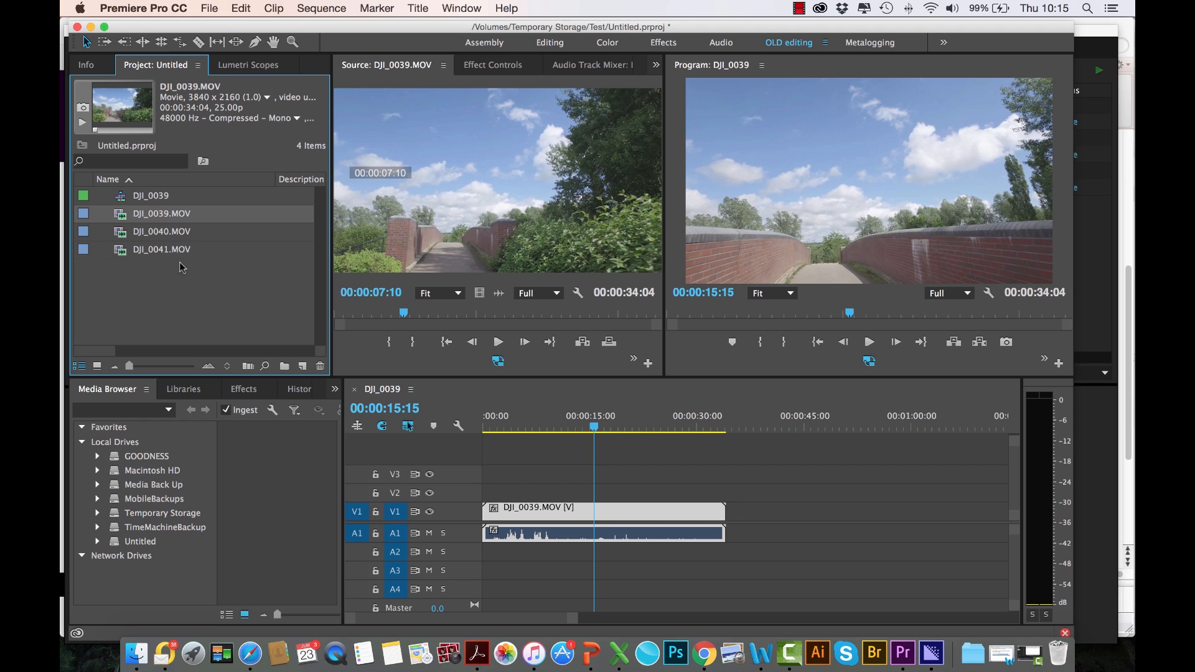
{"action": "right_click", "coordinate": [162, 248]}
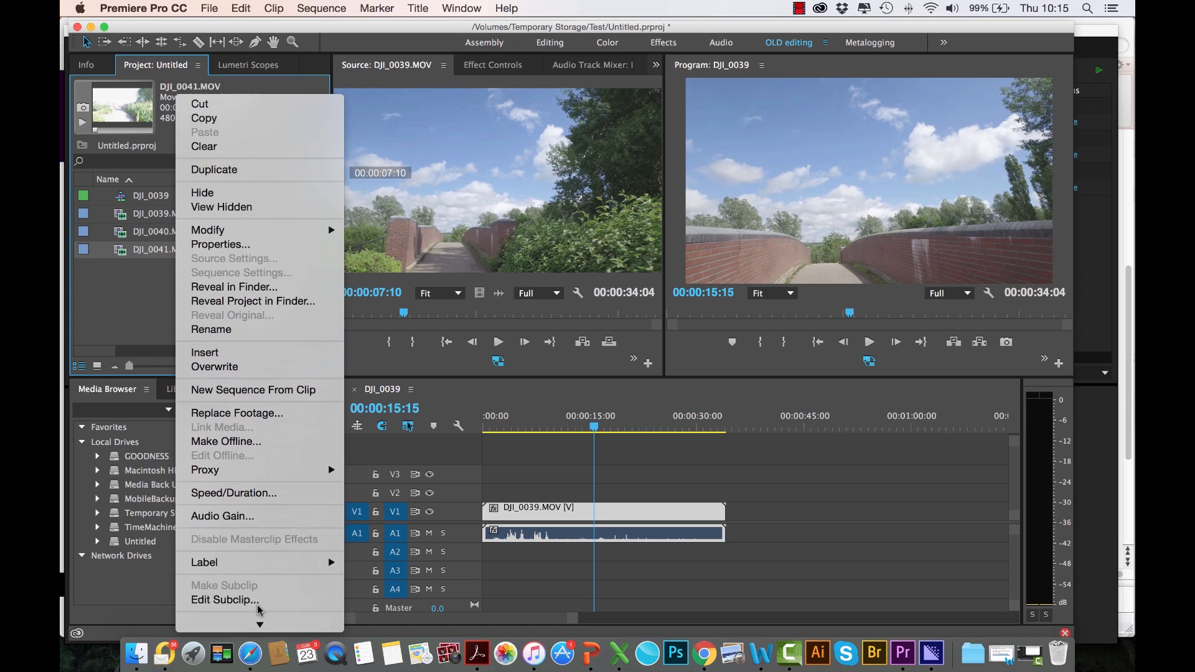
{"action": "mouse_move", "coordinate": [204, 469]}
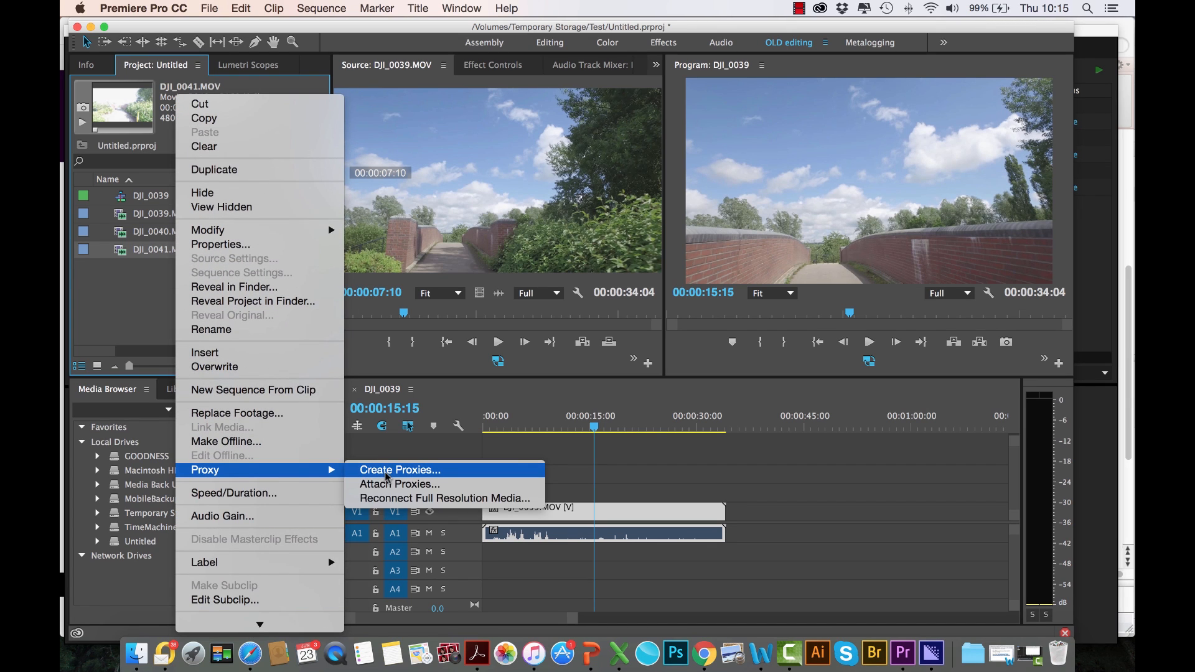
{"action": "mouse_move", "coordinate": [399, 484]}
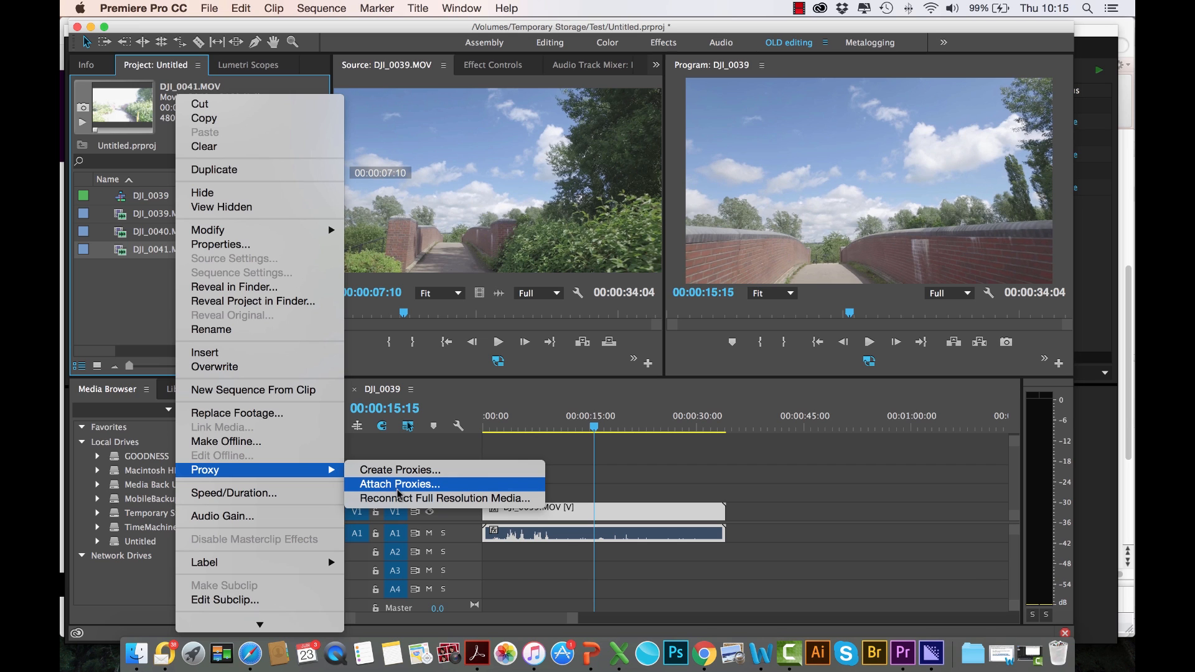
{"action": "mouse_move", "coordinate": [400, 469]}
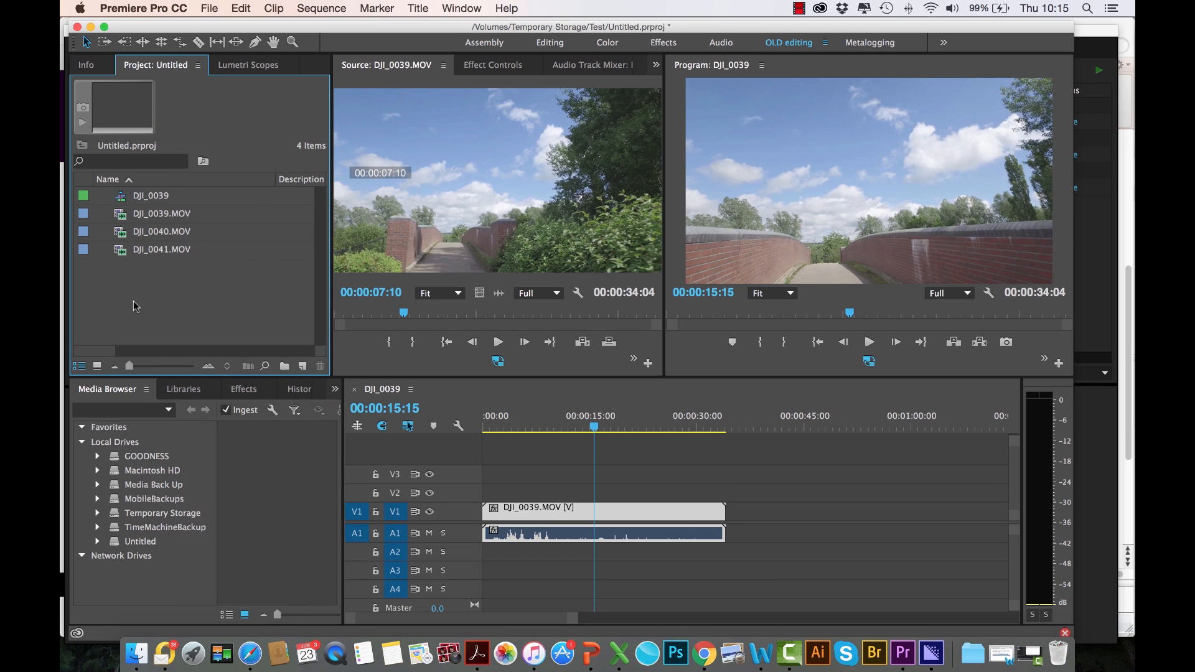
{"action": "mouse_move", "coordinate": [120, 327]}
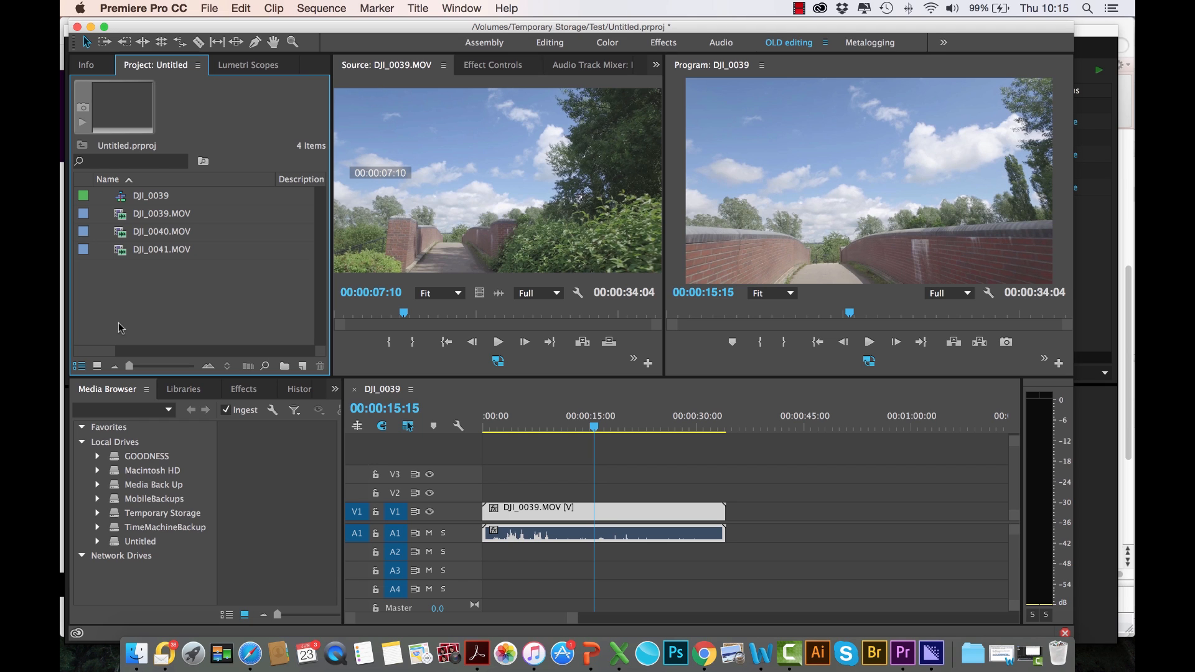
{"action": "mouse_move", "coordinate": [168, 325]}
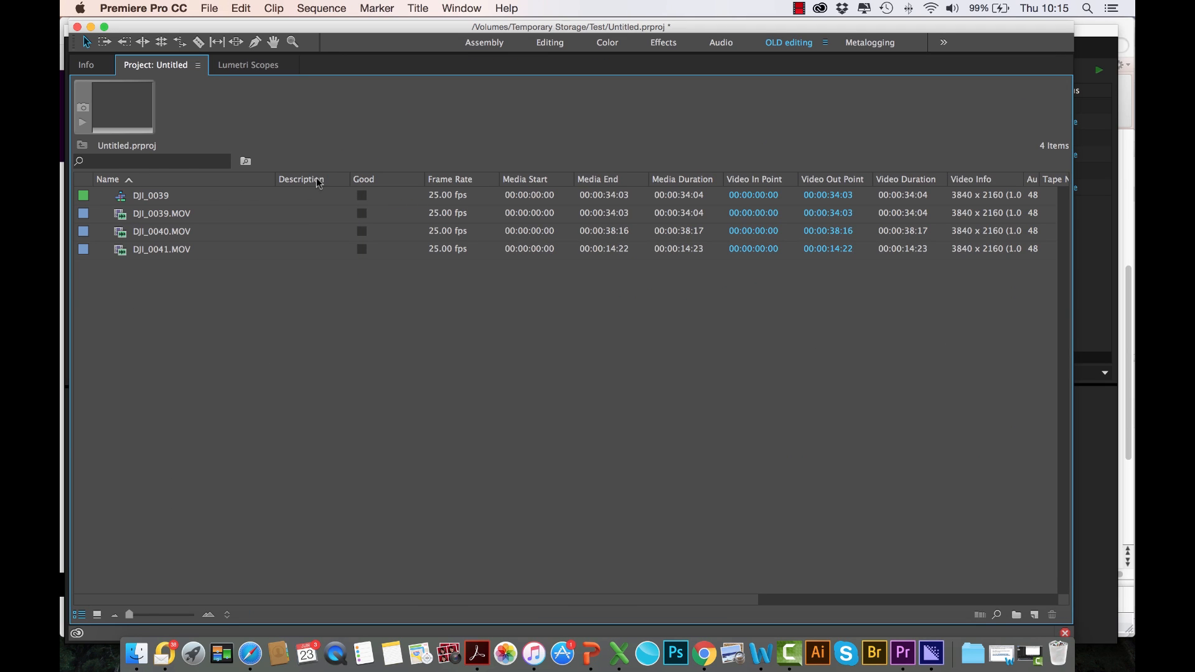
{"action": "mouse_move", "coordinate": [925, 189]}
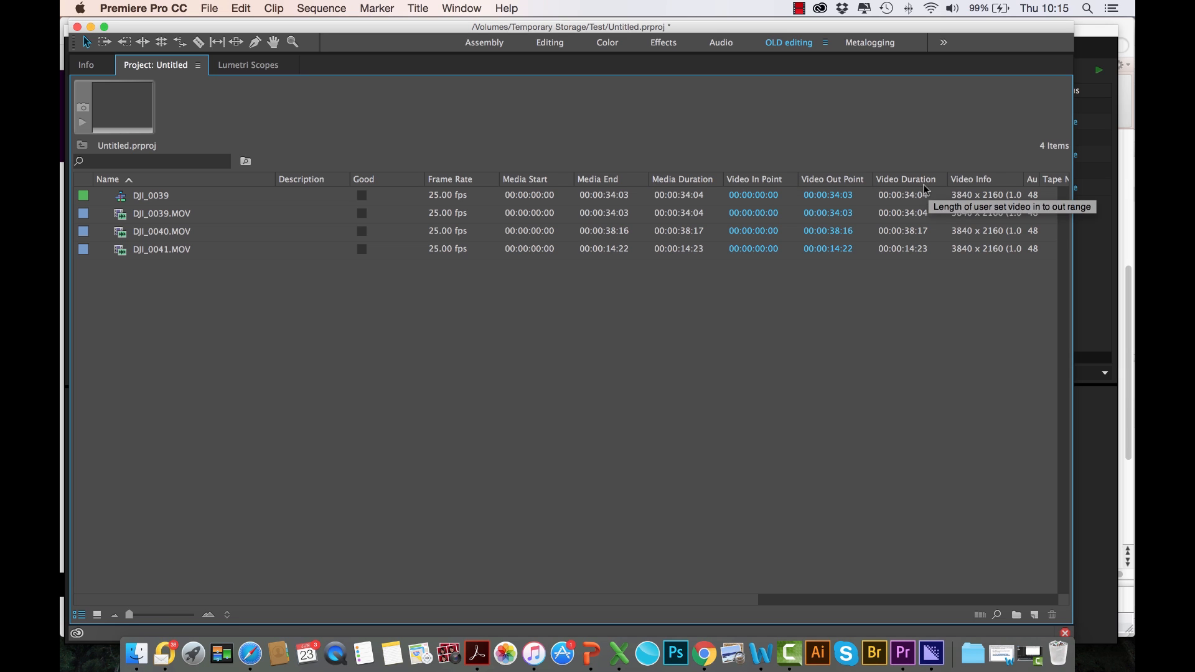
{"action": "mouse_move", "coordinate": [392, 186]}
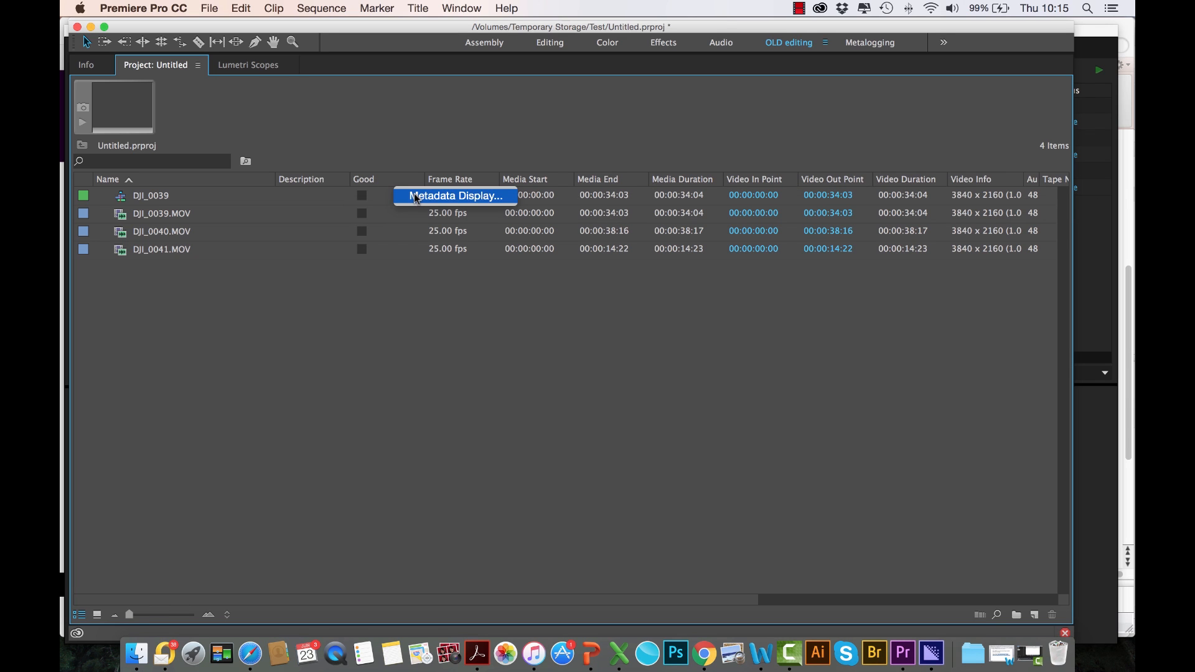
Add the Proxy metadata column to the project list, showing Attached for all three DJI clips
{"action": "left_click", "coordinate": [454, 196]}
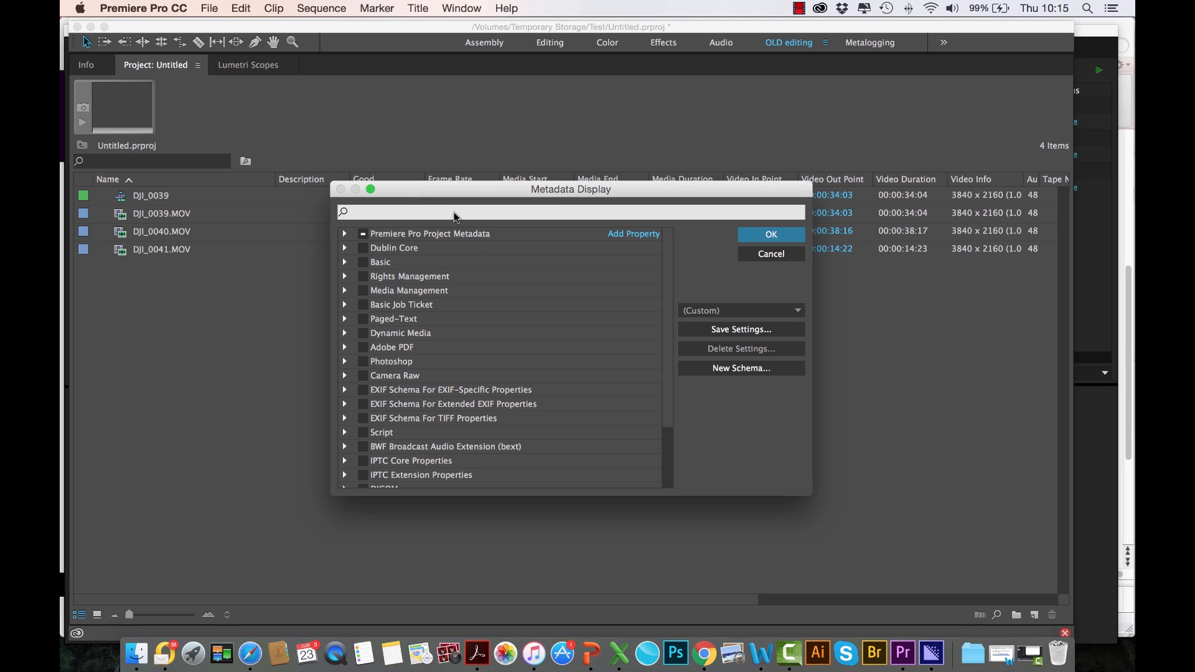
{"action": "type", "text": "proxy"}
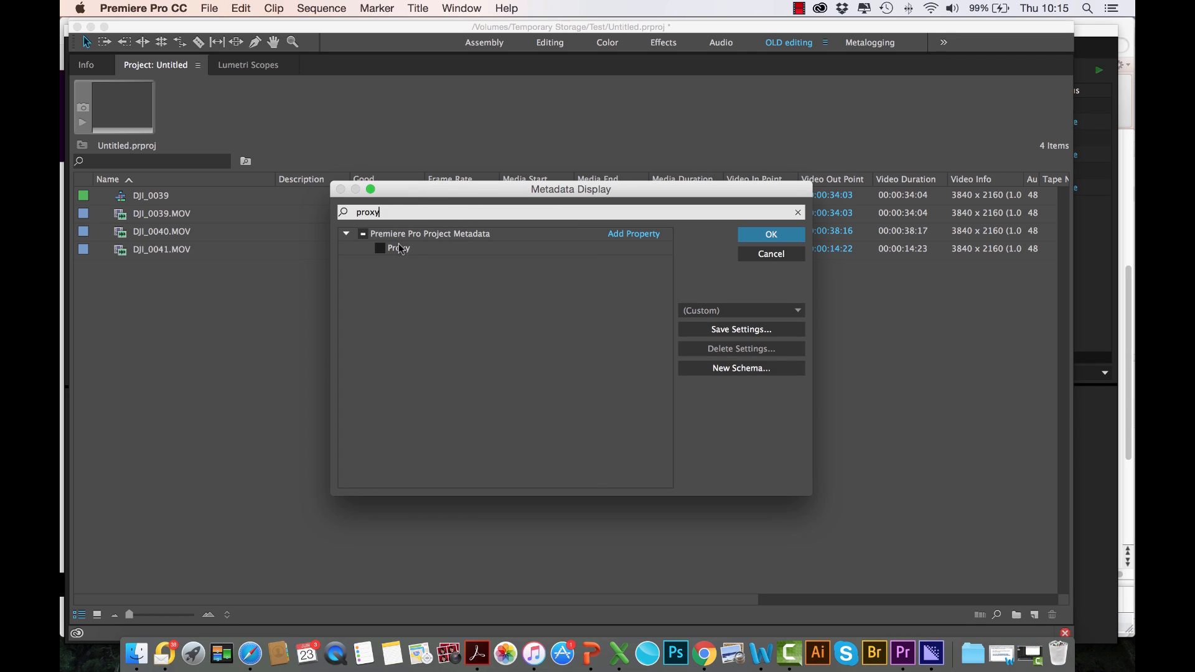
{"action": "left_click", "coordinate": [769, 234]}
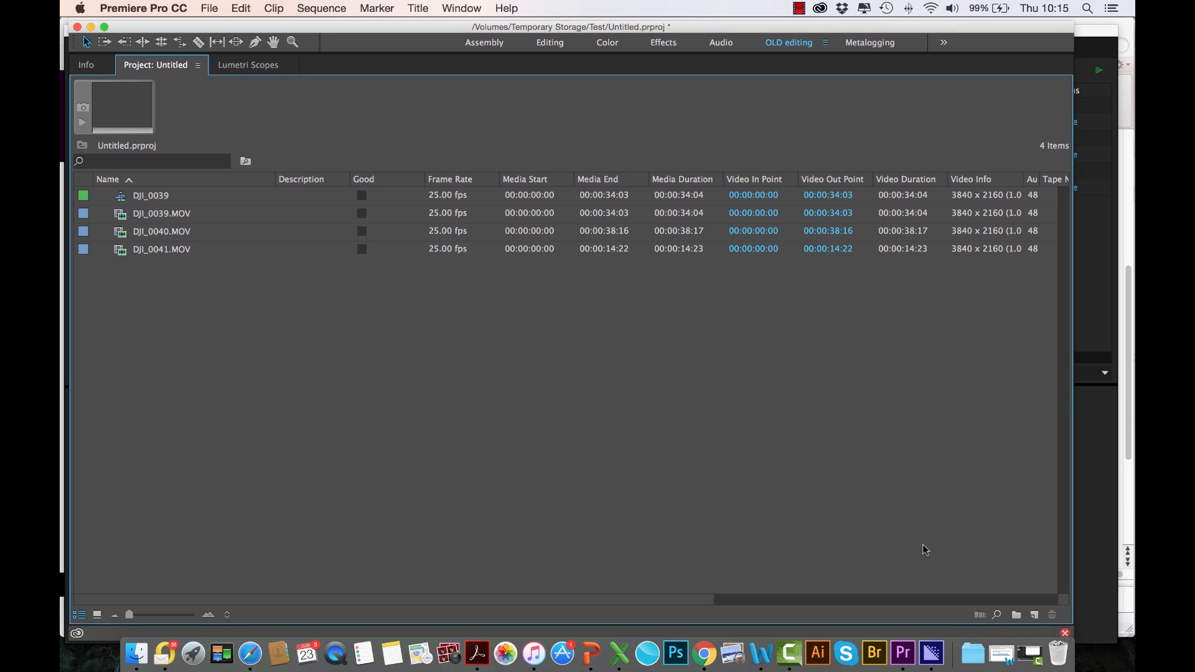
{"action": "scroll", "scroll_direction": "right", "scroll_amount": 3}
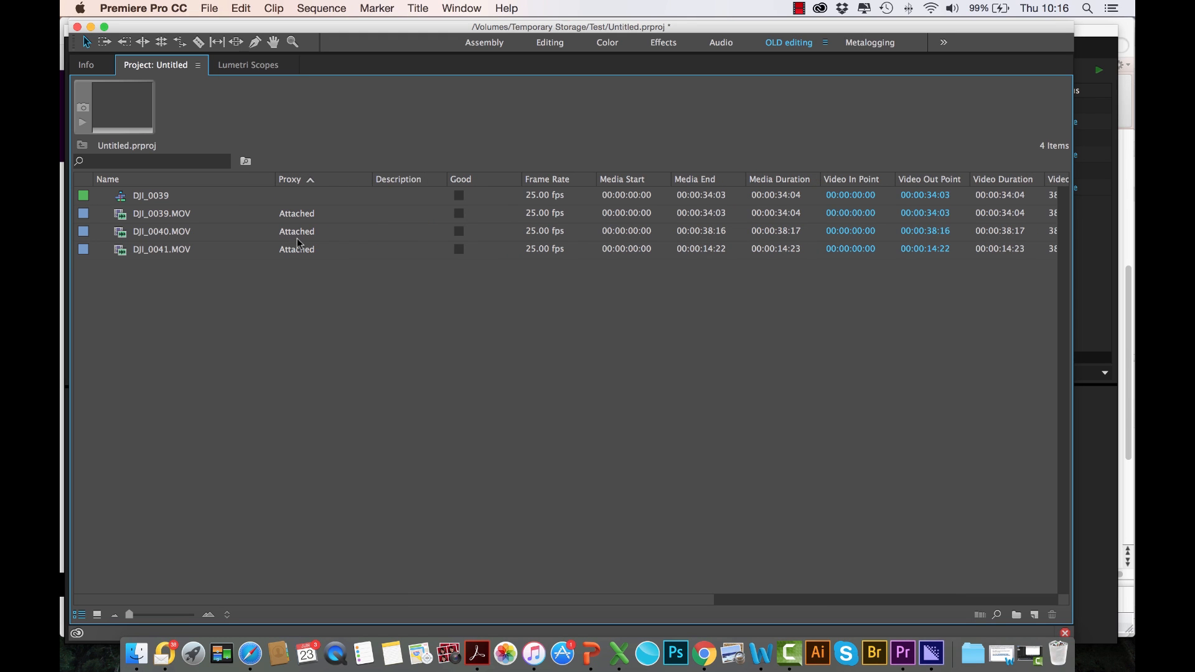
{"action": "mouse_move", "coordinate": [180, 219]}
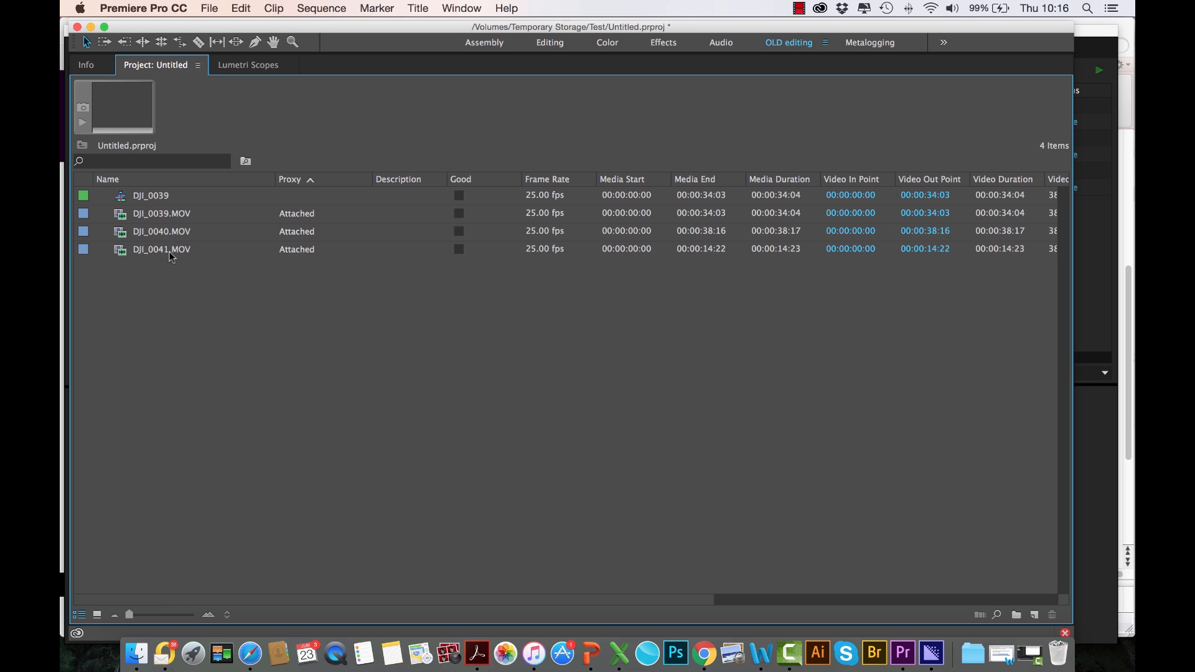
{"action": "mouse_move", "coordinate": [303, 234]}
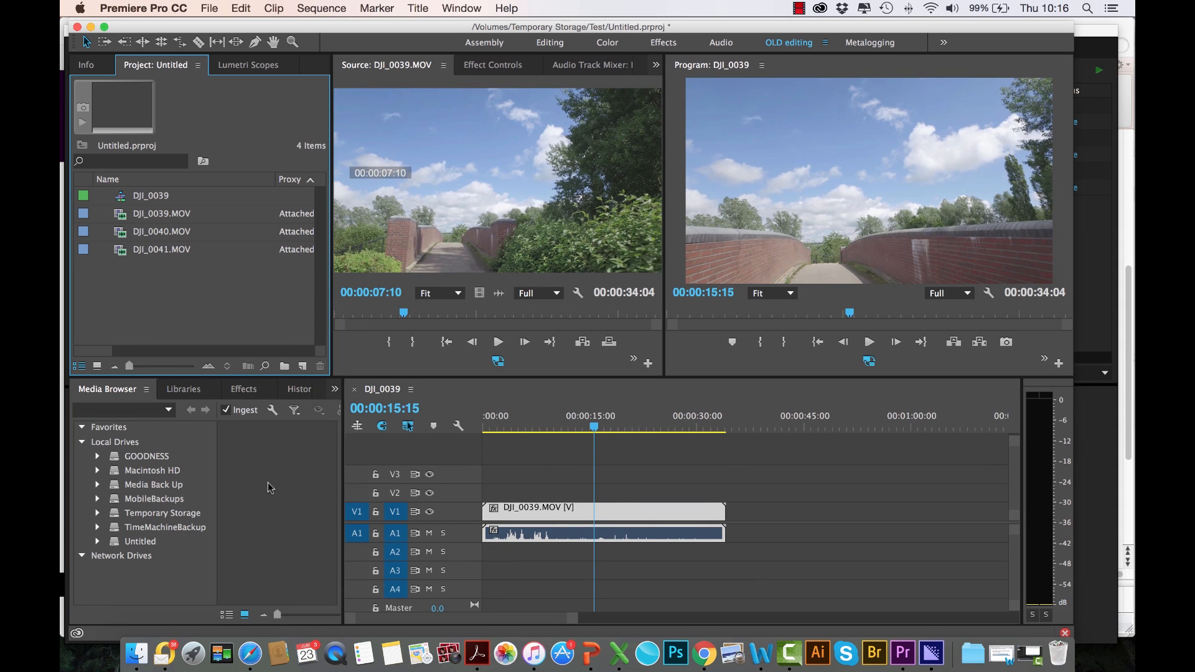
{"action": "mouse_move", "coordinate": [272, 198]}
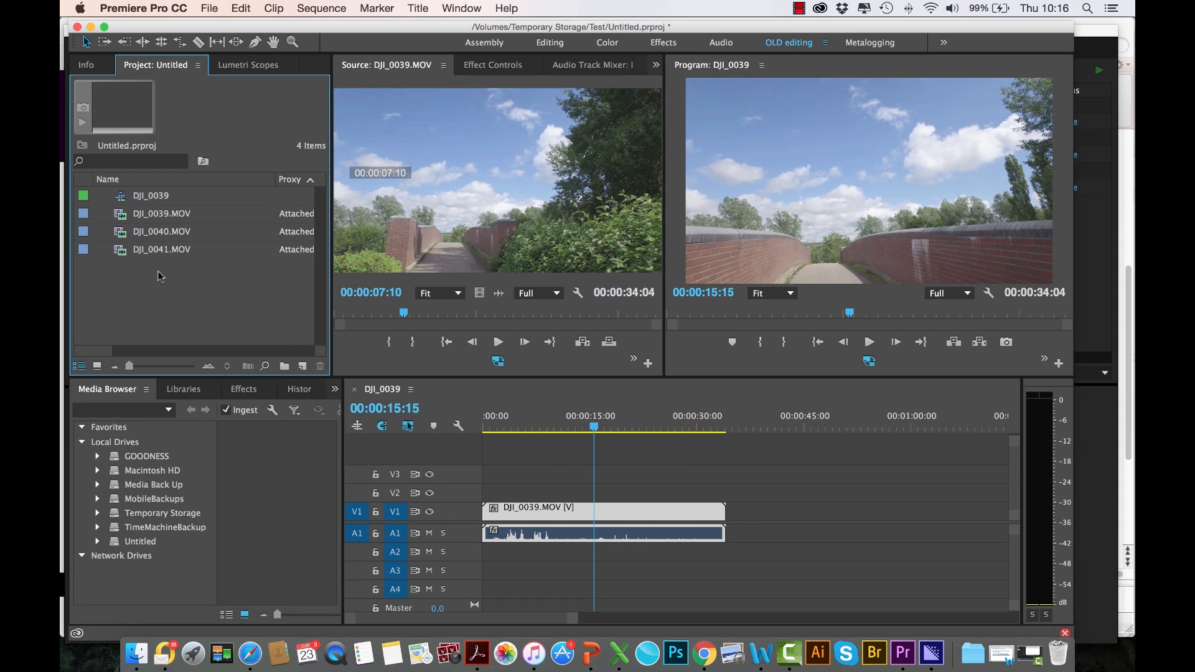
Review a clip's Proxy submenu, then play the DJI_0039 sequence in the Program Monitor
{"action": "right_click", "coordinate": [162, 249]}
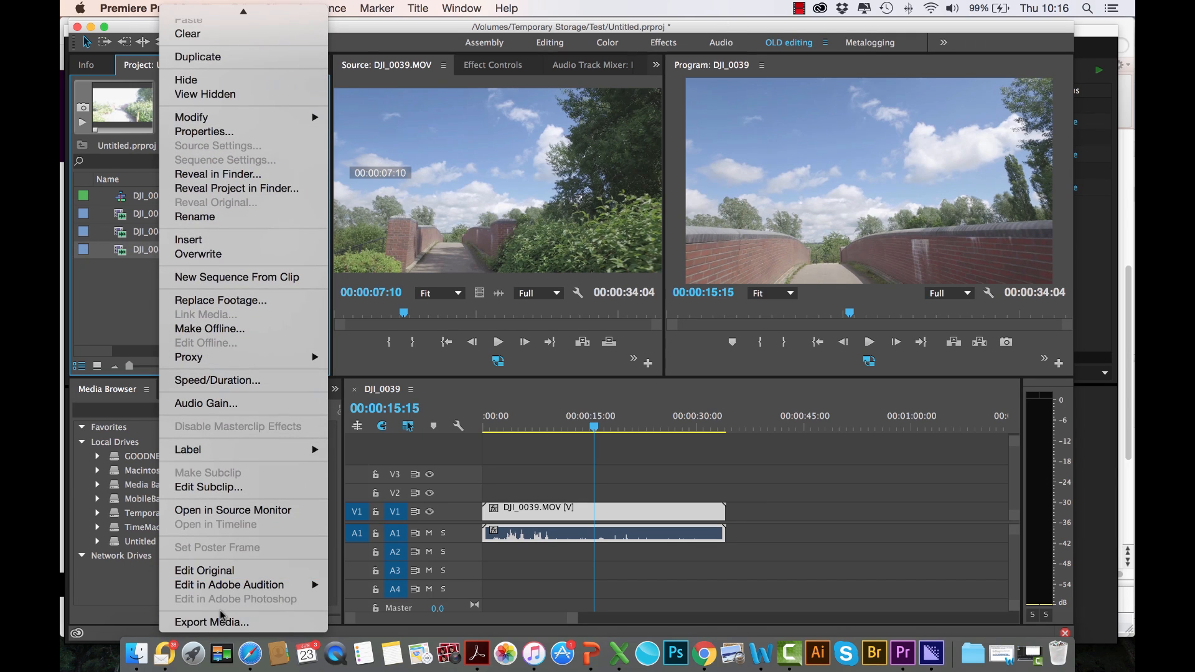
{"action": "mouse_move", "coordinate": [233, 510]}
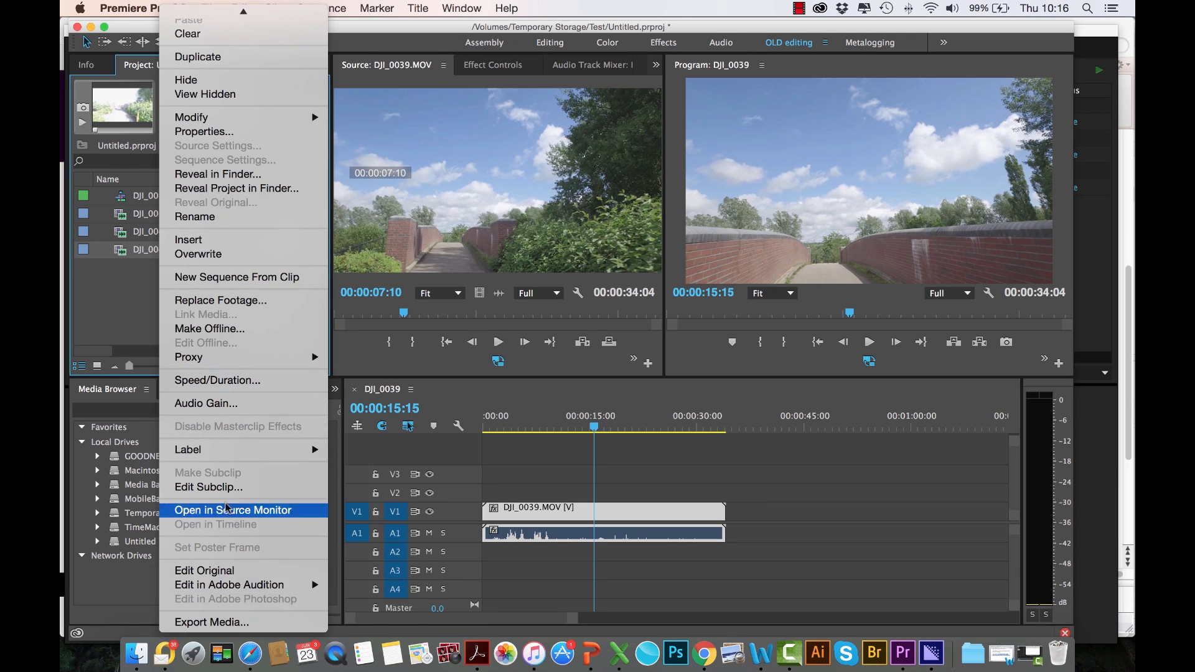
{"action": "mouse_move", "coordinate": [187, 358]}
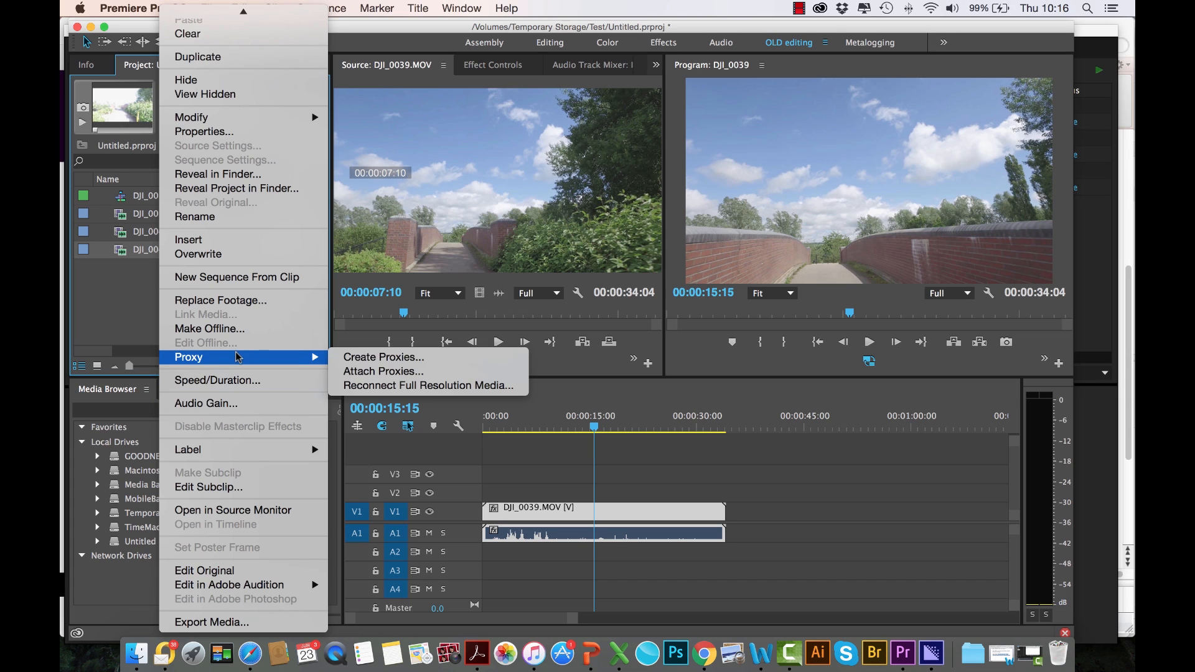
{"action": "mouse_move", "coordinate": [382, 370]}
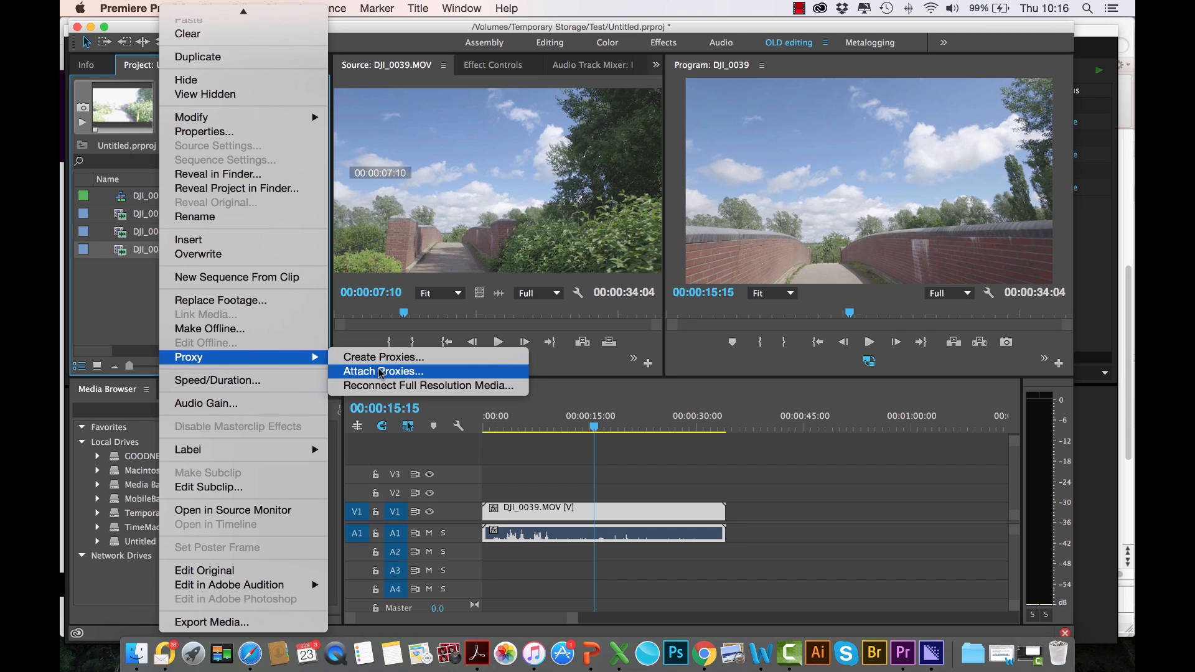
{"action": "mouse_move", "coordinate": [427, 385]}
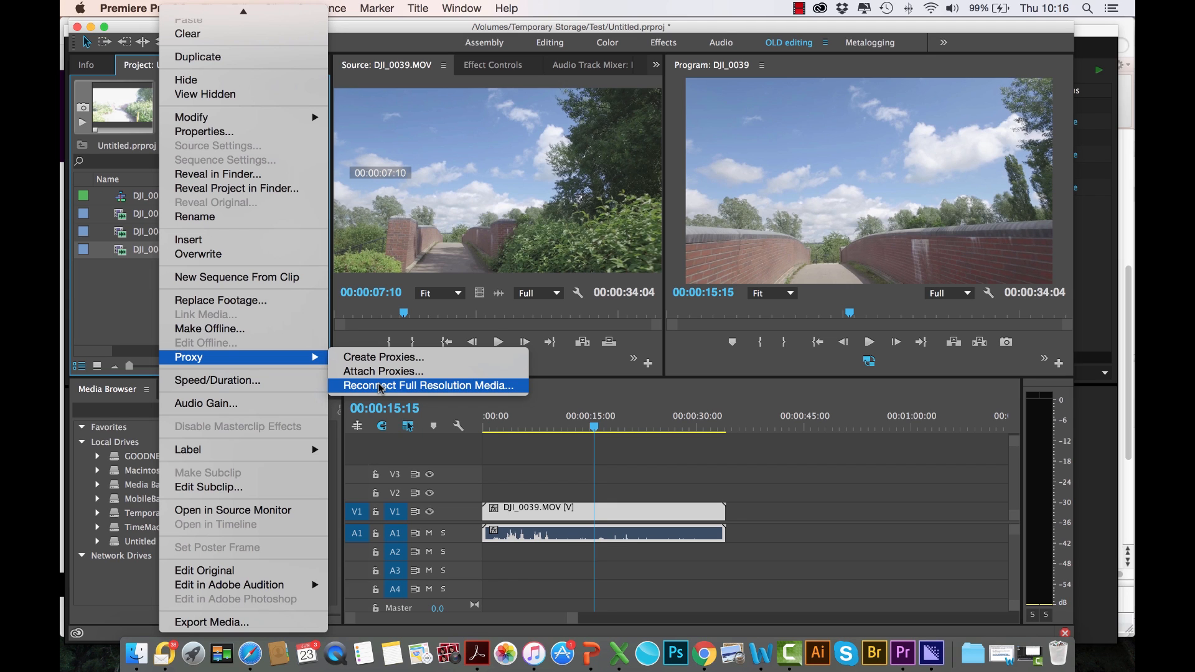
{"action": "mouse_move", "coordinate": [427, 389]}
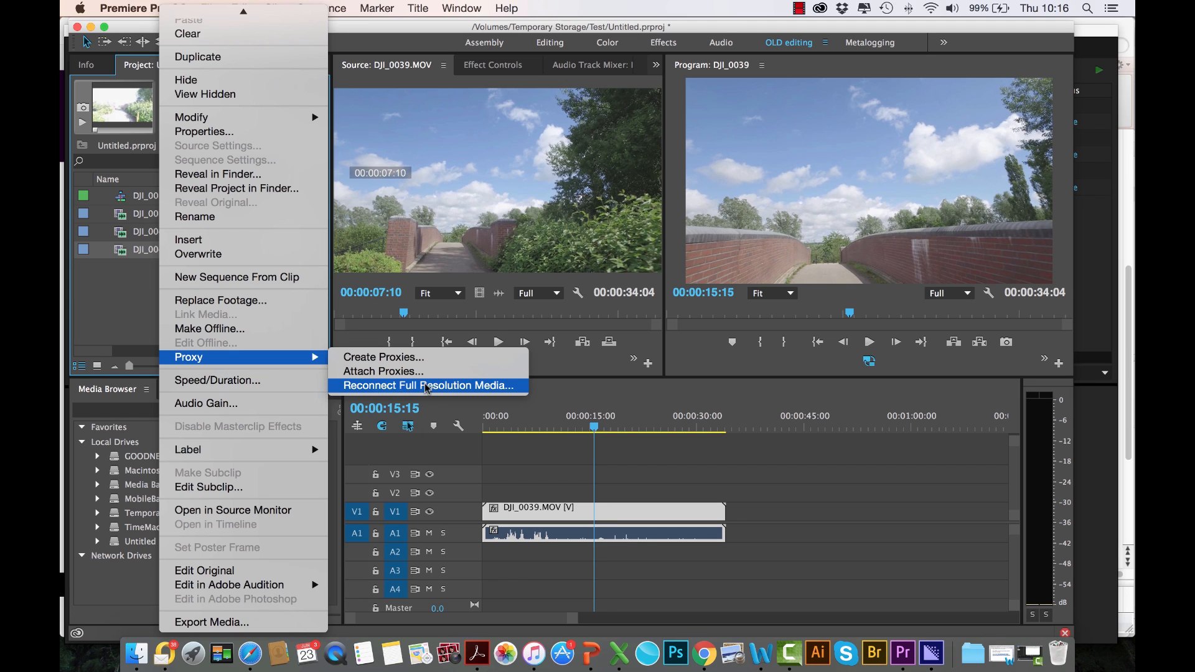
{"action": "mouse_move", "coordinate": [444, 388]}
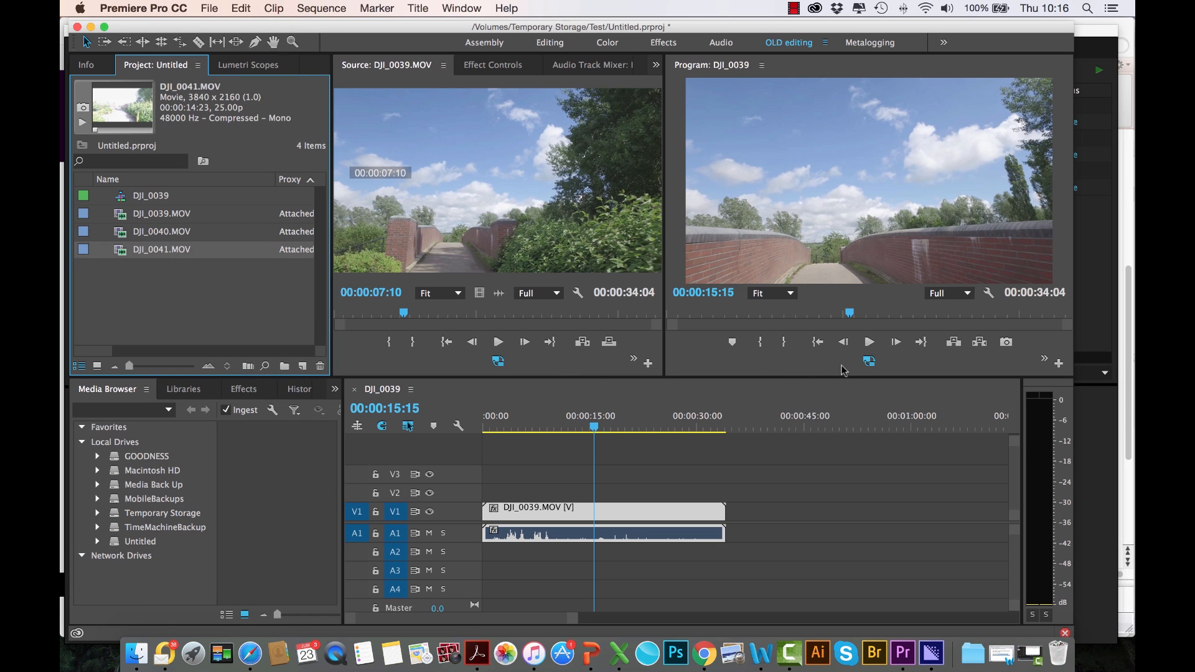
{"action": "left_click", "coordinate": [868, 341]}
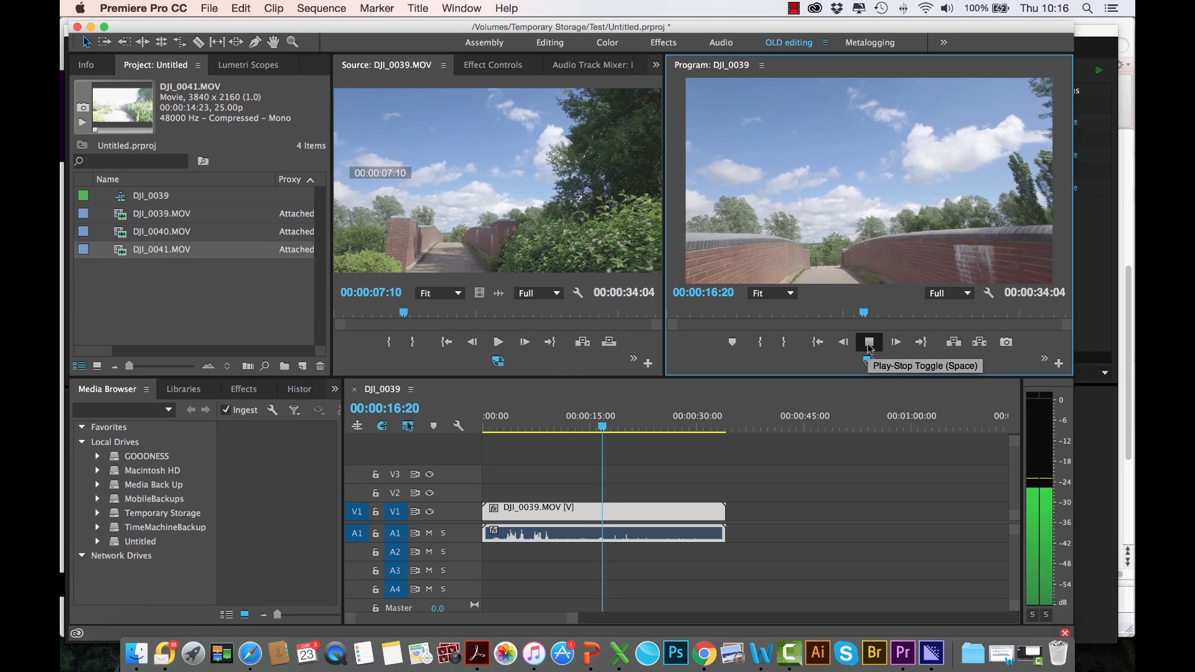